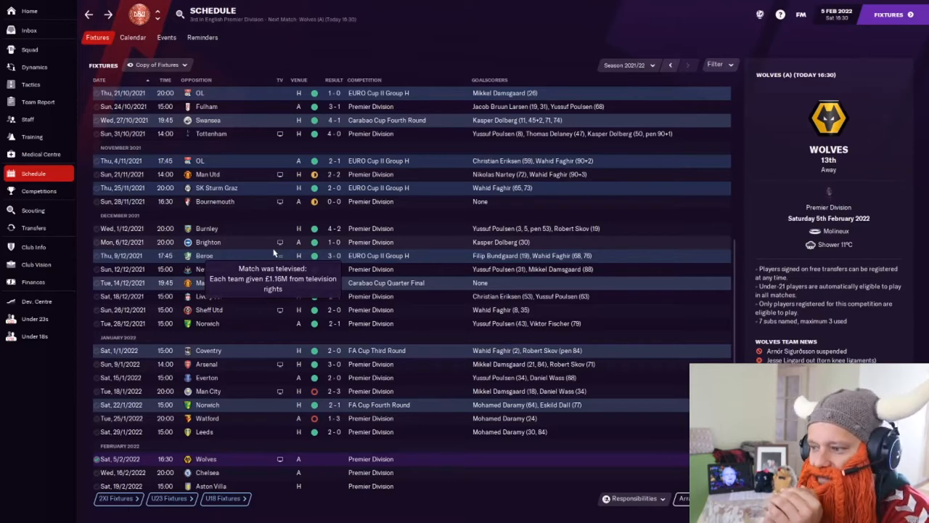
mouse_move(639, 287)
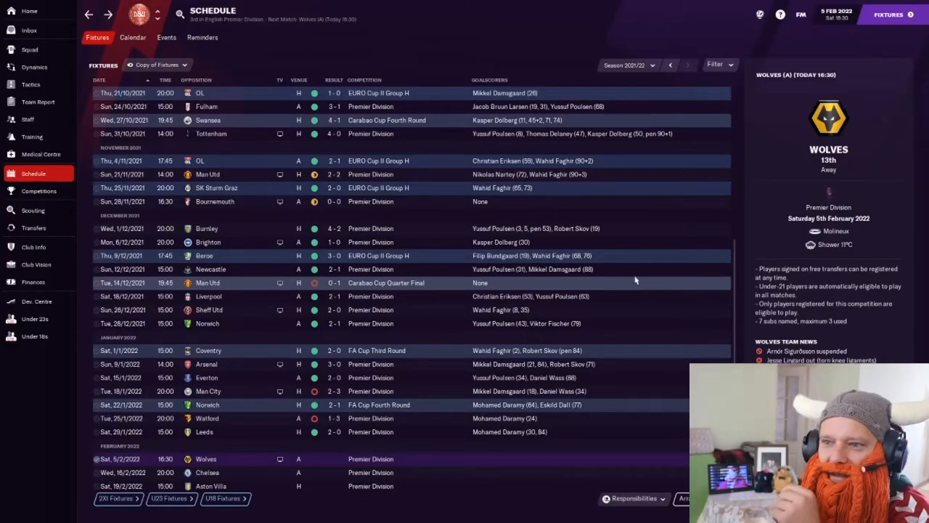
mouse_move(56, 86)
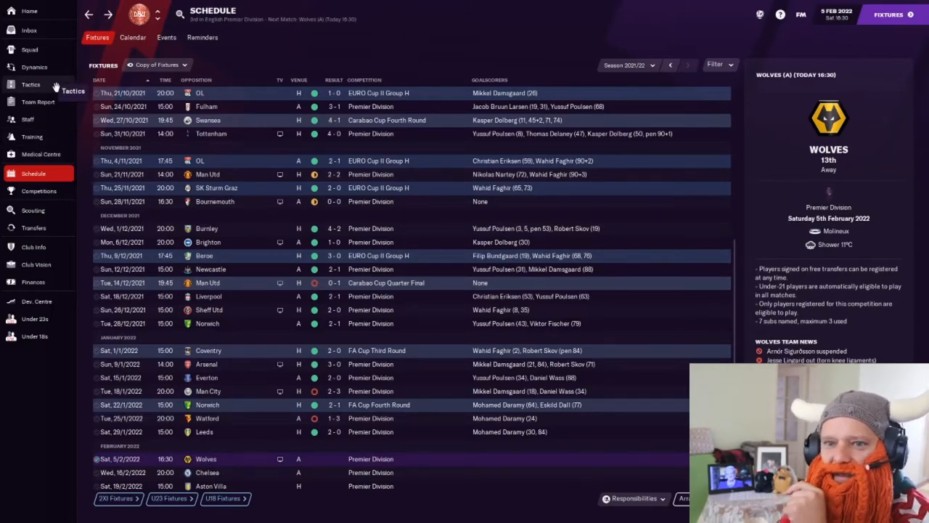
Scroll back and forth through the fixture schedule and the Leeds 2-0 result summary
scroll(up, 3)
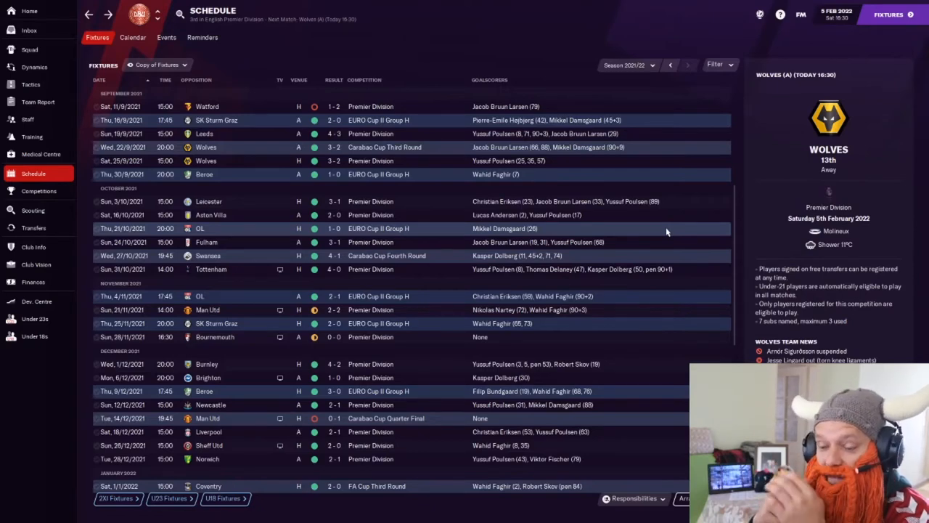
scroll(down, 3)
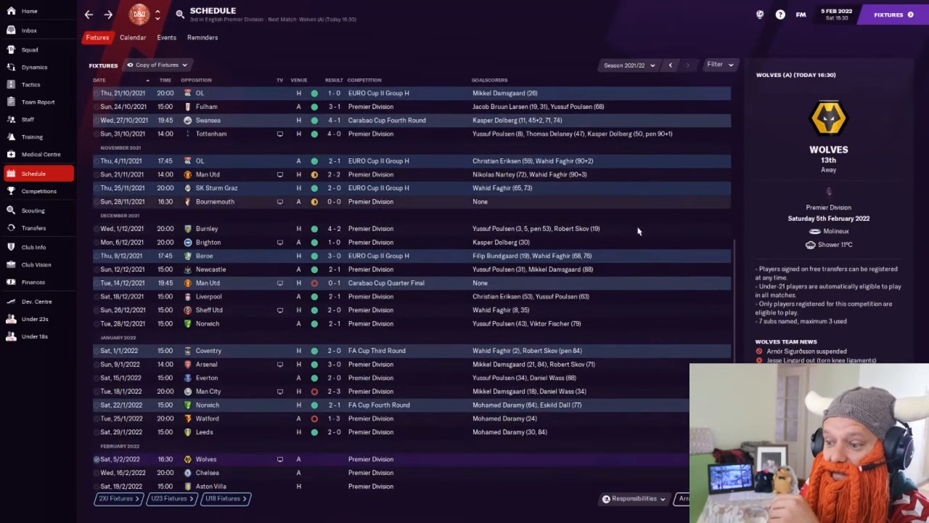
scroll(up, 3)
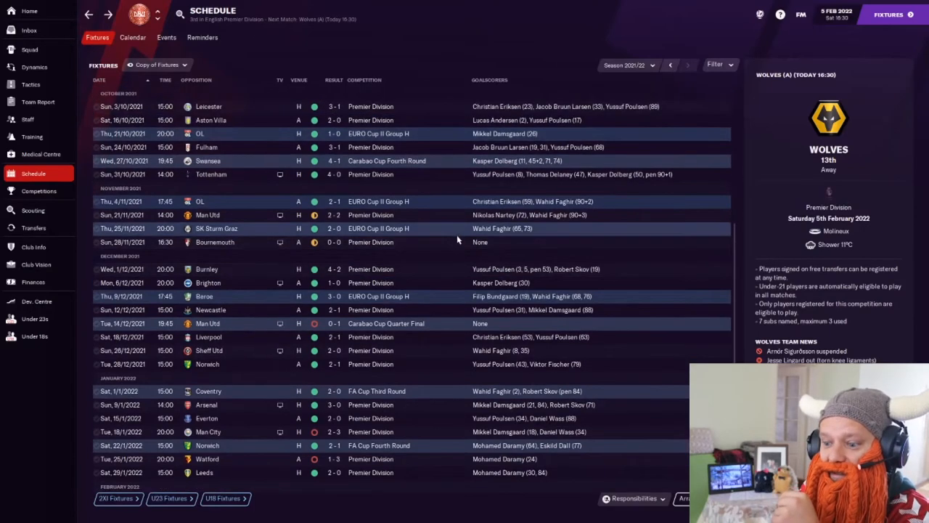
mouse_move(636, 255)
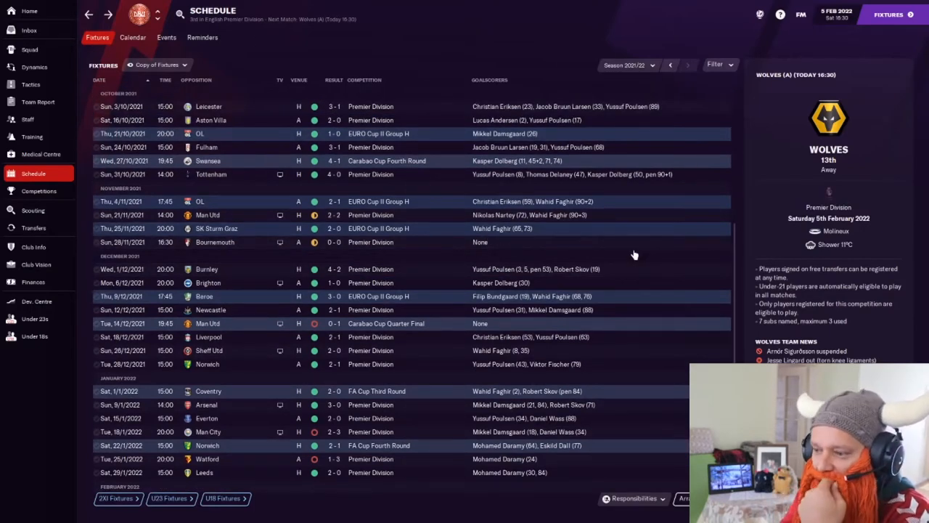
scroll(up, 3)
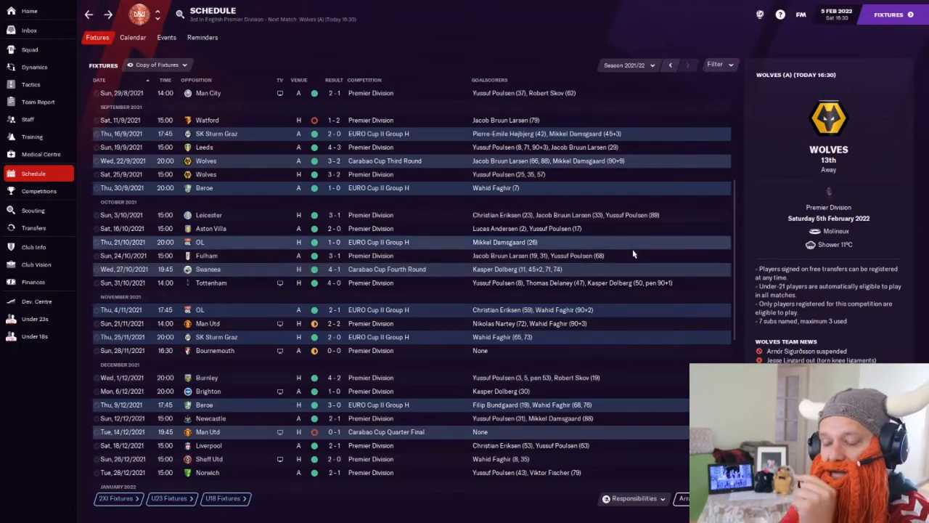
mouse_move(628, 253)
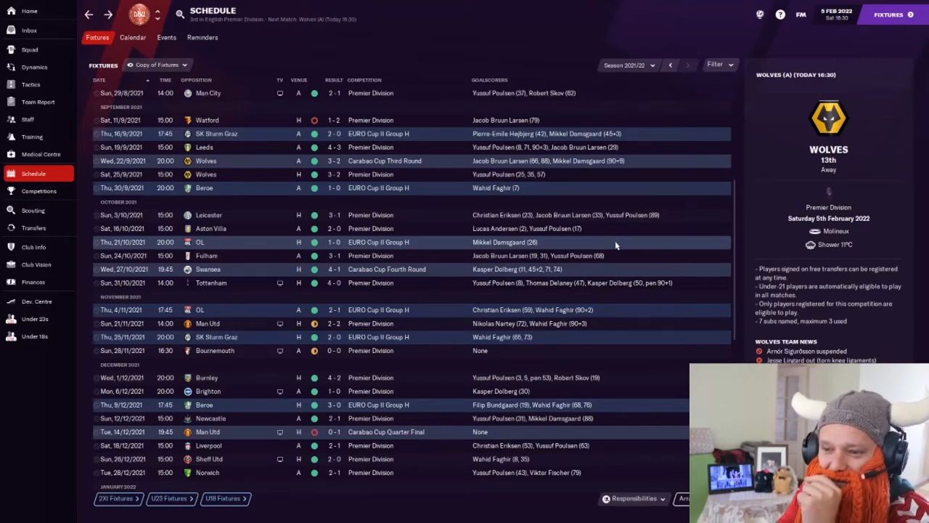
scroll(up, 3)
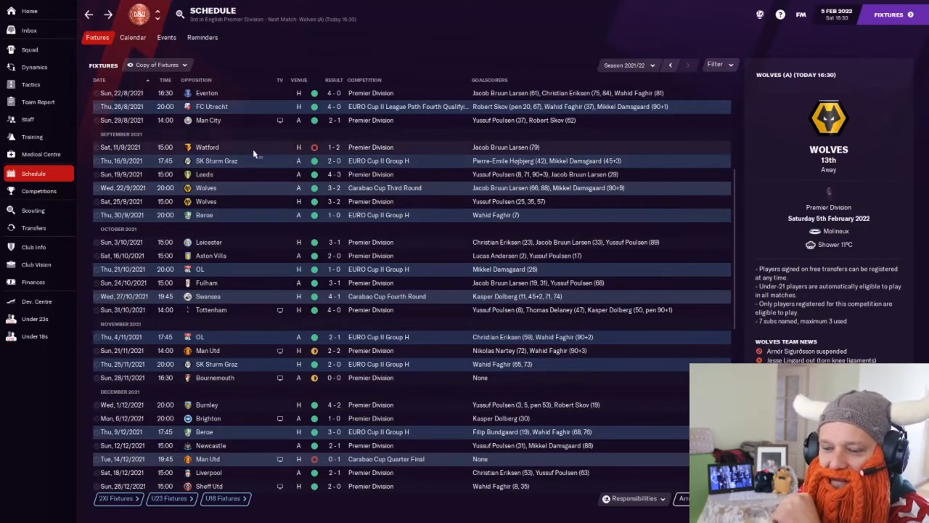
mouse_move(249, 172)
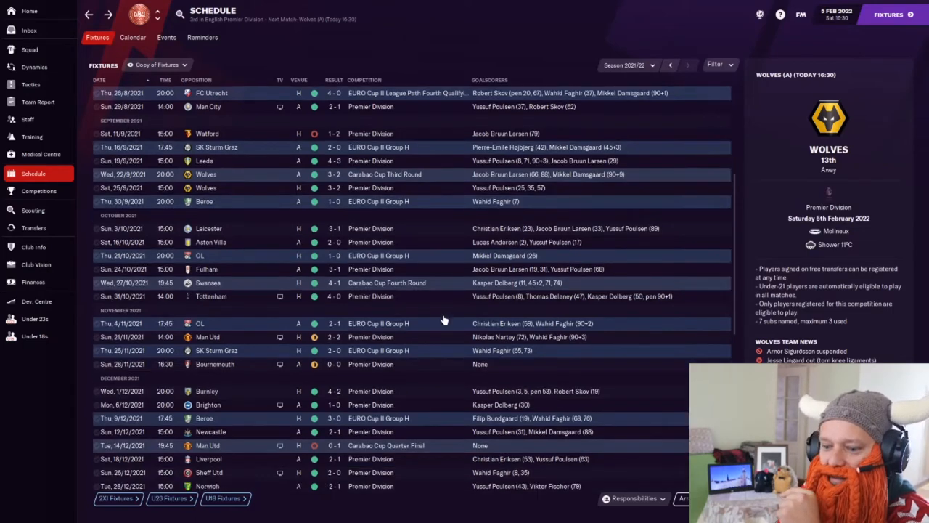
scroll(down, 3)
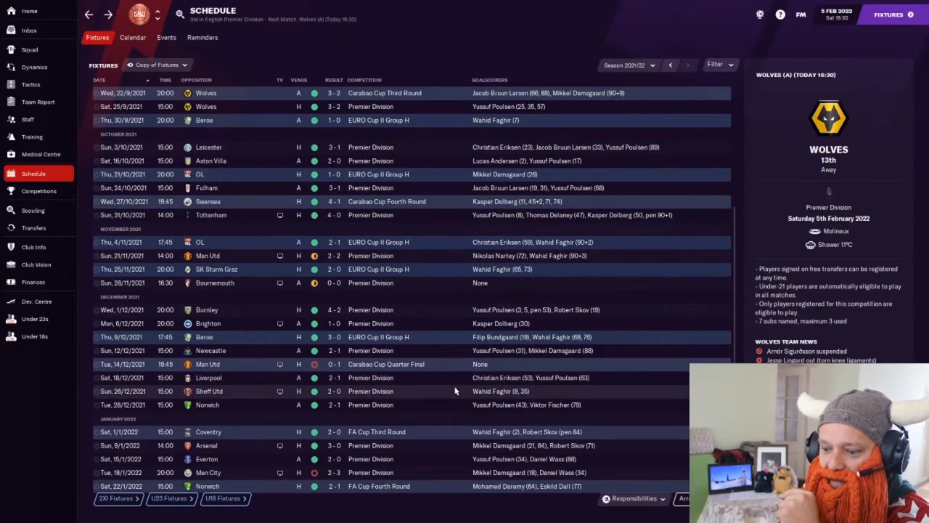
scroll(up, 3)
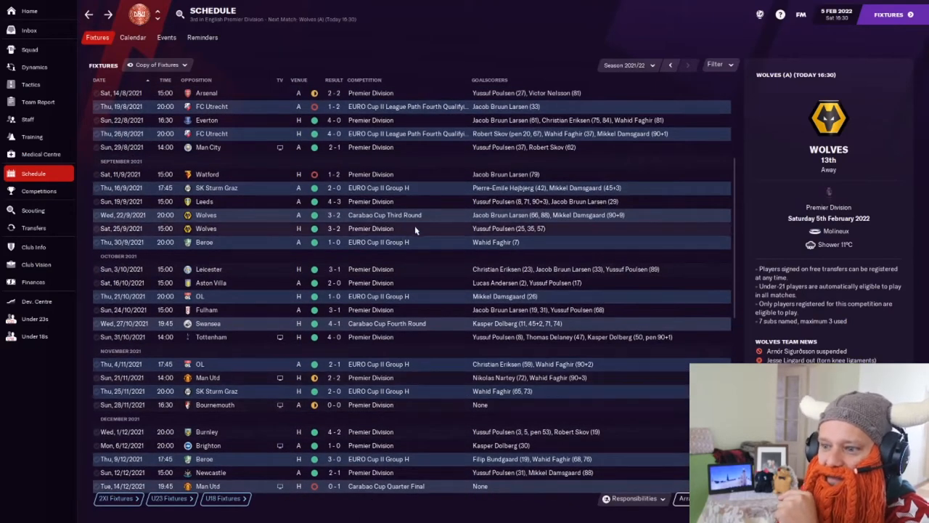
mouse_move(218, 235)
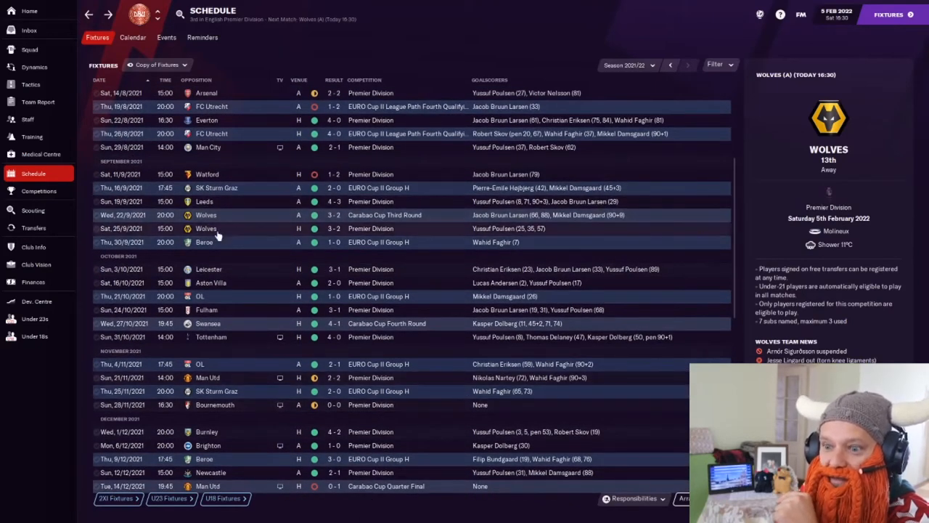
mouse_move(235, 258)
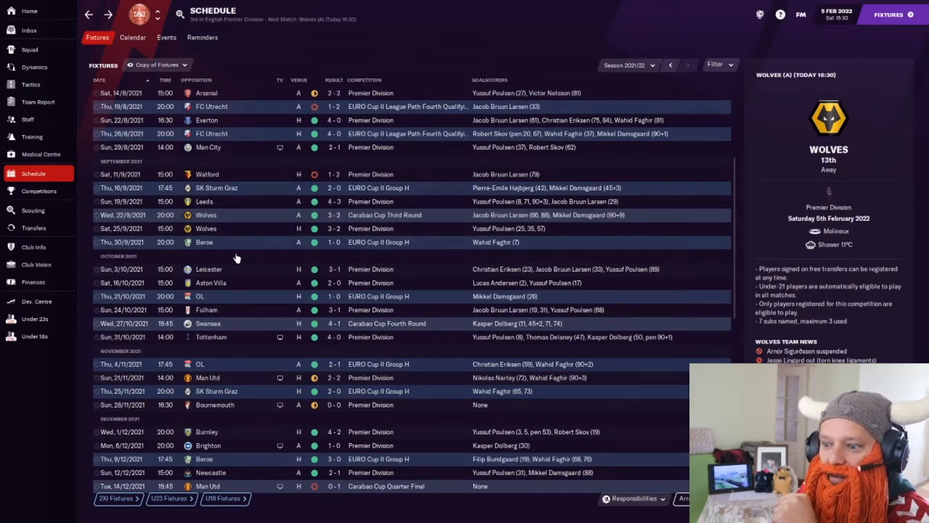
scroll(down, 3)
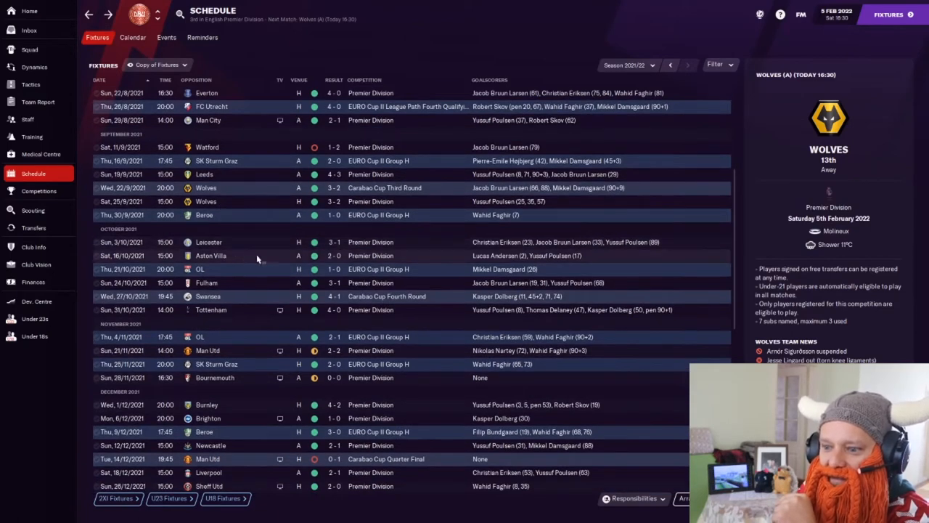
scroll(down, 3)
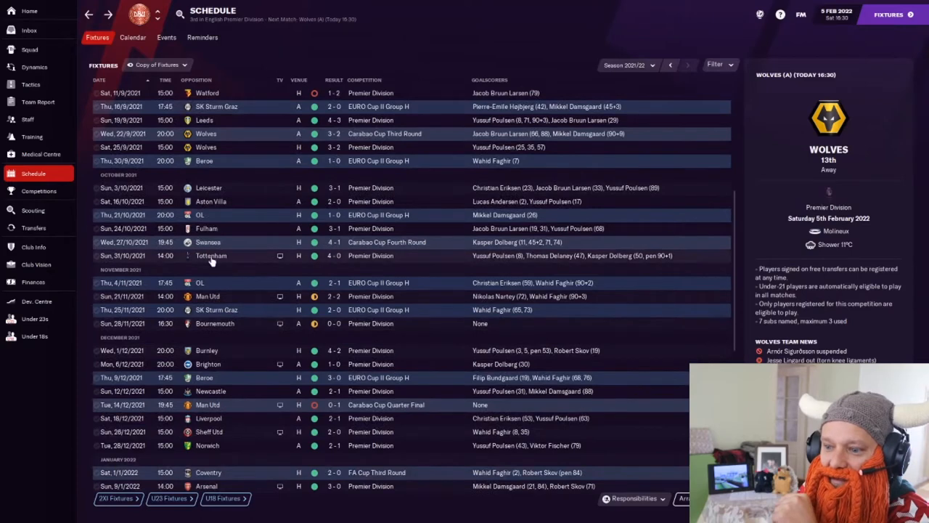
mouse_move(376, 266)
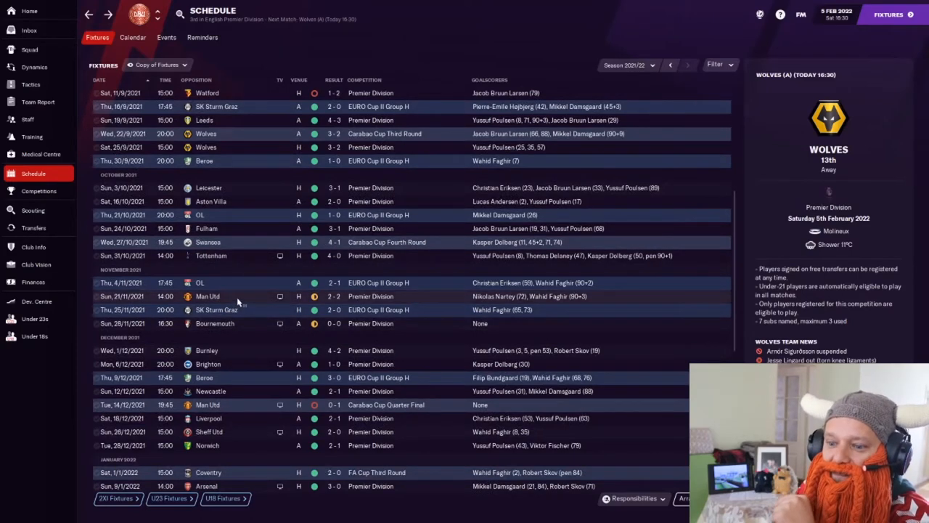
mouse_move(334, 311)
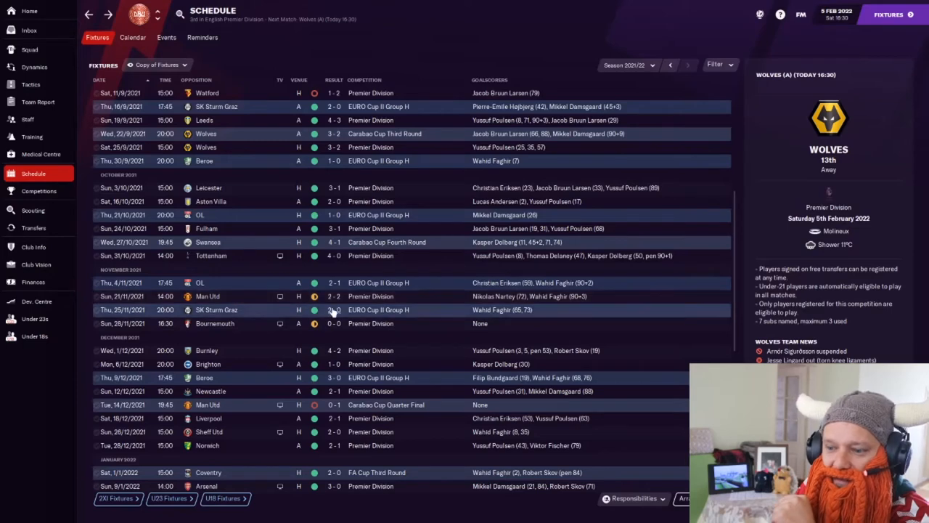
mouse_move(331, 309)
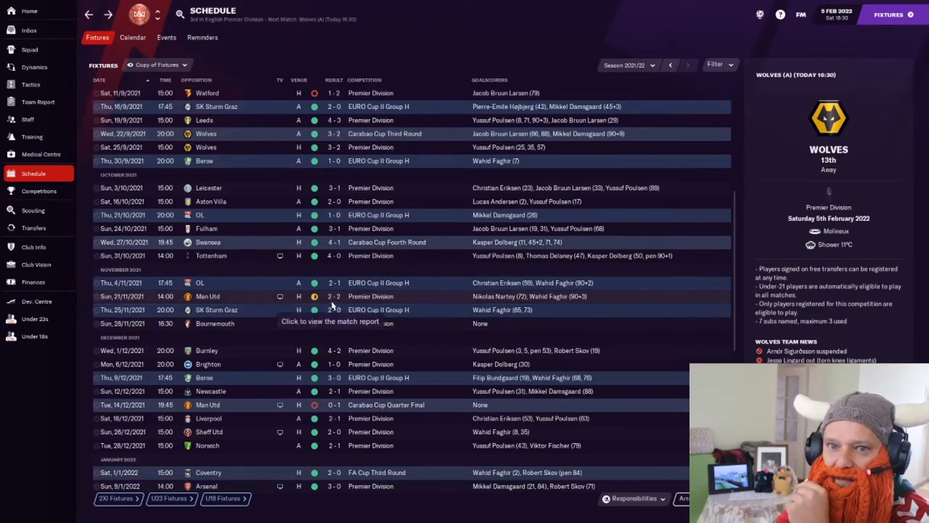
scroll(down, 3)
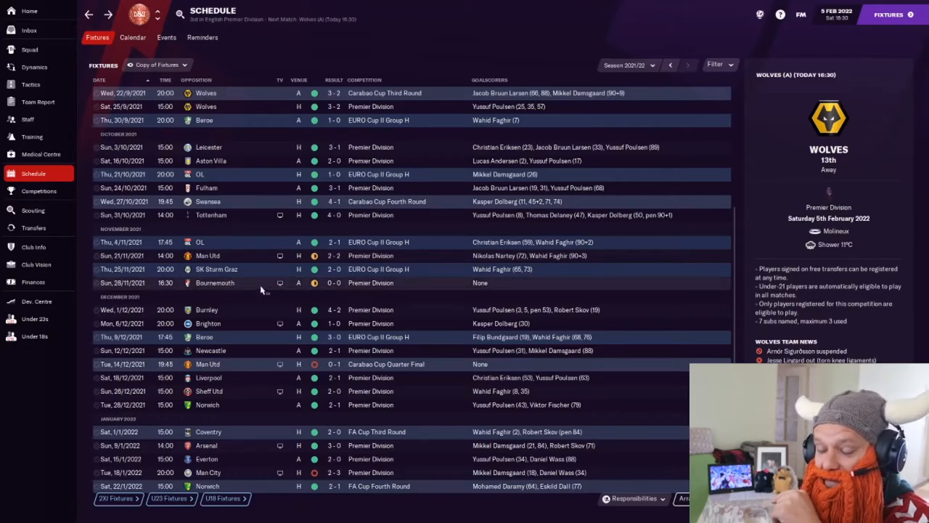
mouse_move(428, 299)
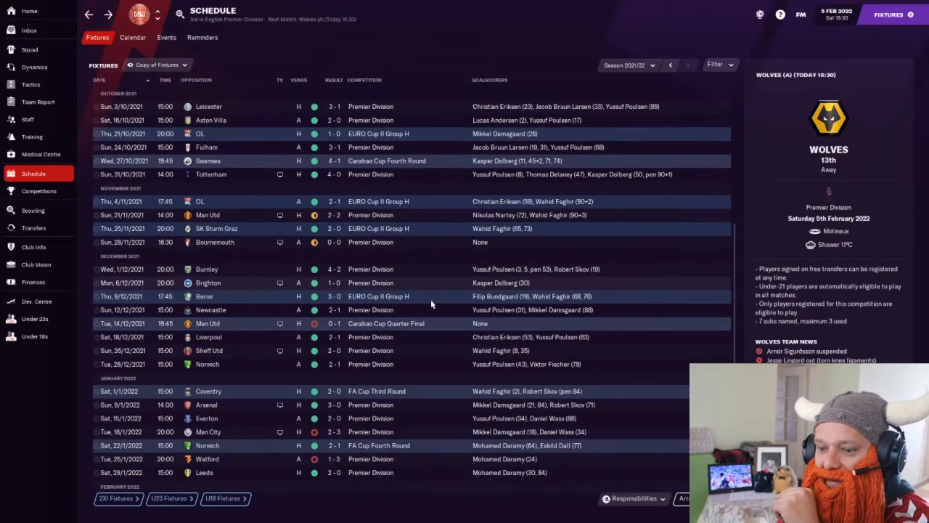
mouse_move(508, 318)
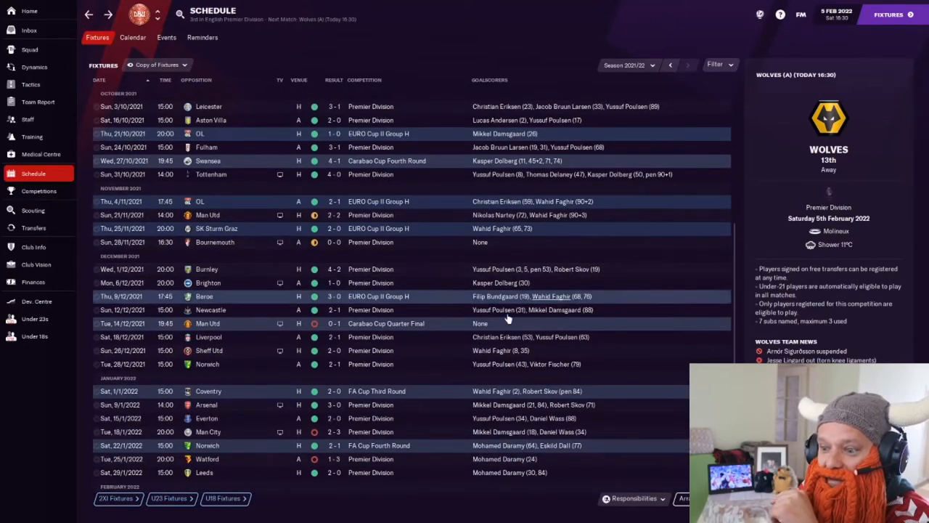
scroll(down, 3)
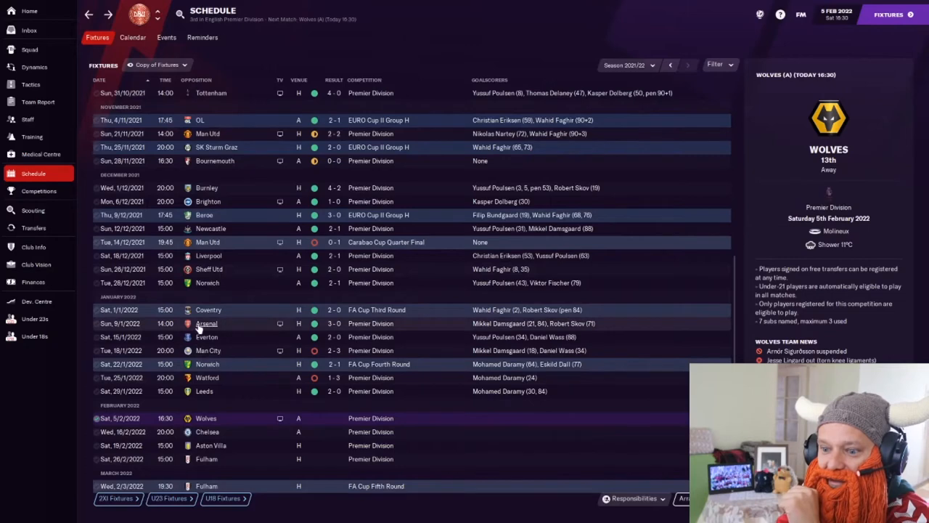
mouse_move(233, 329)
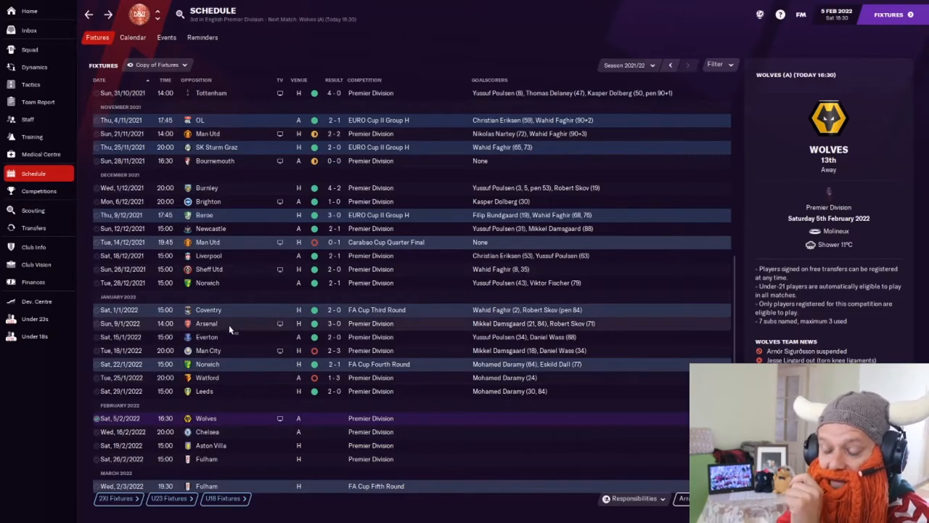
mouse_move(232, 341)
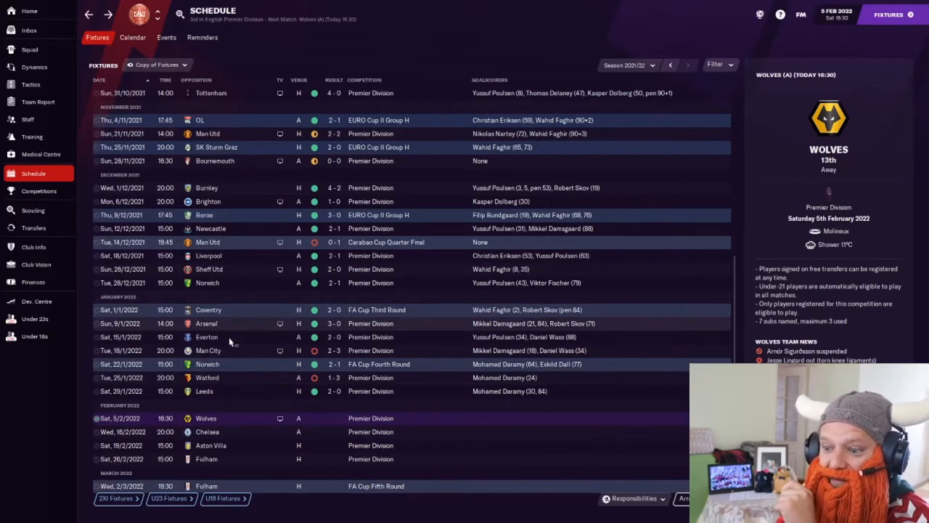
mouse_move(235, 354)
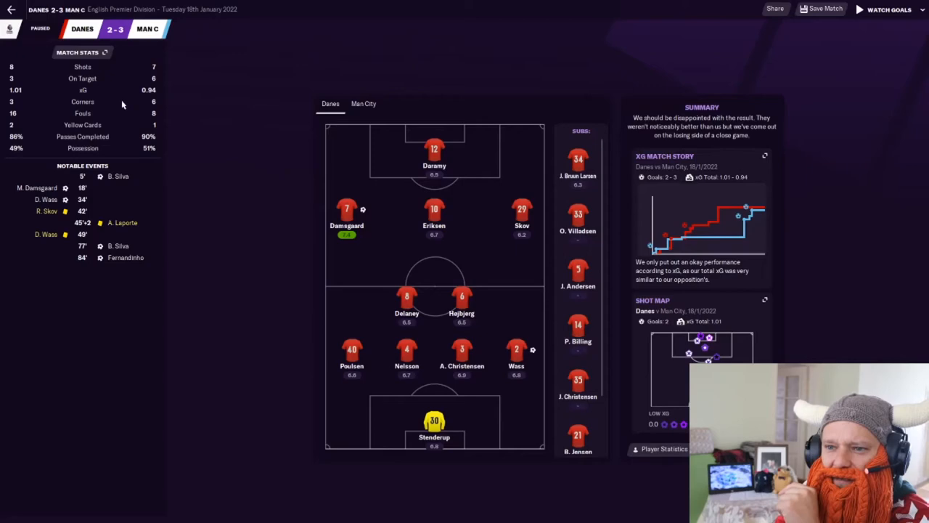
mouse_move(200, 169)
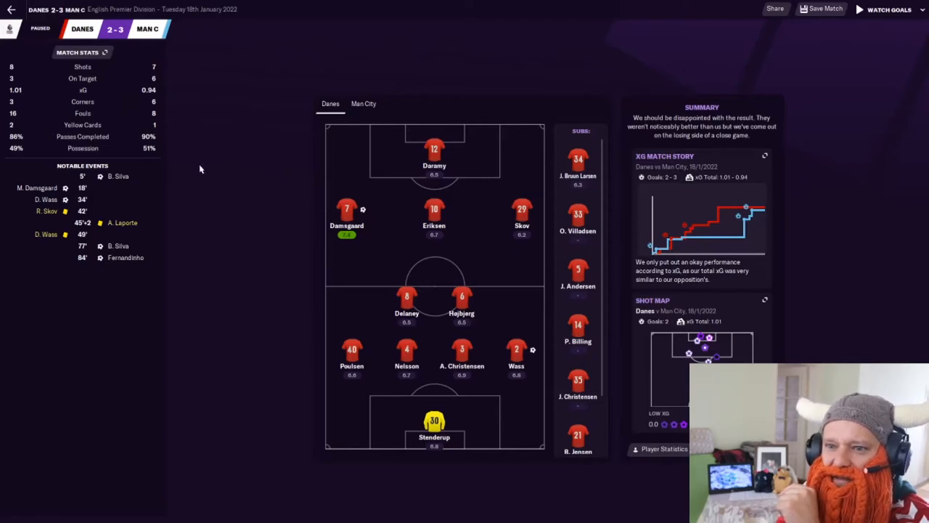
mouse_move(22, 59)
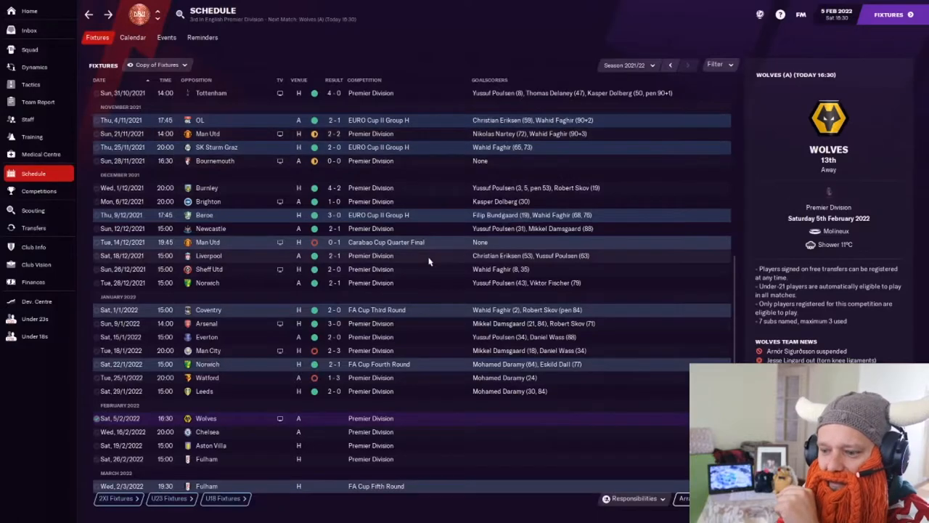
scroll(down, 3)
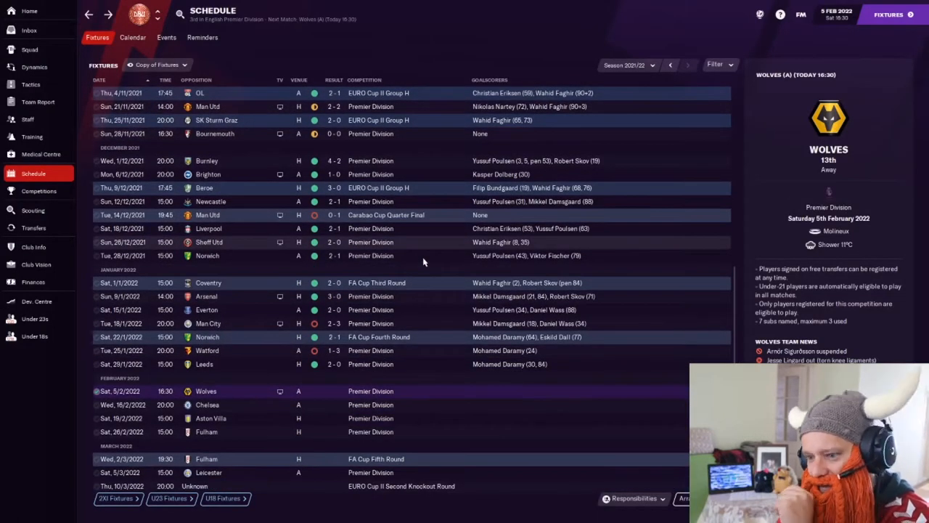
scroll(down, 3)
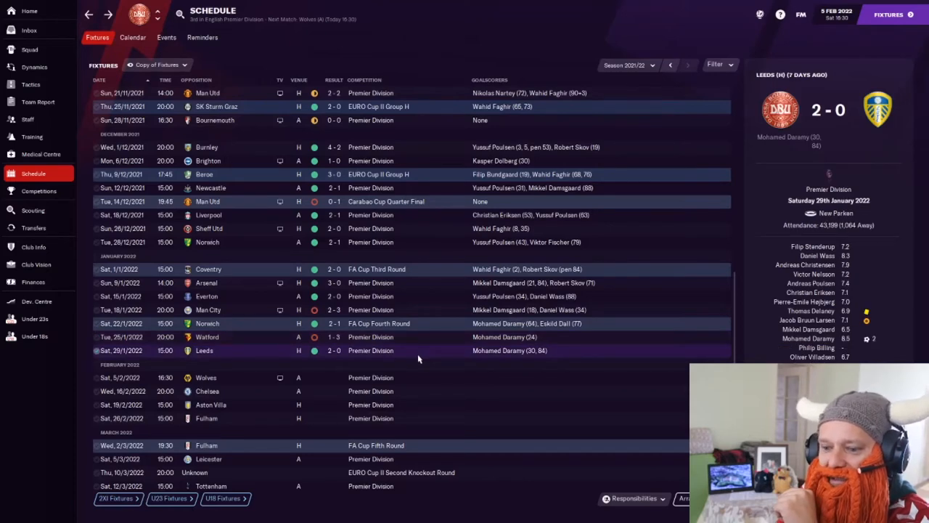
scroll(up, 3)
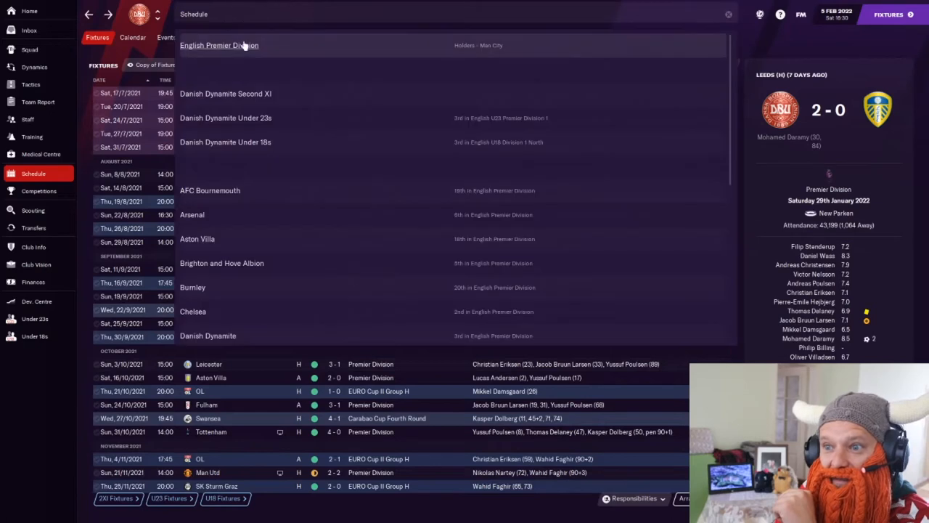
Open the English Premier Division, view its past-positions graph, then return to the league overview with Danes third
click(218, 45)
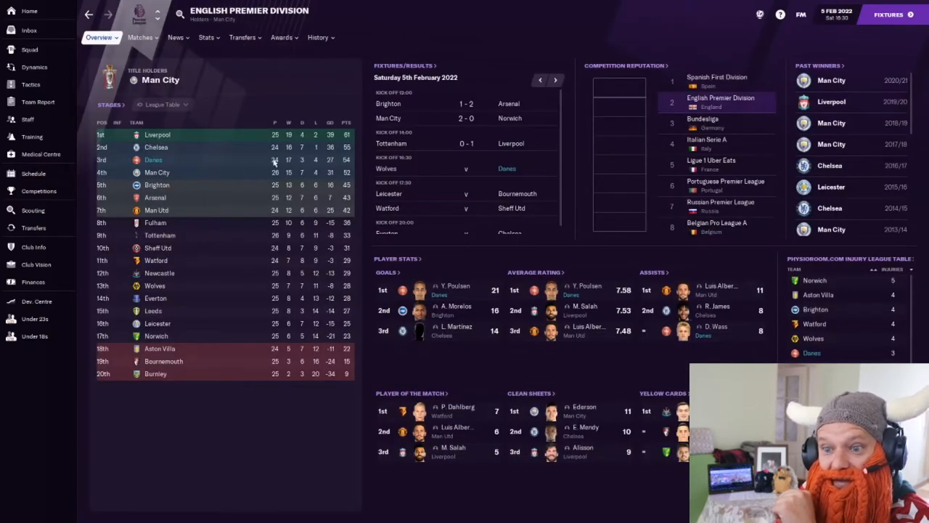
click(99, 37)
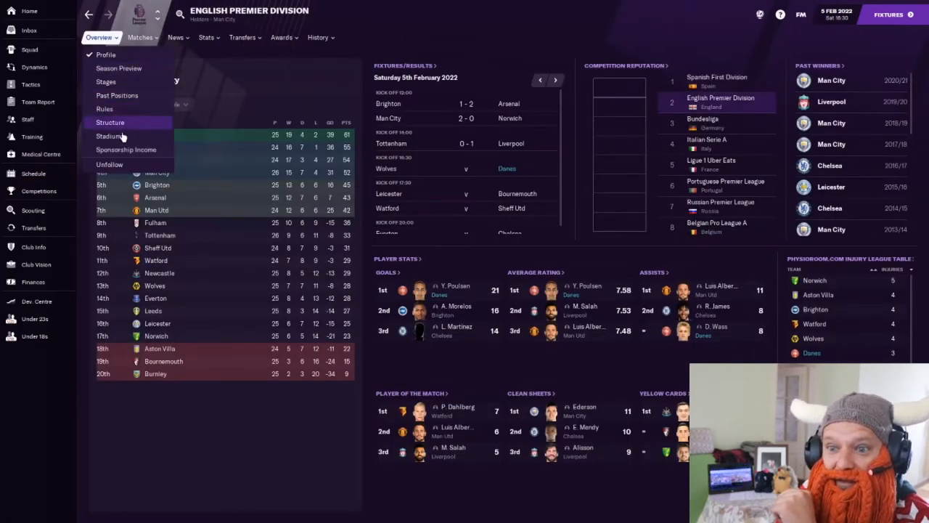
click(116, 96)
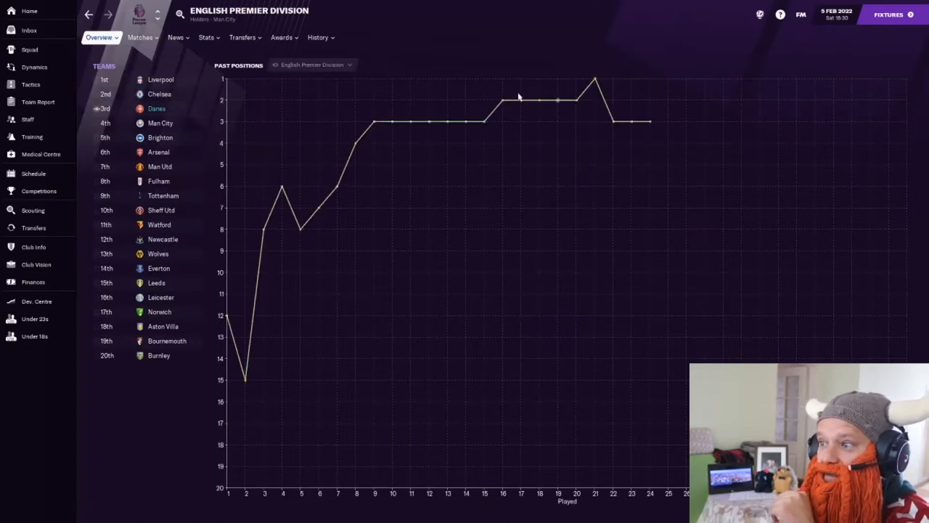
mouse_move(598, 107)
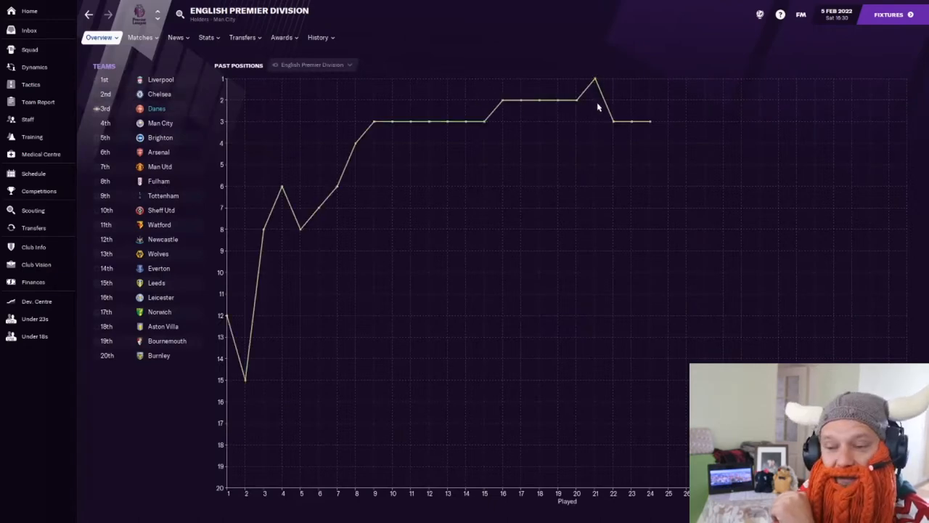
click(99, 38)
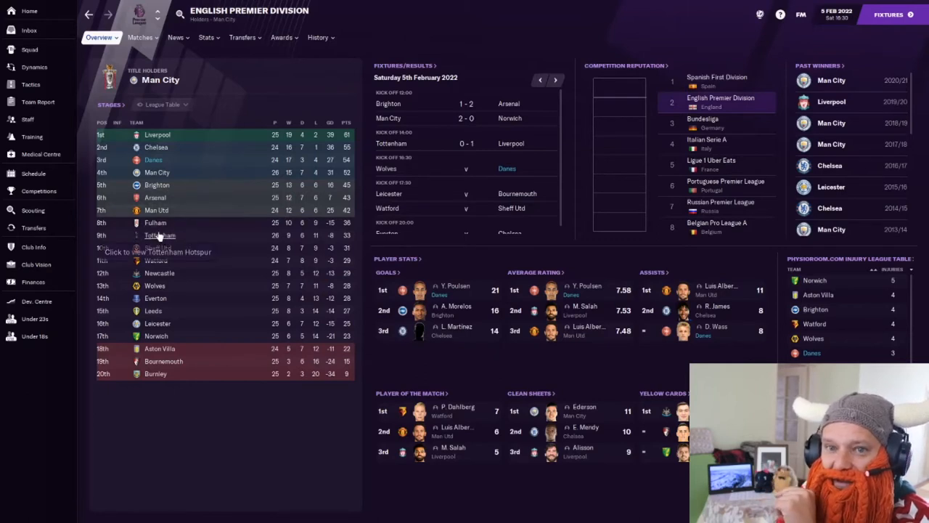
mouse_move(162, 235)
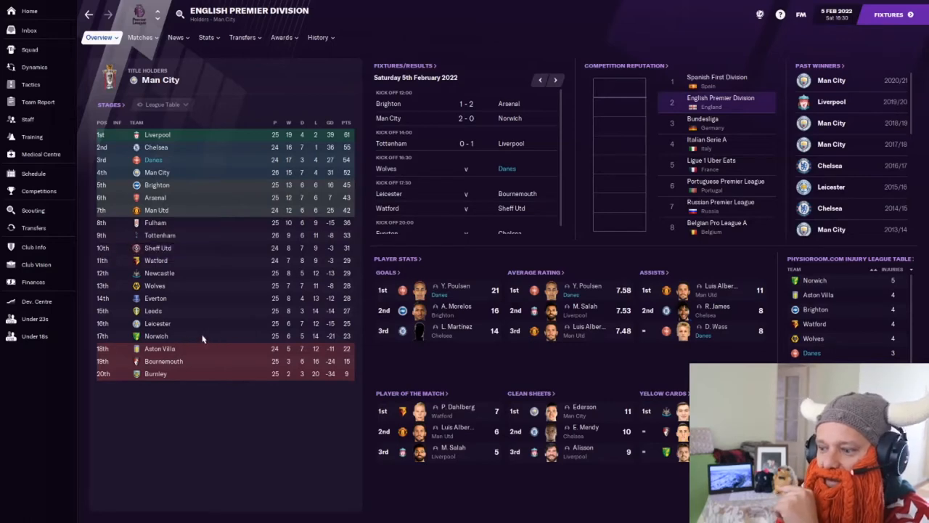
mouse_move(171, 241)
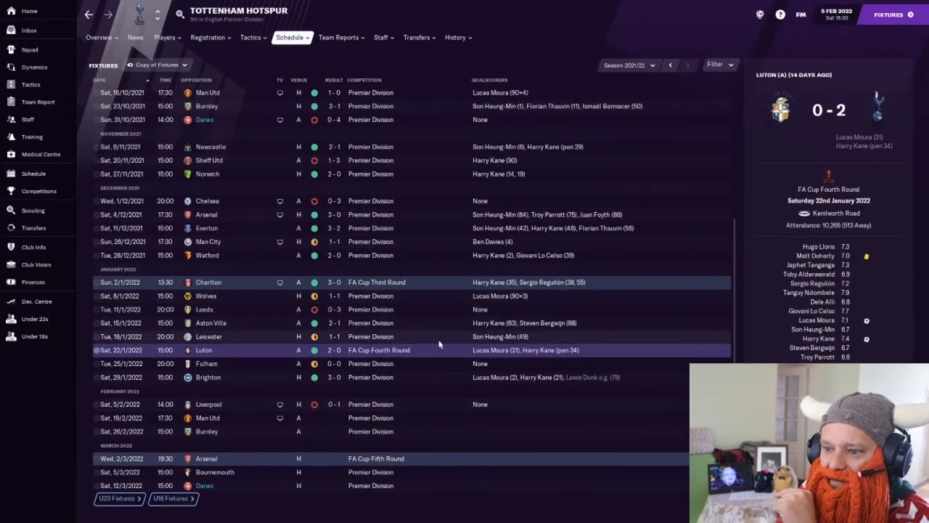
Scroll Tottenham Hotspur's 2021/22 schedule up to the pre-season friendlies
scroll(up, 3)
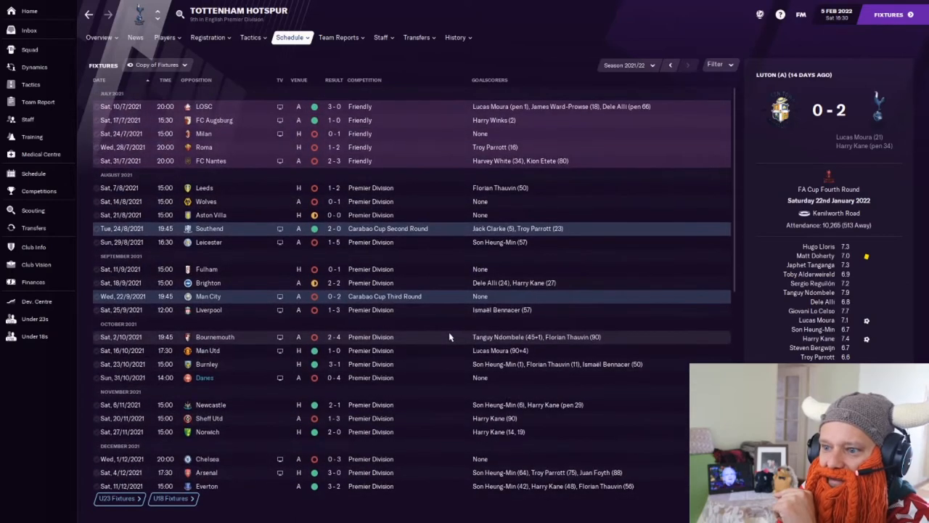
mouse_move(334, 241)
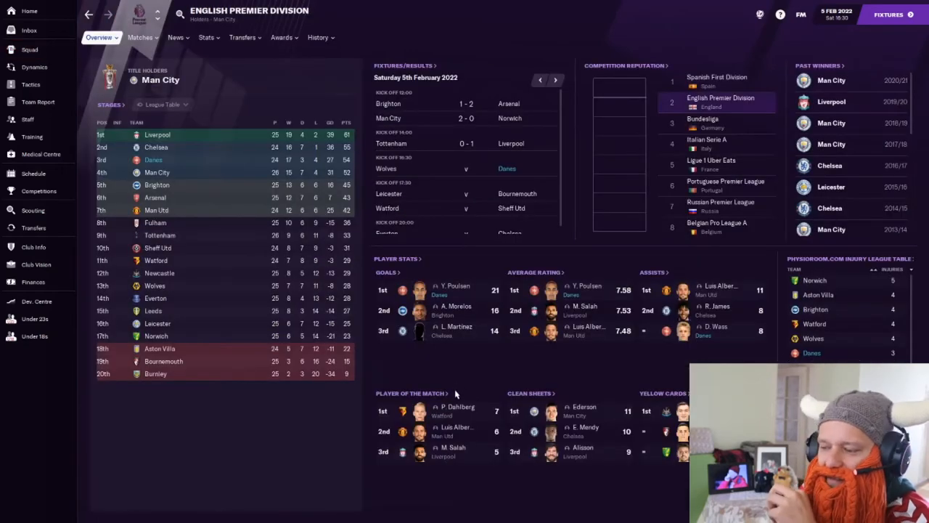
mouse_move(442, 275)
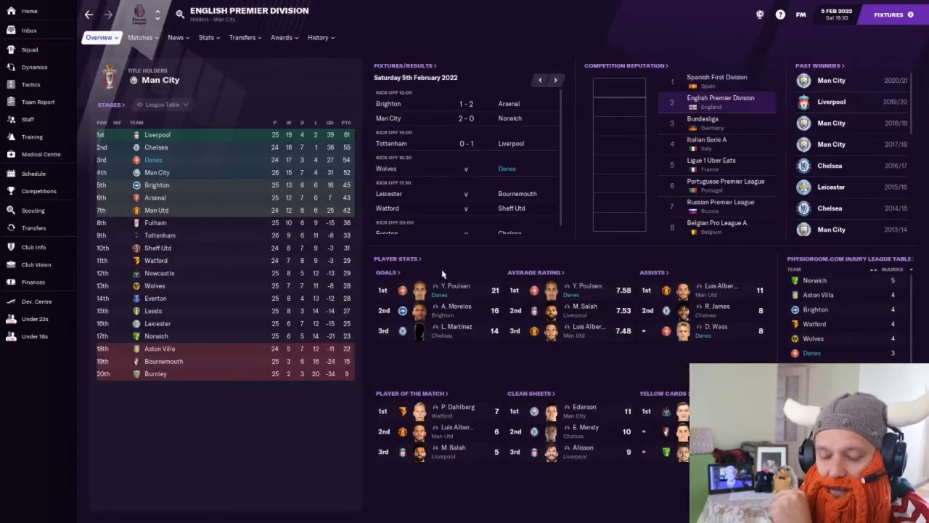
mouse_move(494, 310)
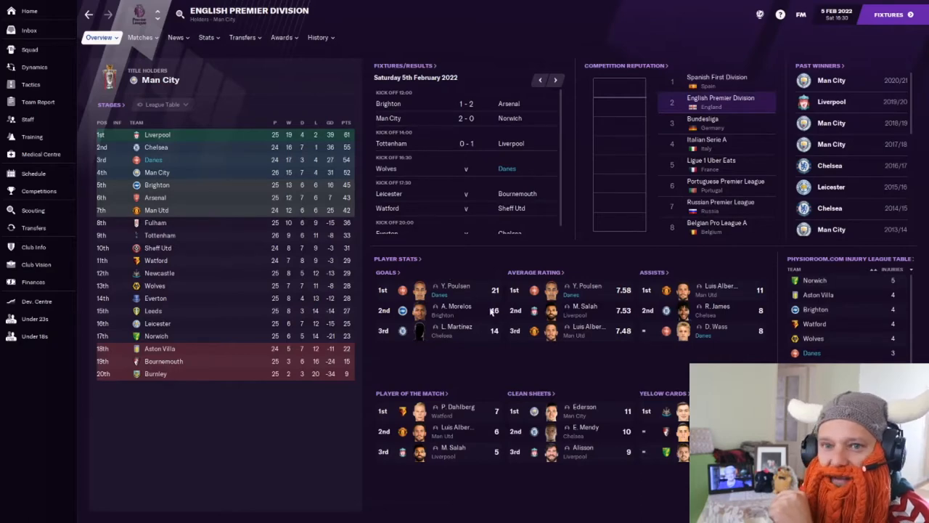
click(456, 291)
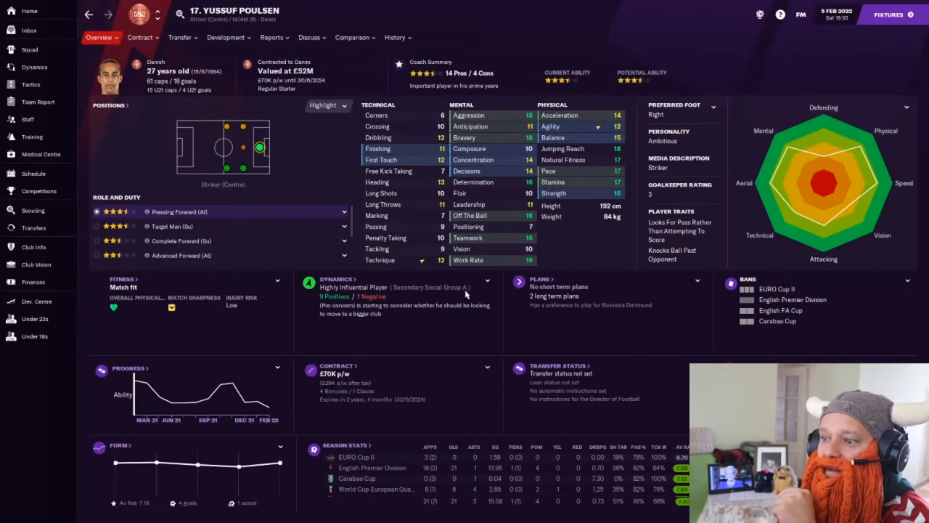
mouse_move(369, 148)
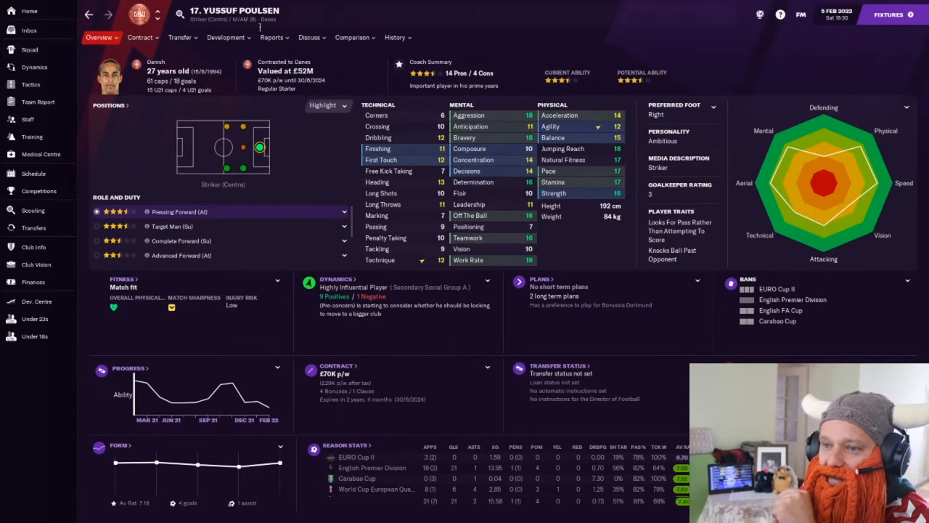
mouse_move(269, 21)
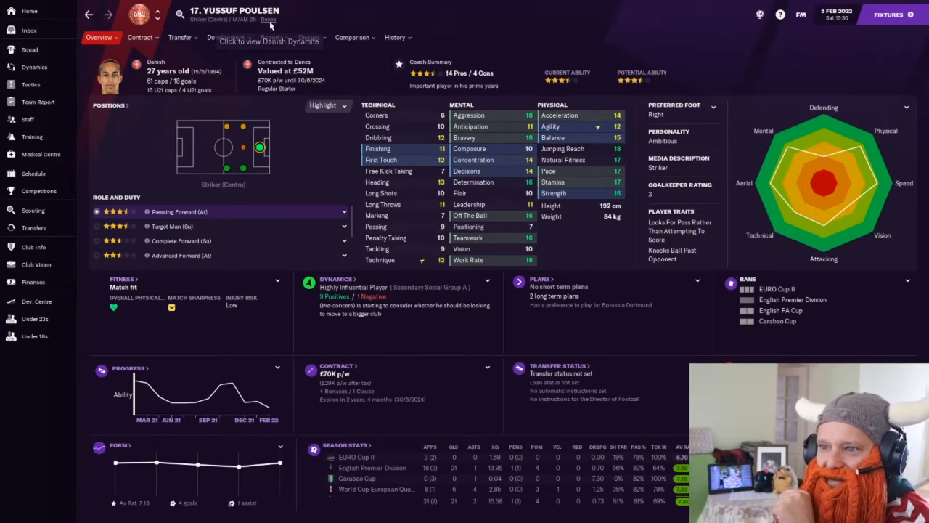
click(29, 49)
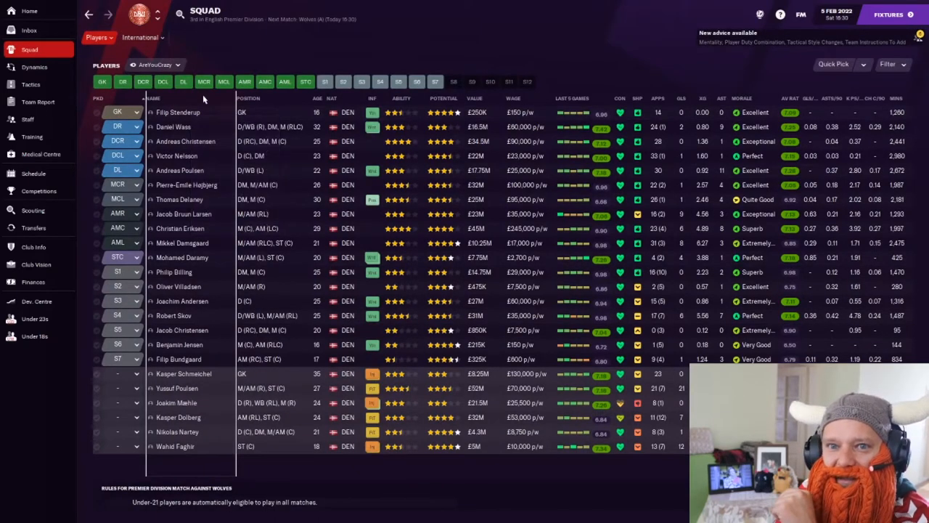
click(177, 112)
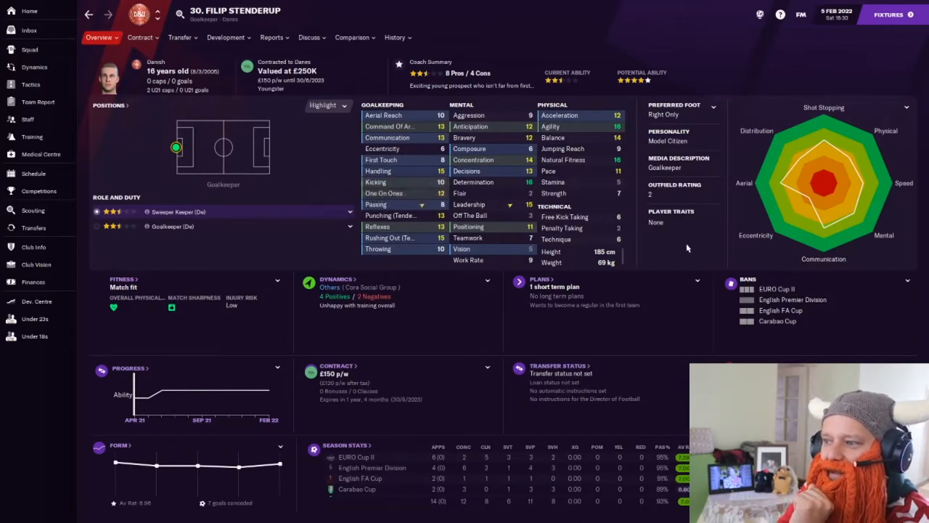
mouse_move(682, 250)
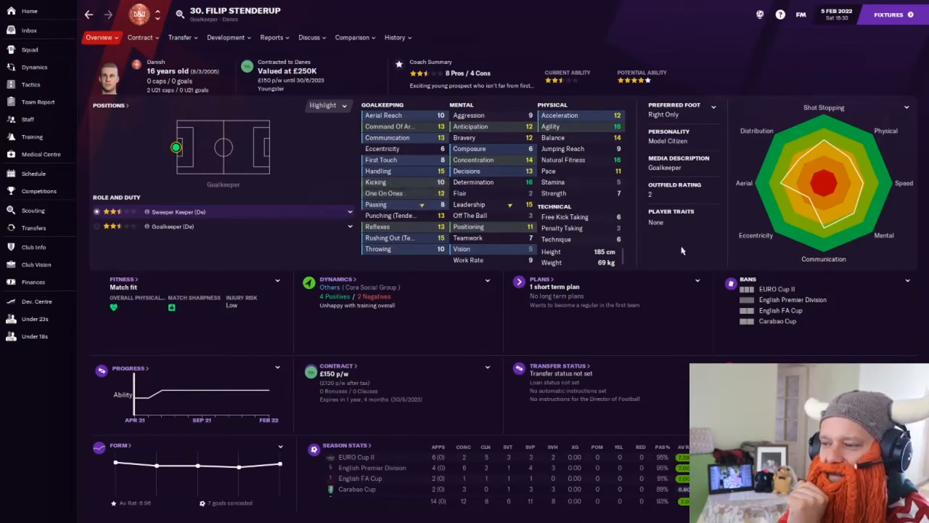
click(29, 49)
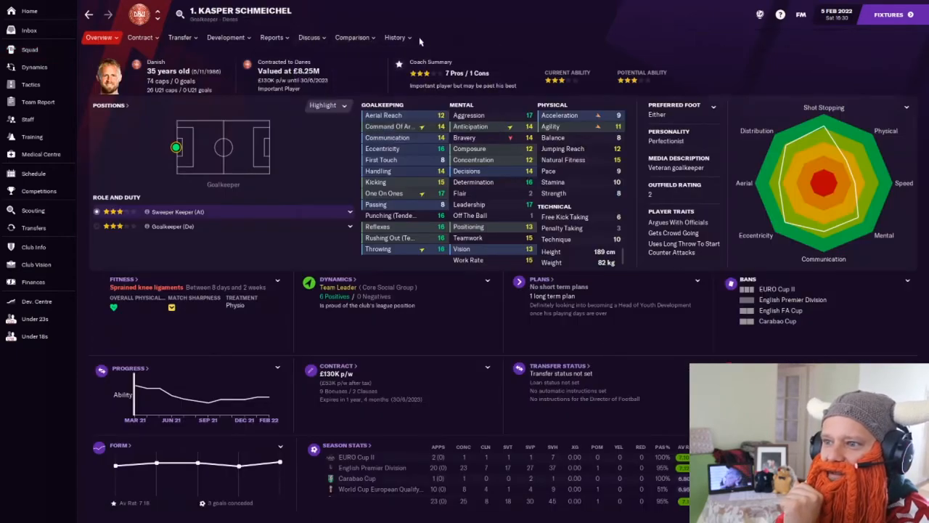
click(395, 38)
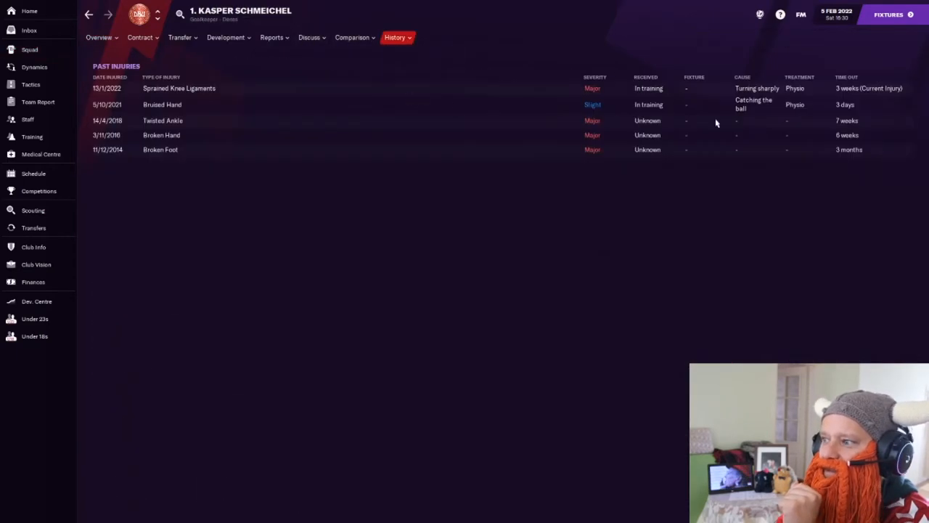
mouse_move(586, 93)
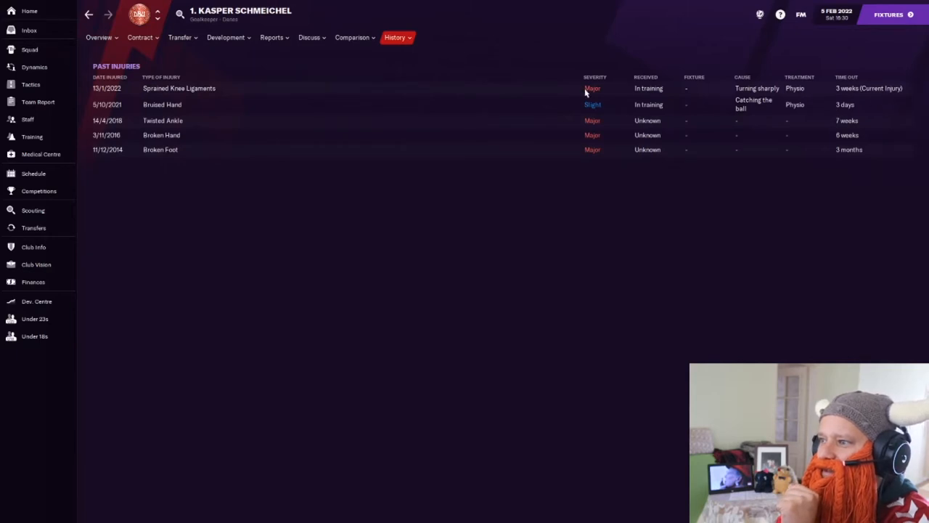
mouse_move(844, 90)
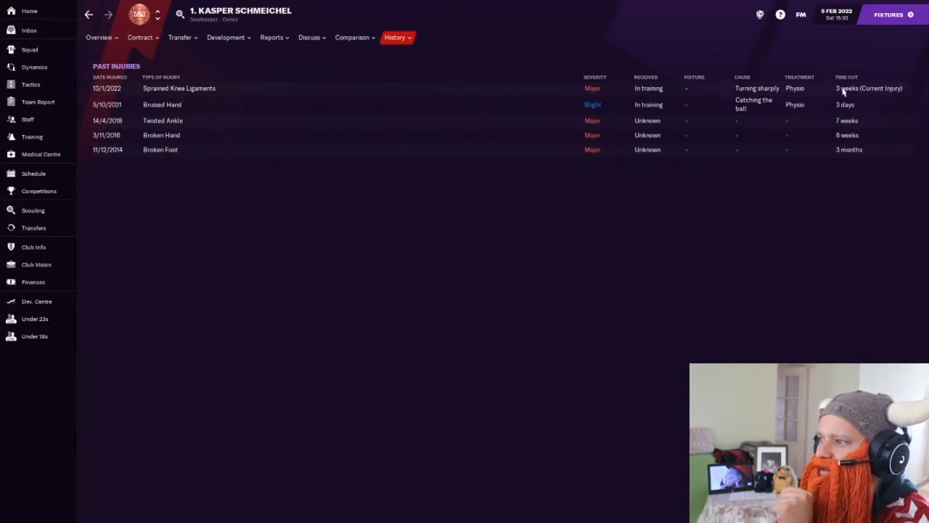
mouse_move(261, 102)
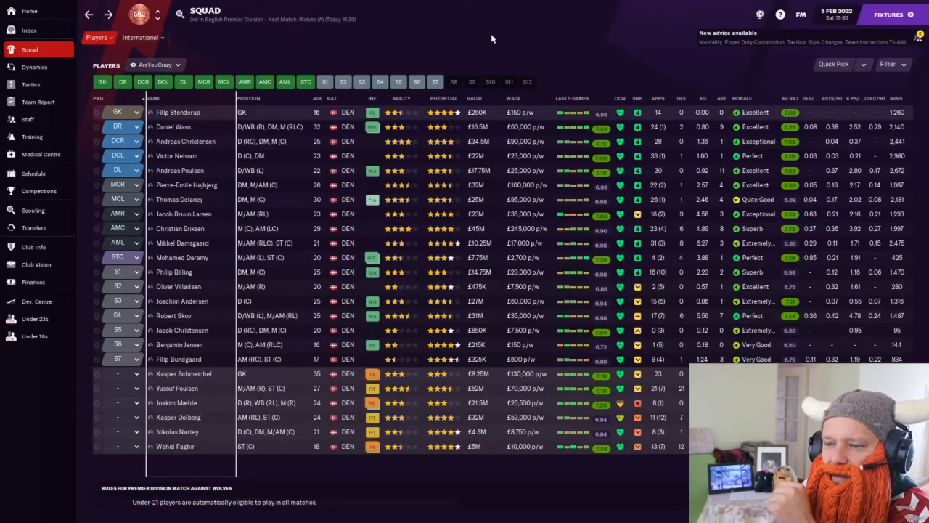
click(178, 112)
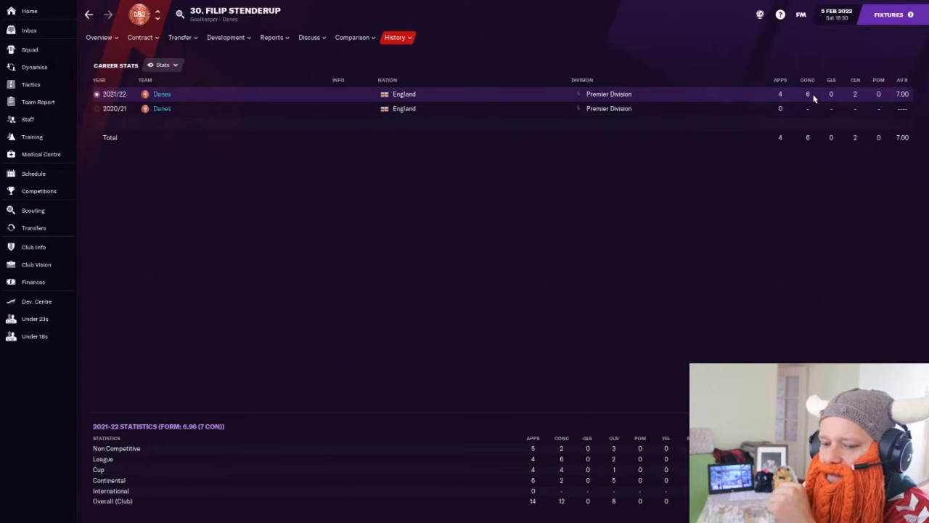
mouse_move(192, 157)
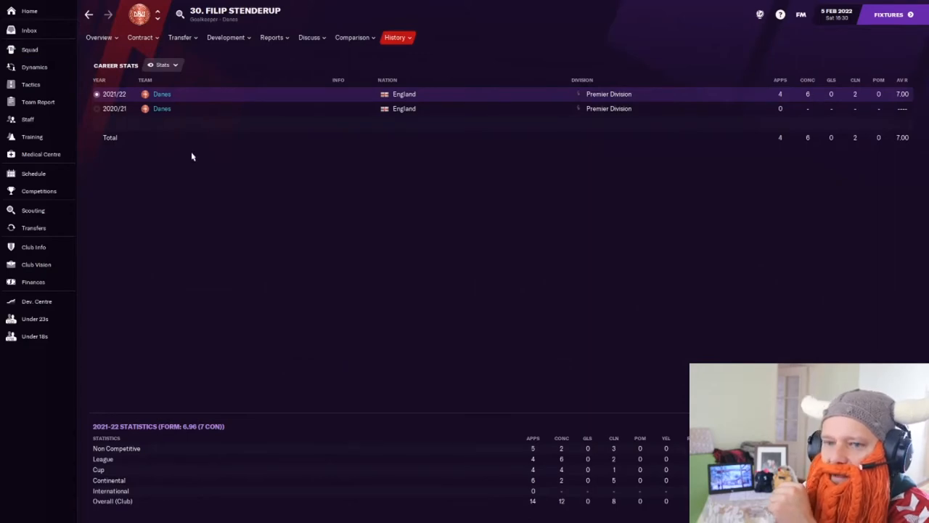
click(29, 50)
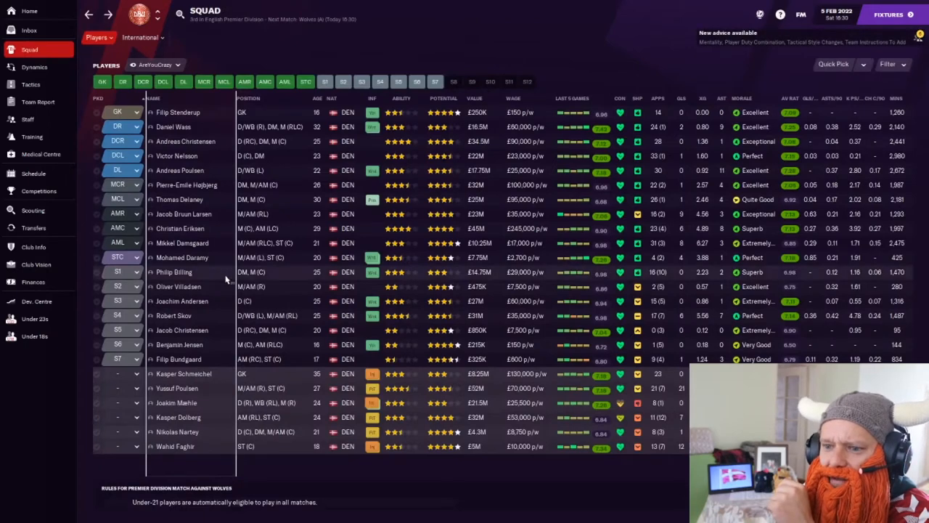
mouse_move(239, 341)
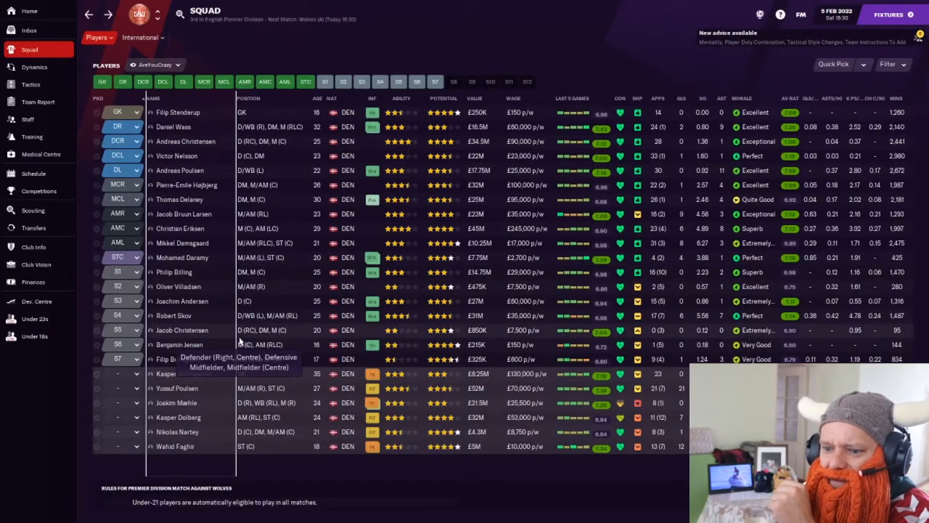
mouse_move(331, 377)
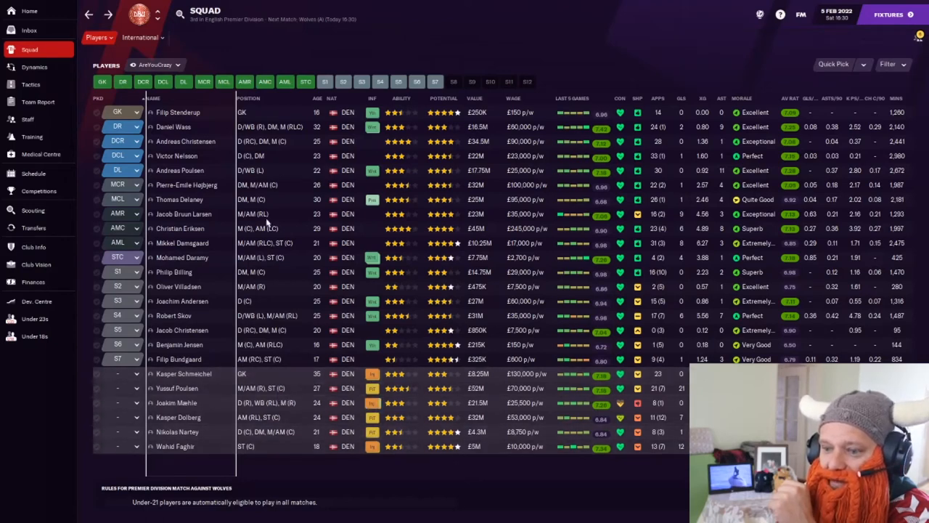
mouse_move(32, 281)
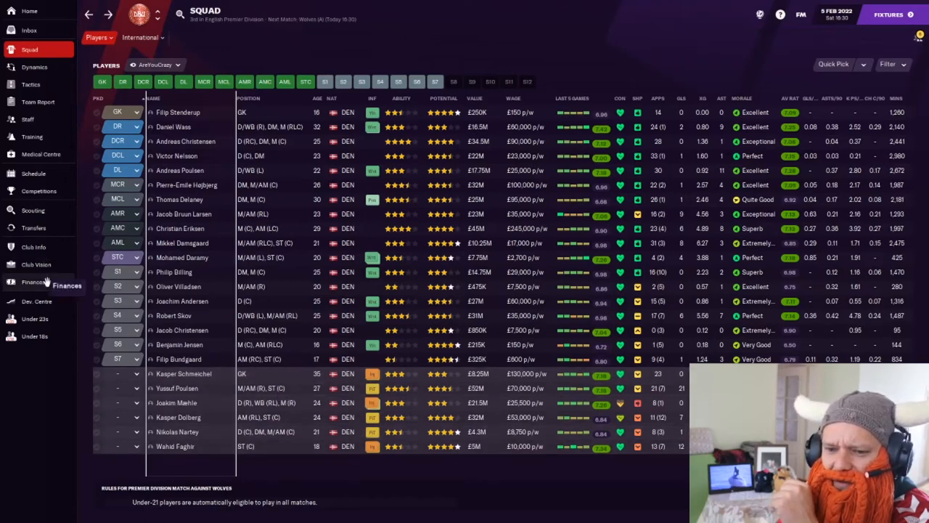
click(34, 228)
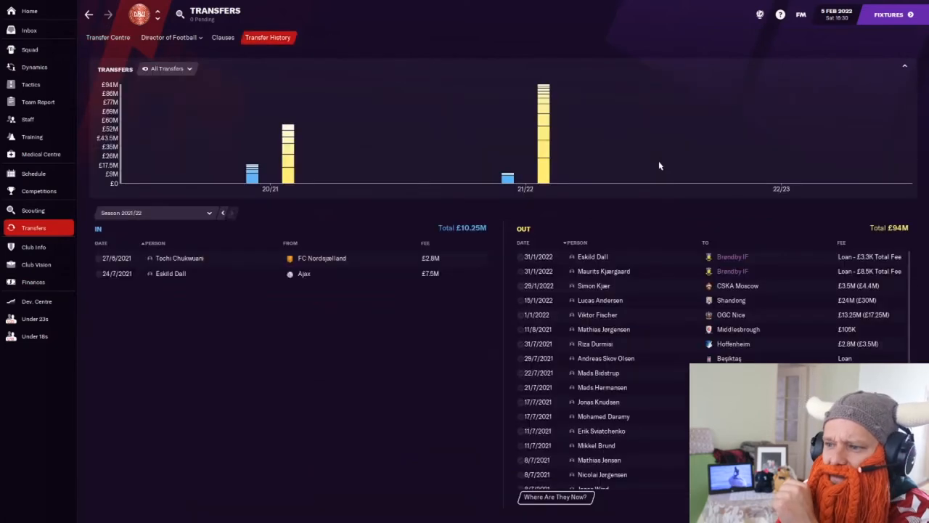
mouse_move(659, 283)
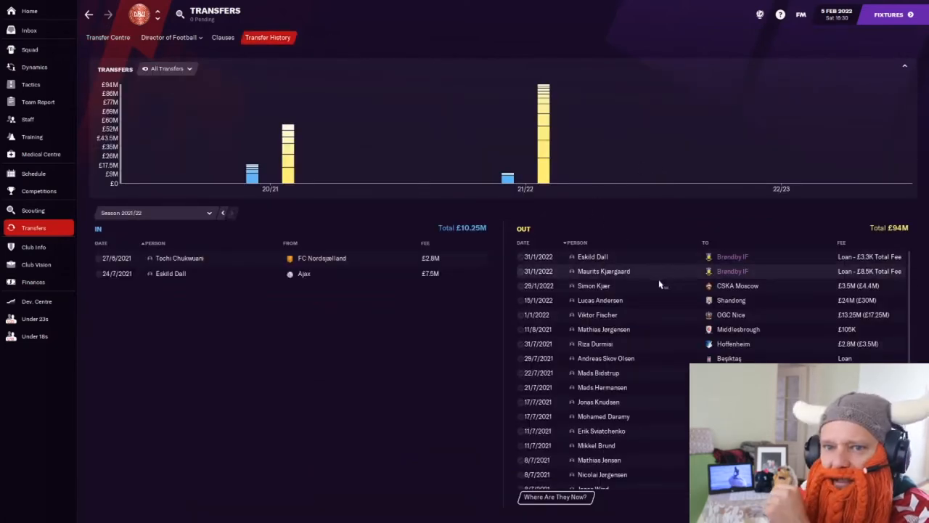
mouse_move(661, 284)
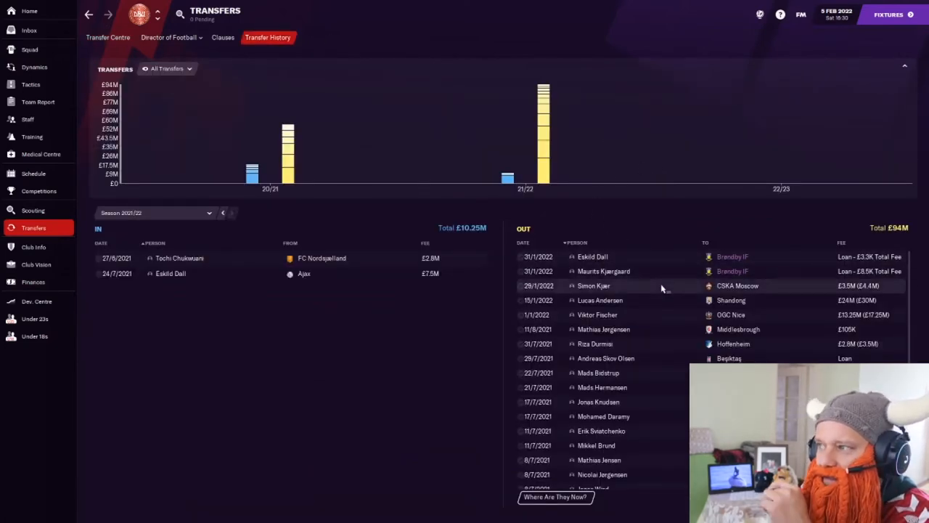
mouse_move(622, 196)
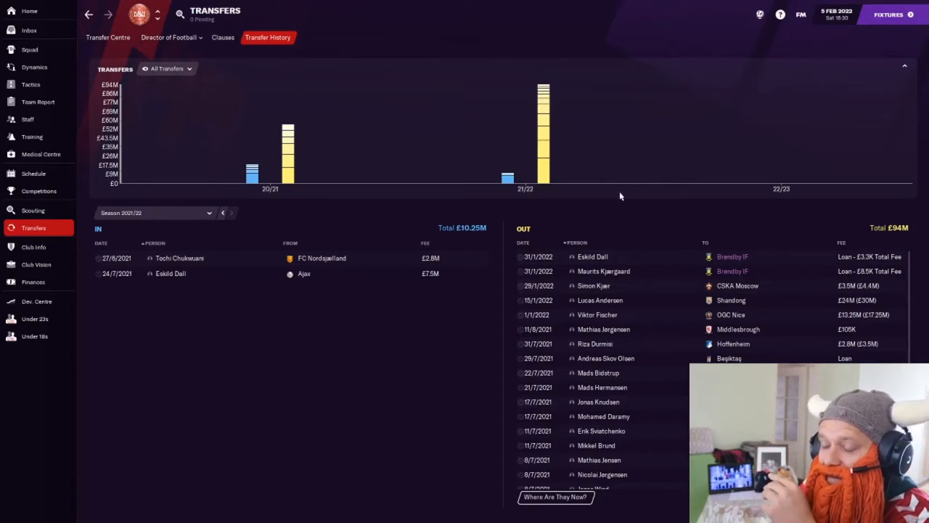
mouse_move(594, 238)
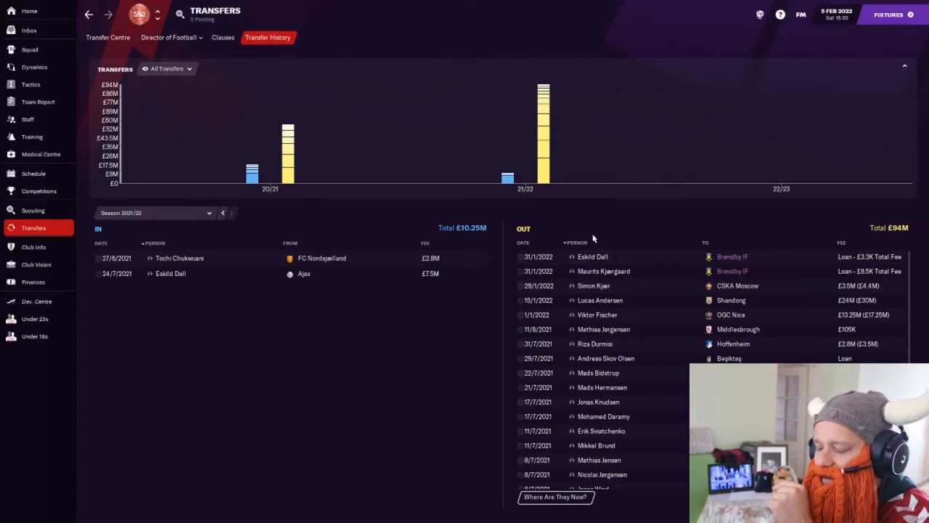
mouse_move(718, 299)
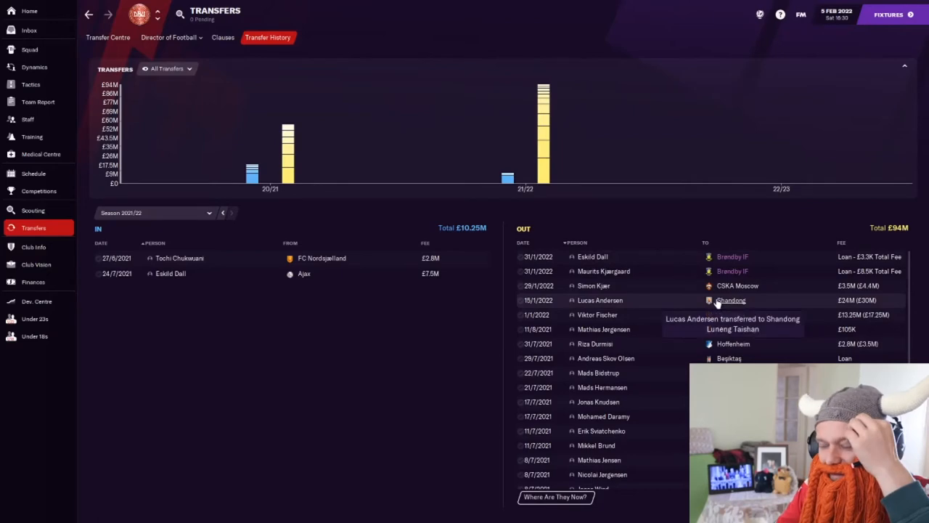
click(730, 299)
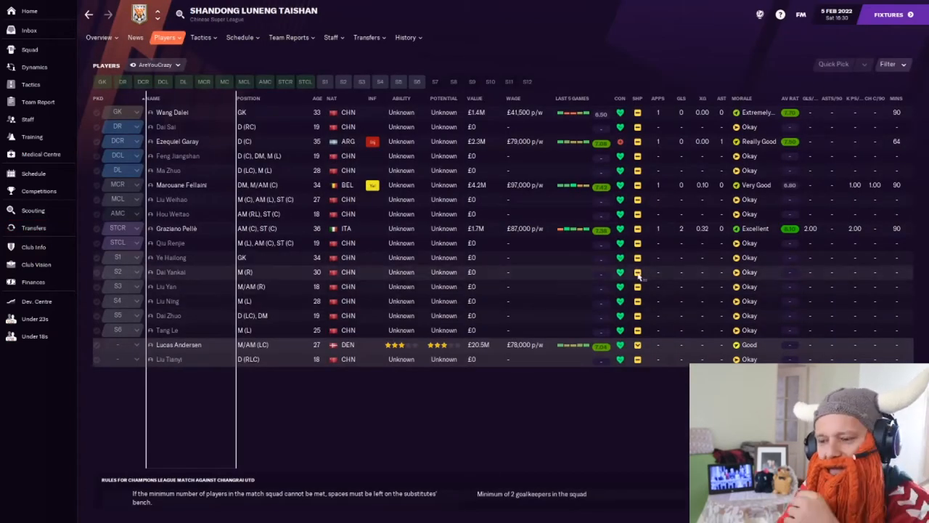
mouse_move(602, 279)
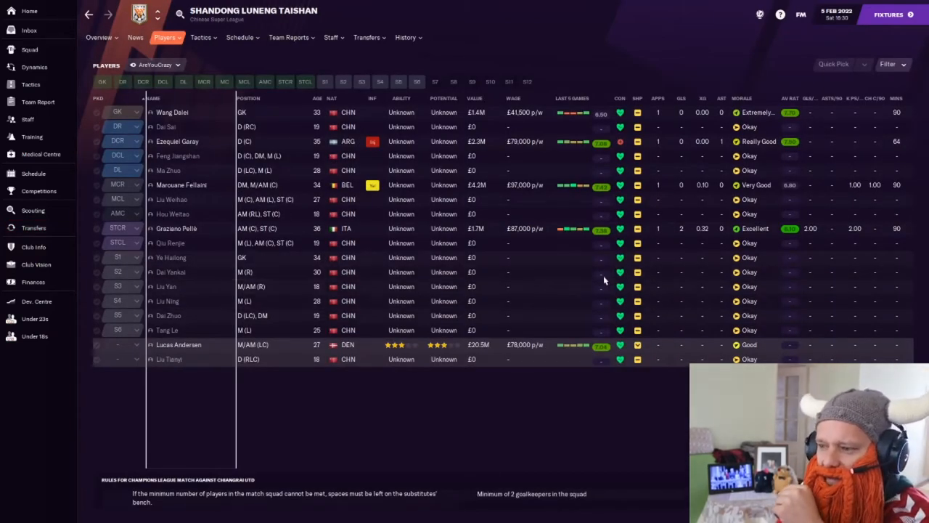
click(33, 226)
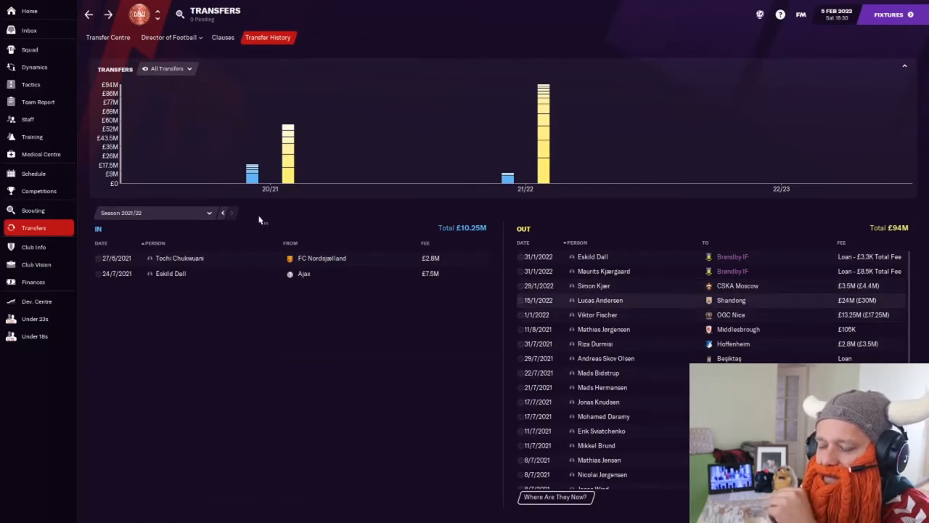
click(601, 299)
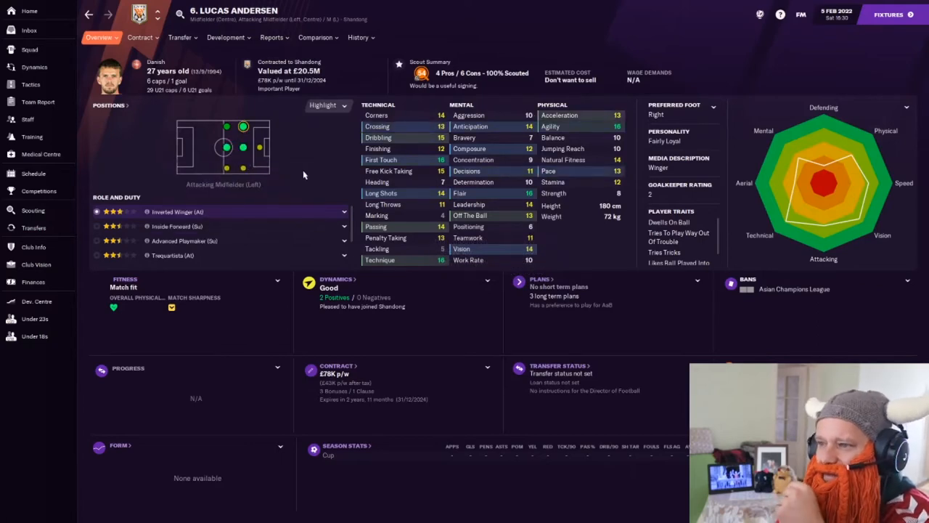
click(34, 226)
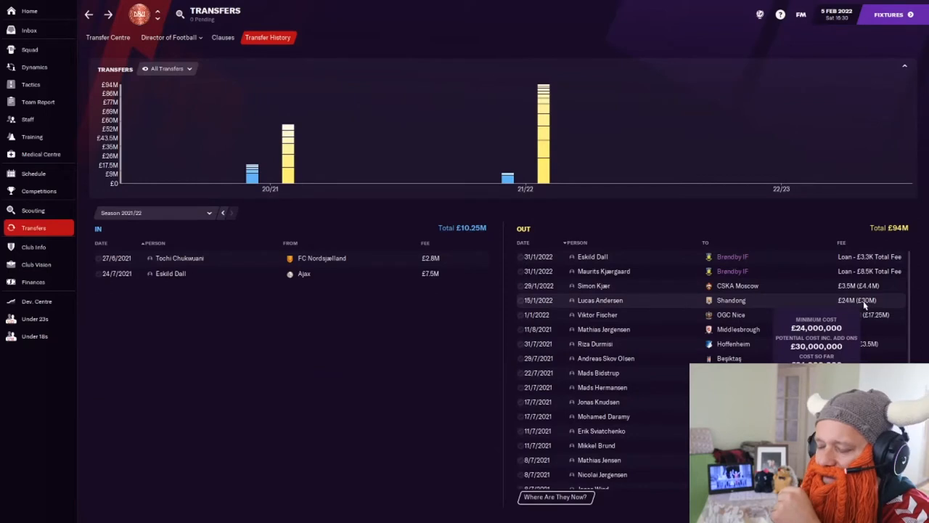
click(601, 299)
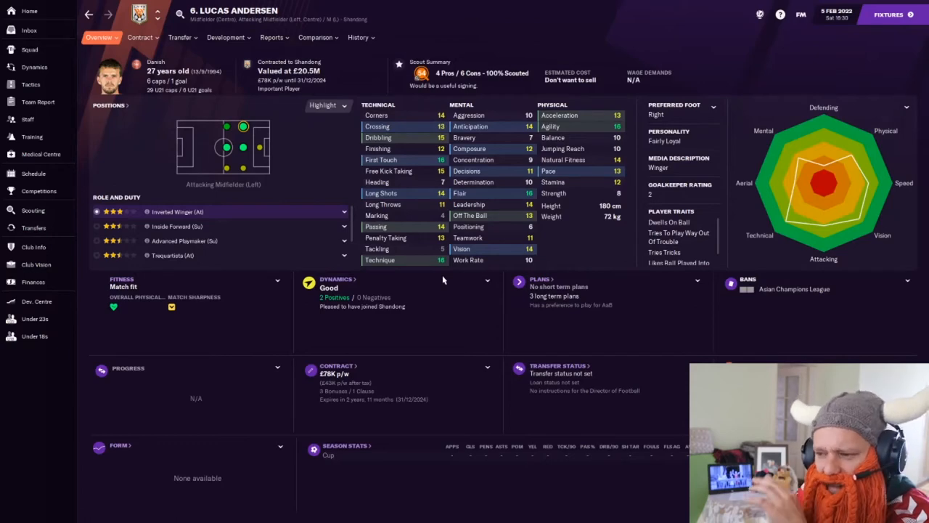
click(34, 228)
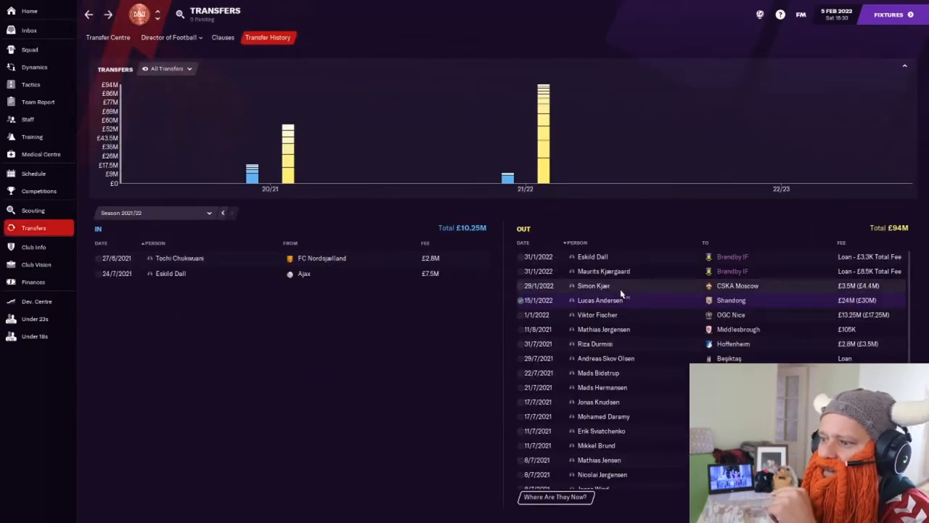
click(594, 285)
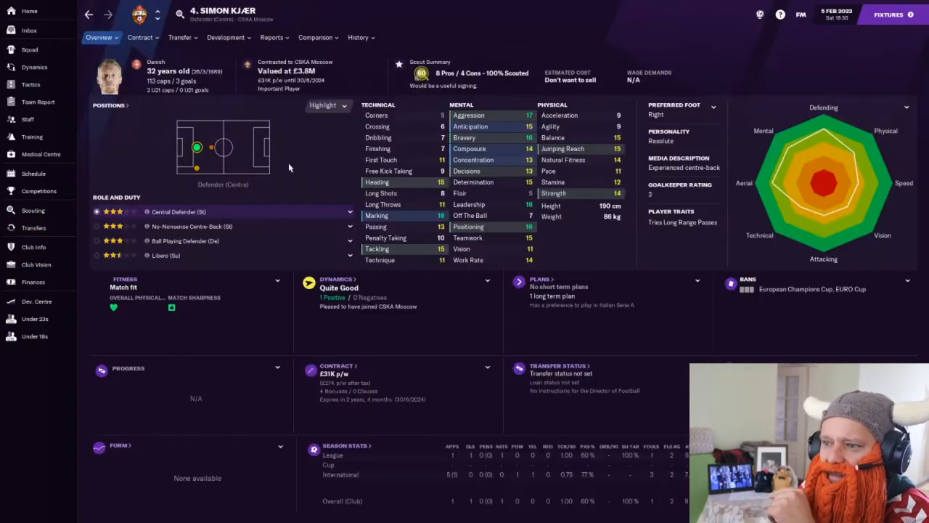
mouse_move(235, 138)
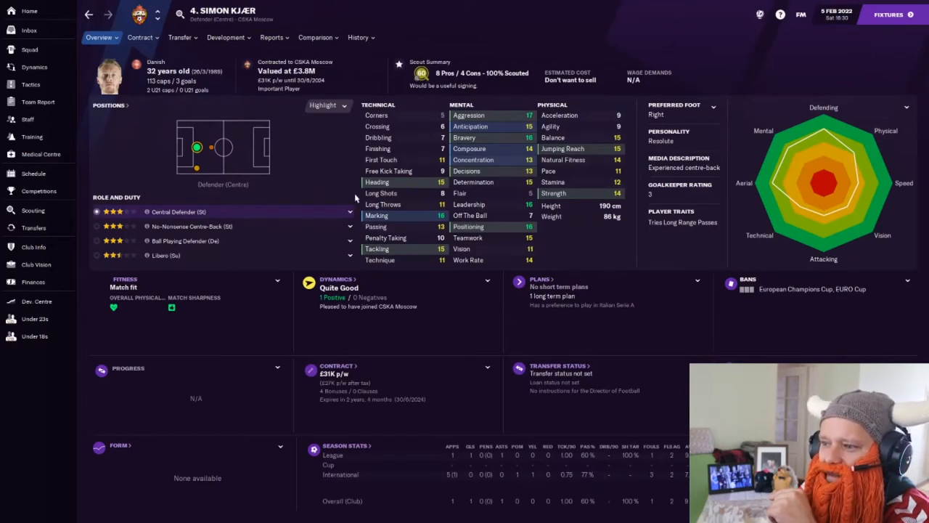
click(34, 226)
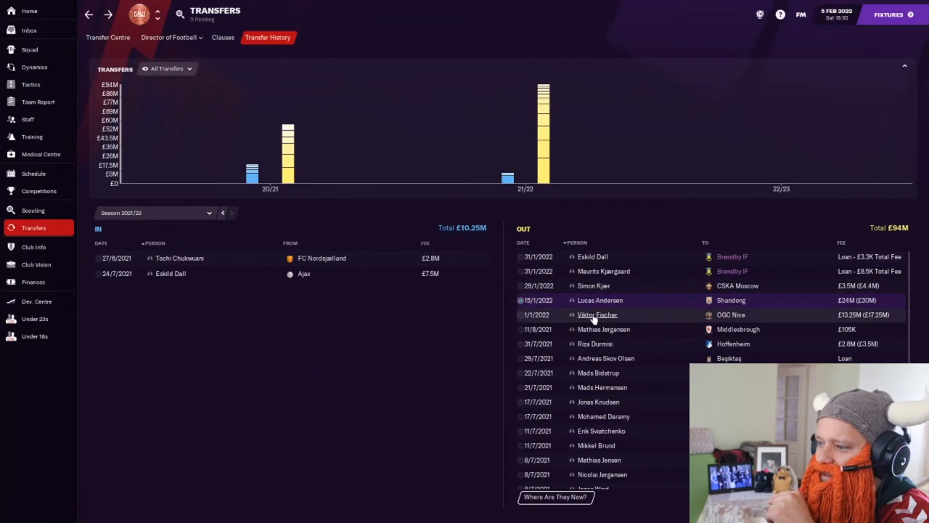
click(596, 313)
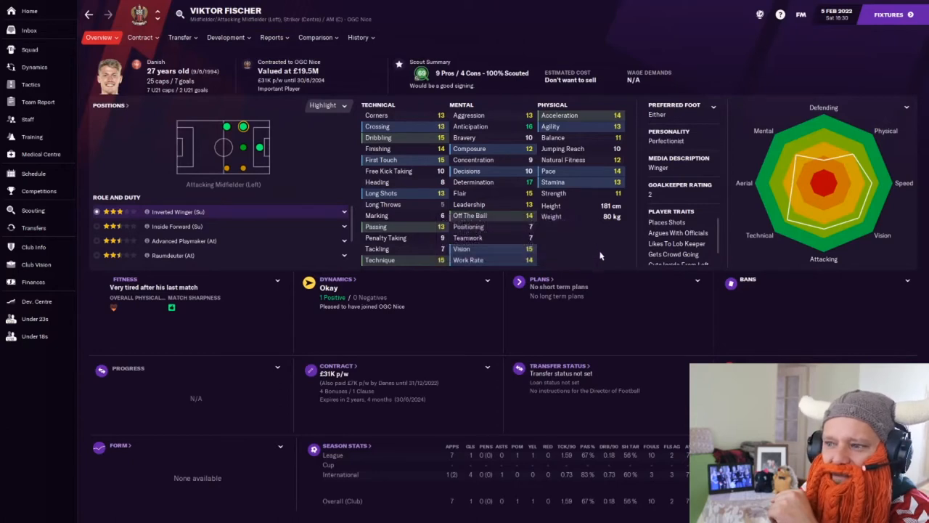
mouse_move(517, 208)
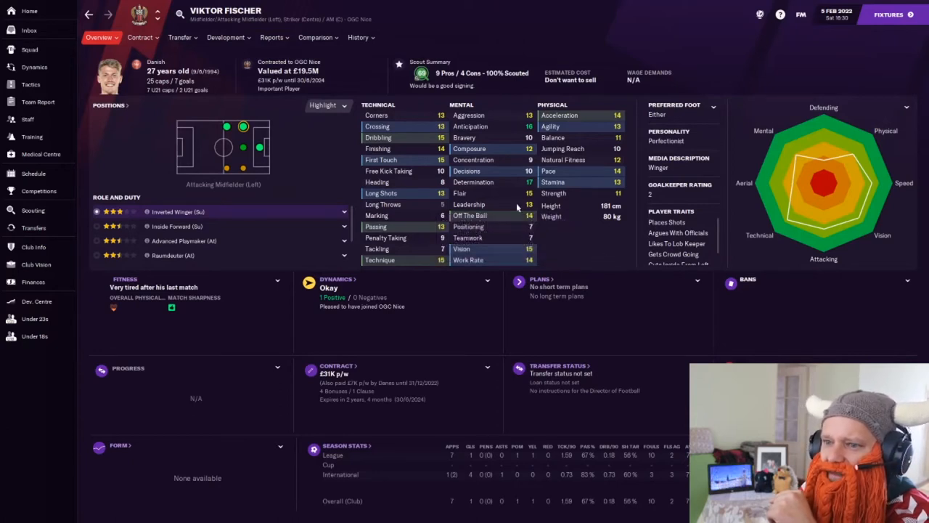
mouse_move(624, 238)
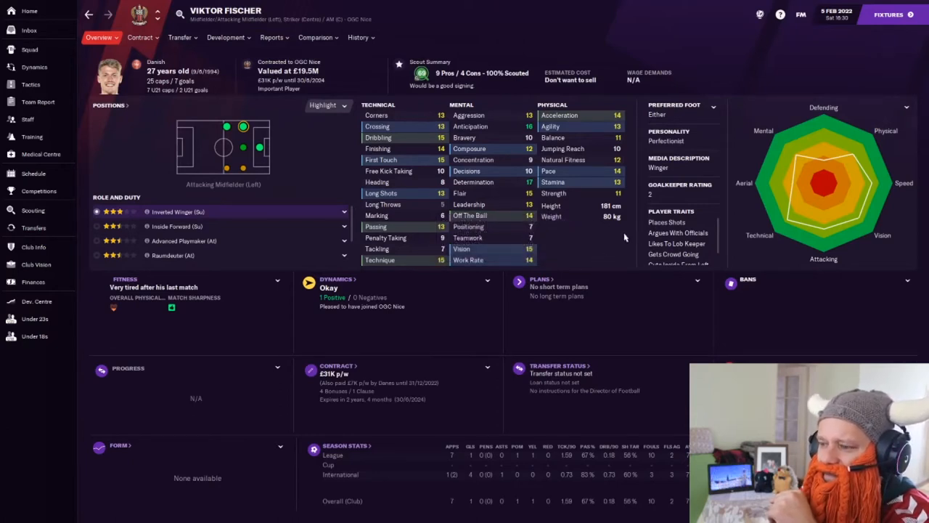
click(33, 226)
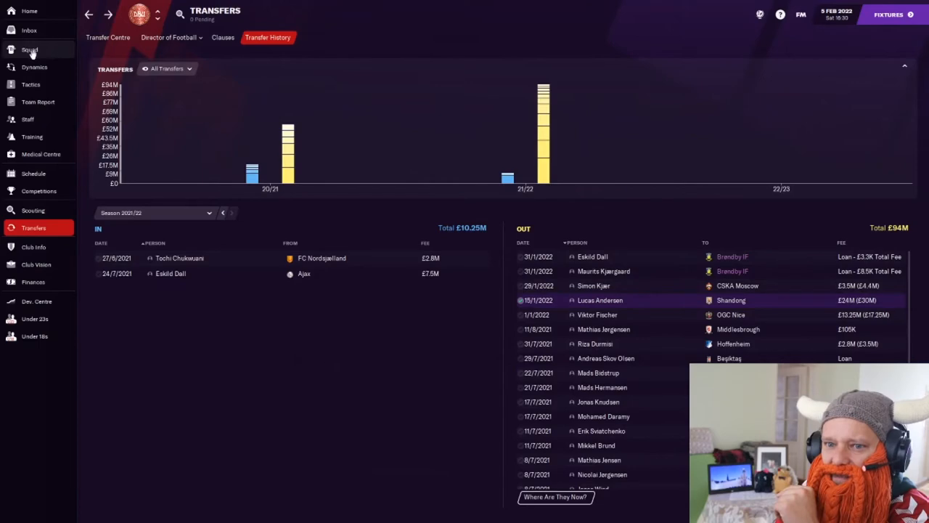
click(29, 49)
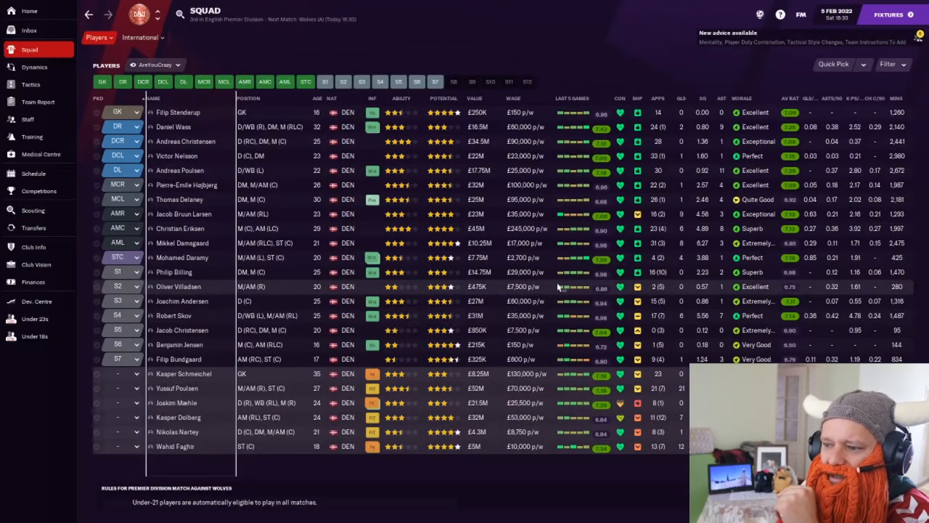
mouse_move(371, 273)
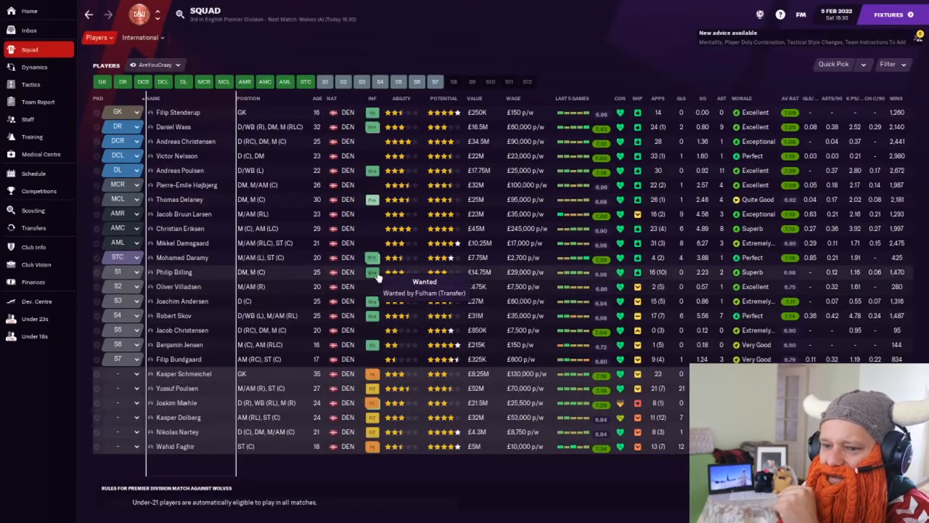
mouse_move(372, 308)
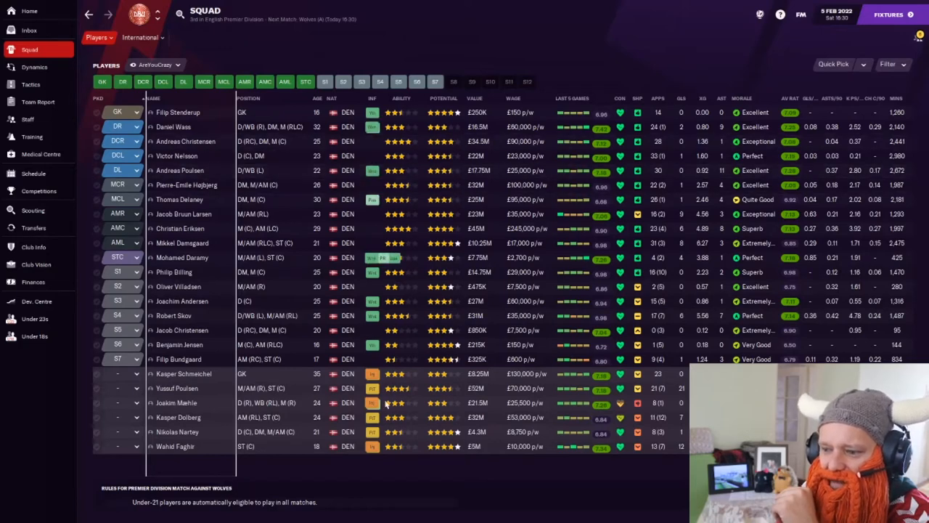
Show the club finances summary with its £114,404,630 overall balance
click(32, 281)
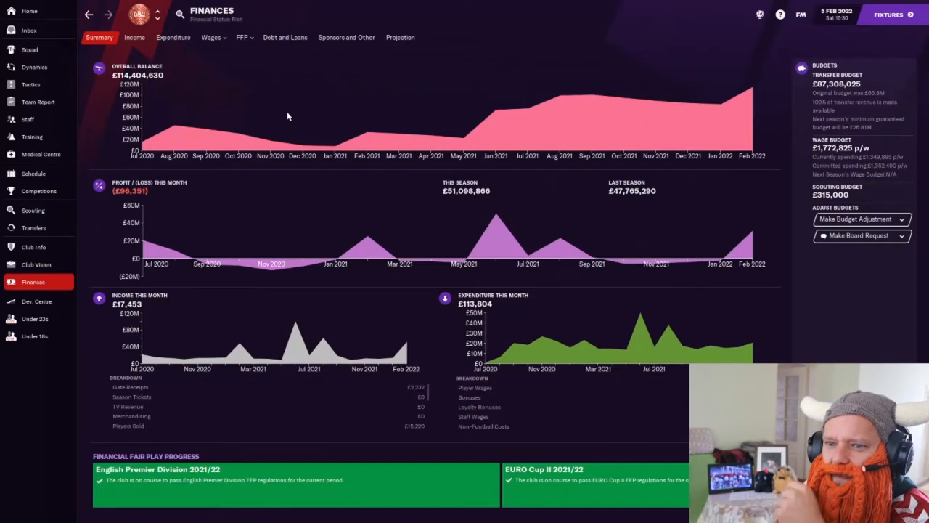
mouse_move(296, 121)
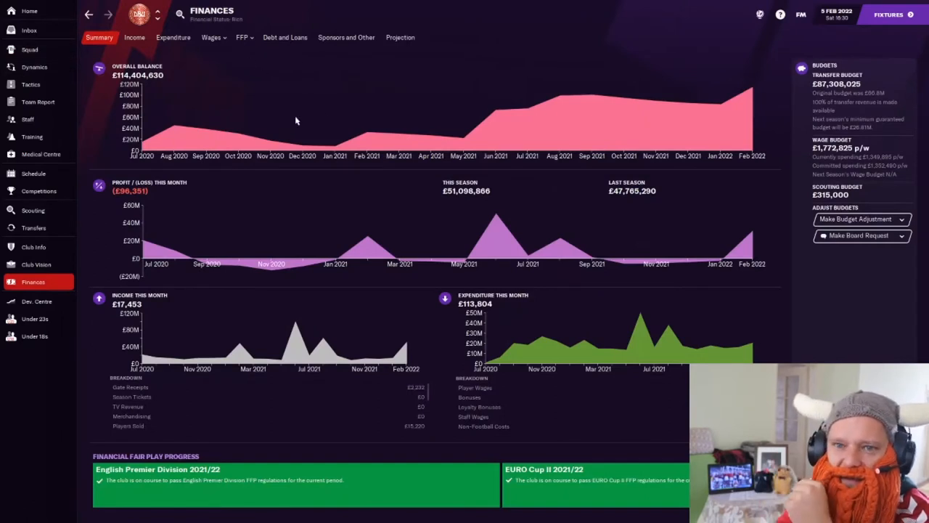
mouse_move(321, 122)
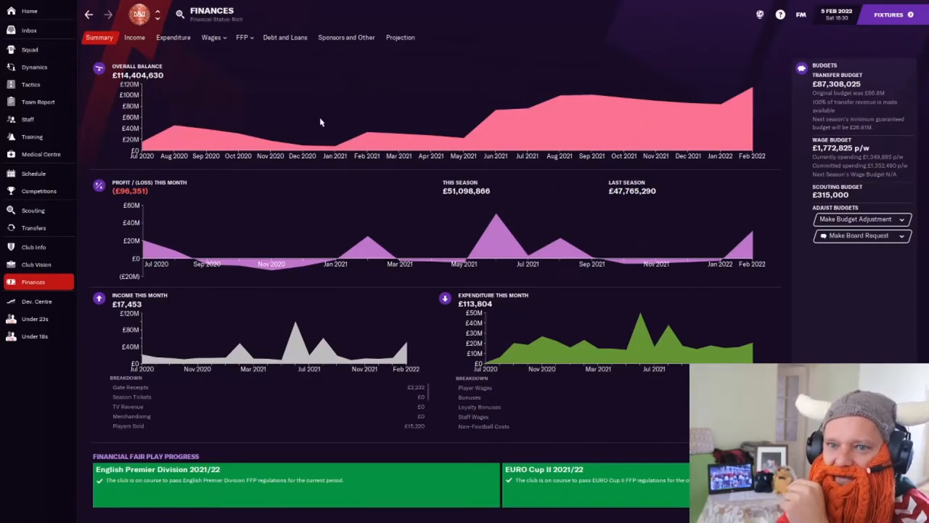
Show the finances projection of balance, turnover, profit and budgets through 2024
click(401, 38)
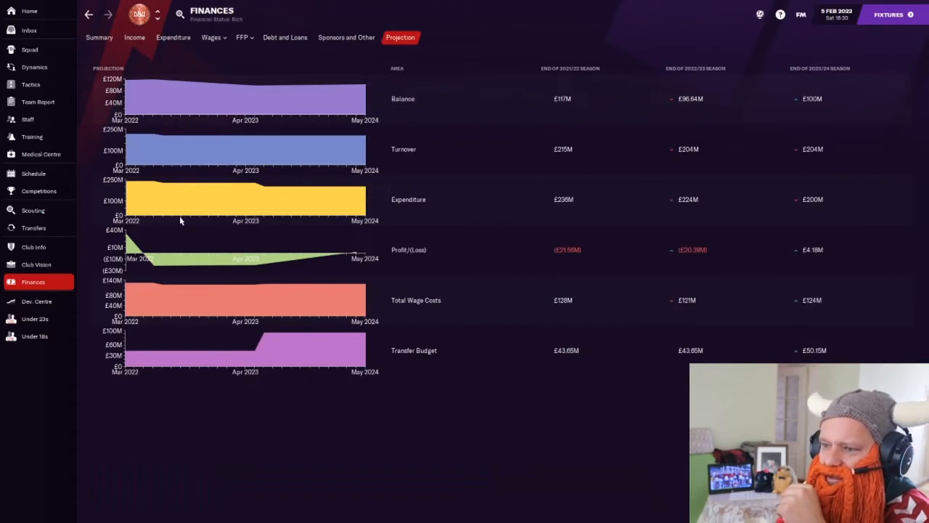
mouse_move(190, 215)
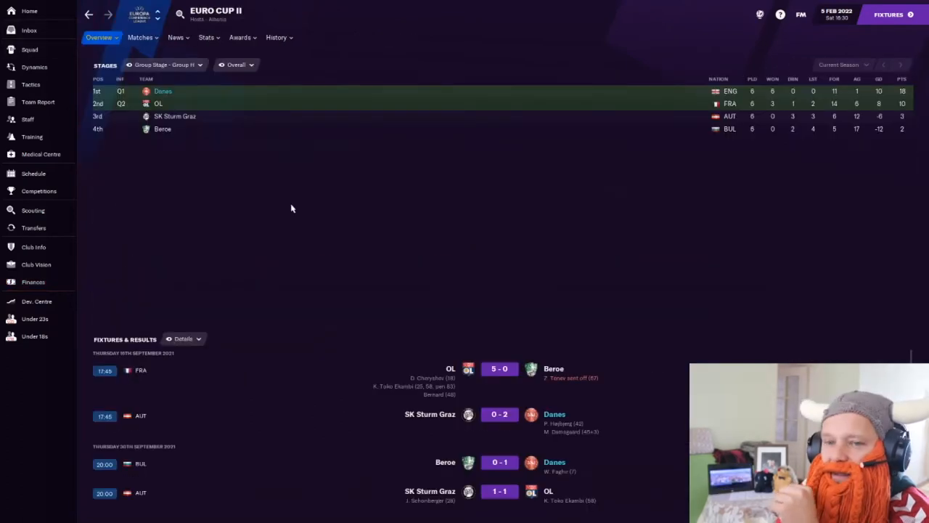
mouse_move(553, 404)
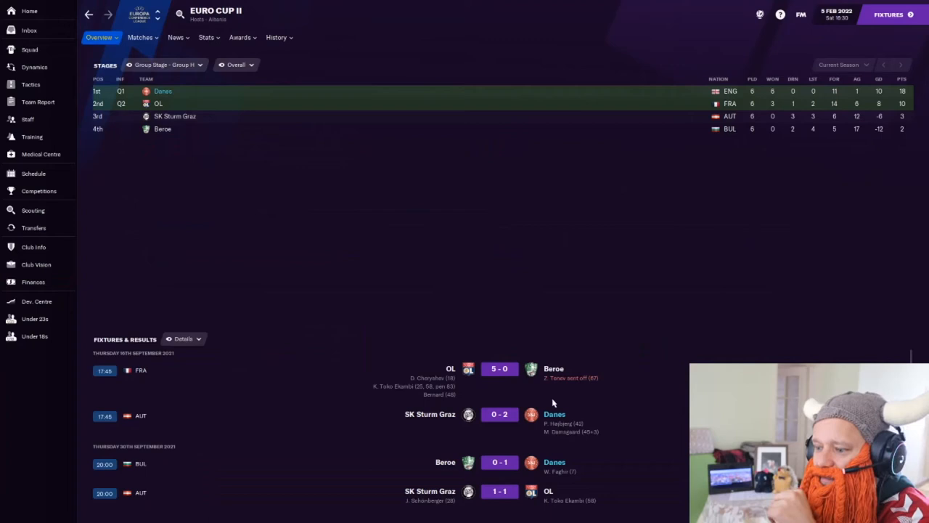
Browse the Euro Cup II Group H fixtures and results with Danes top of the group
scroll(down, 3)
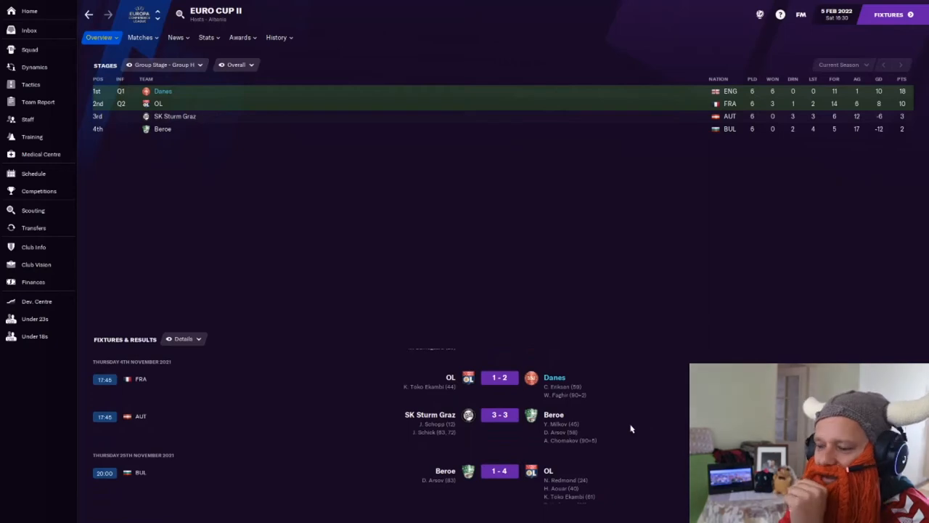
mouse_move(607, 496)
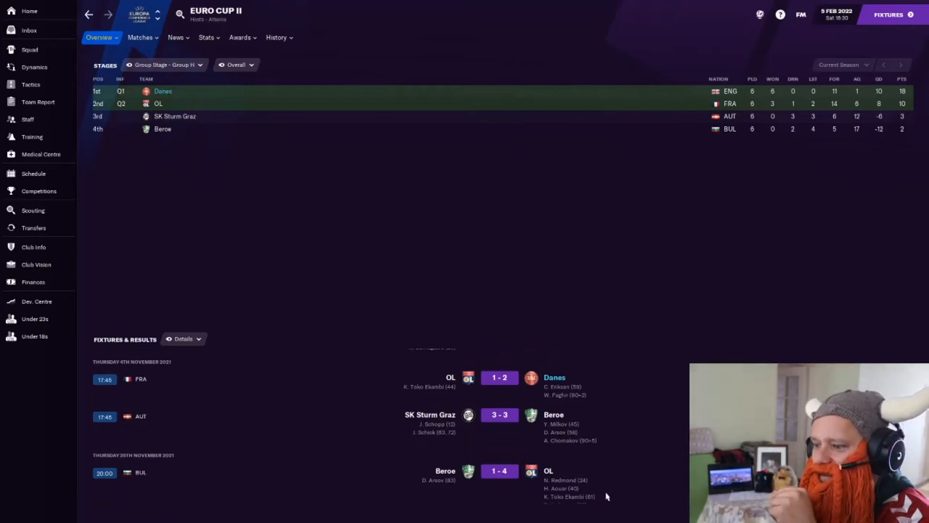
scroll(down, 3)
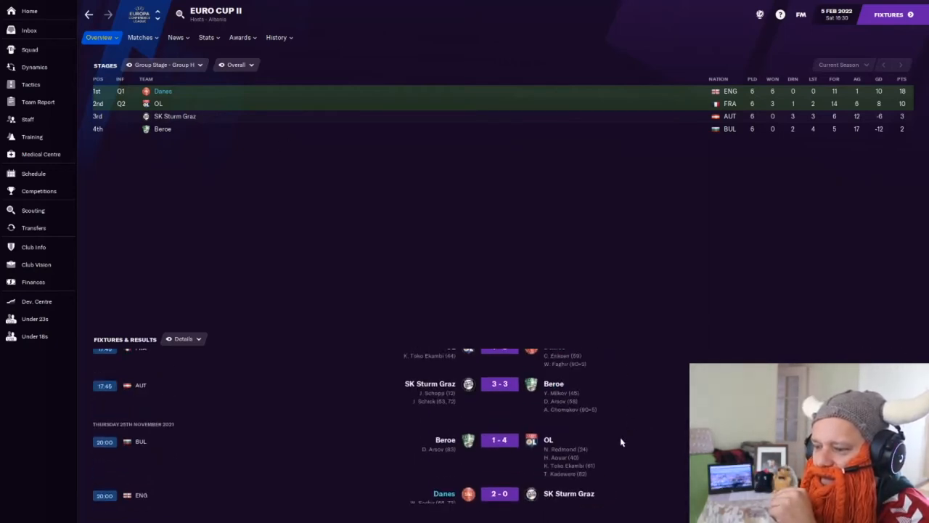
scroll(up, 3)
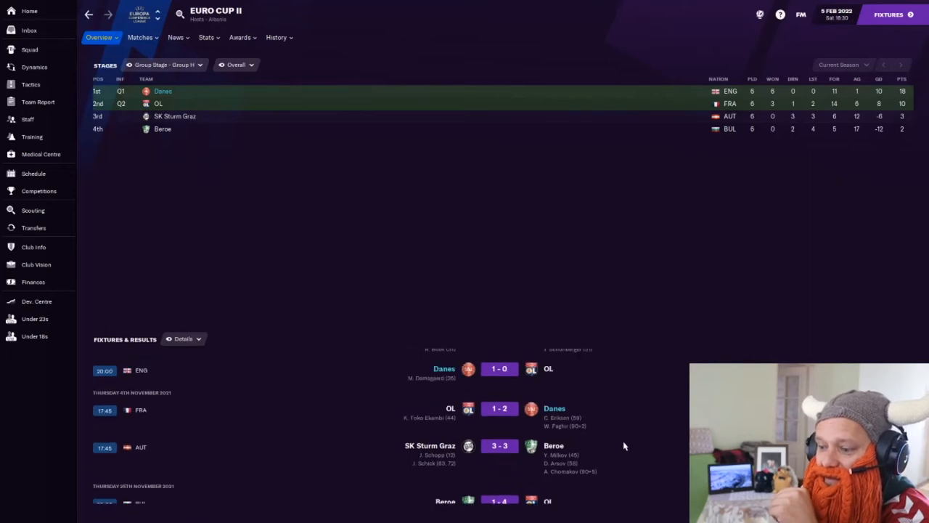
scroll(up, 3)
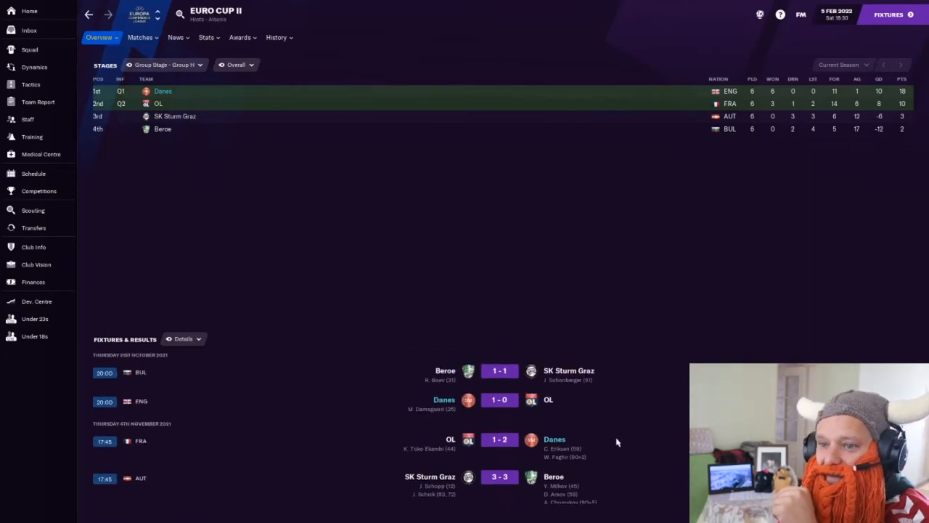
mouse_move(468, 253)
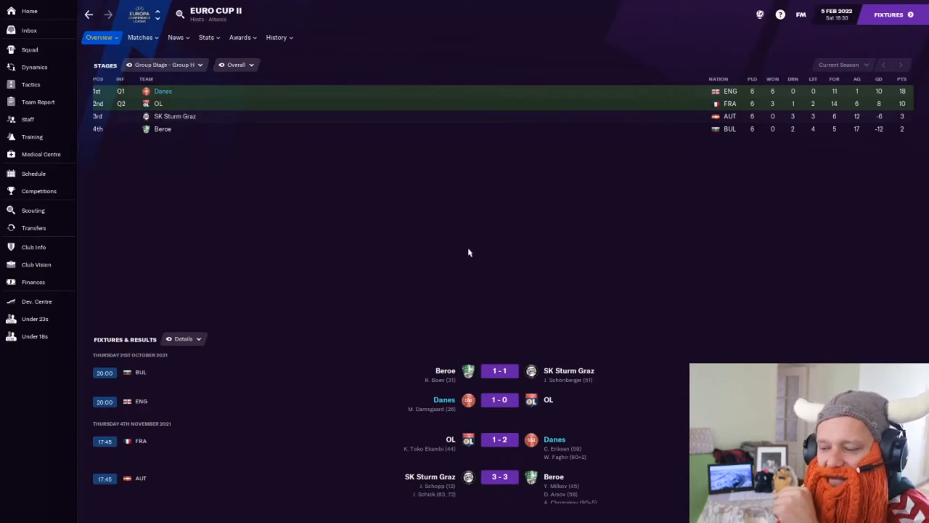
scroll(down, 3)
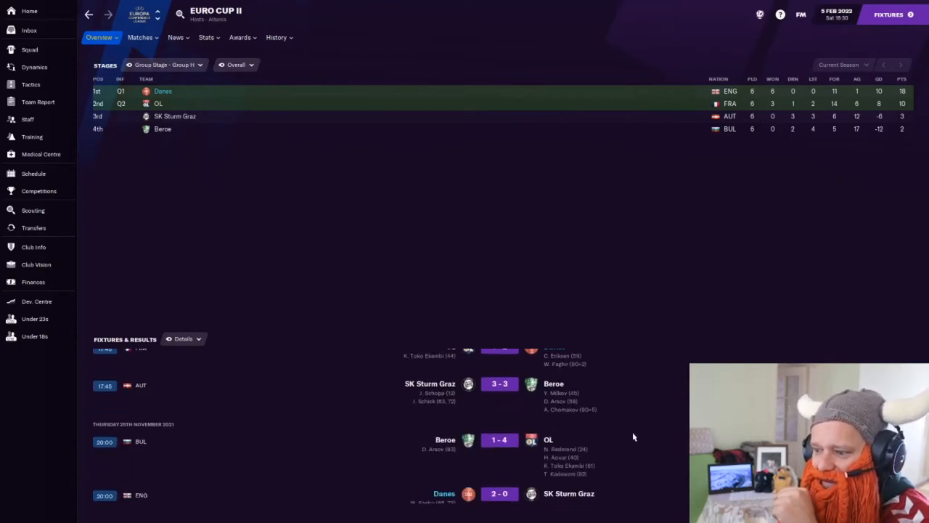
scroll(down, 3)
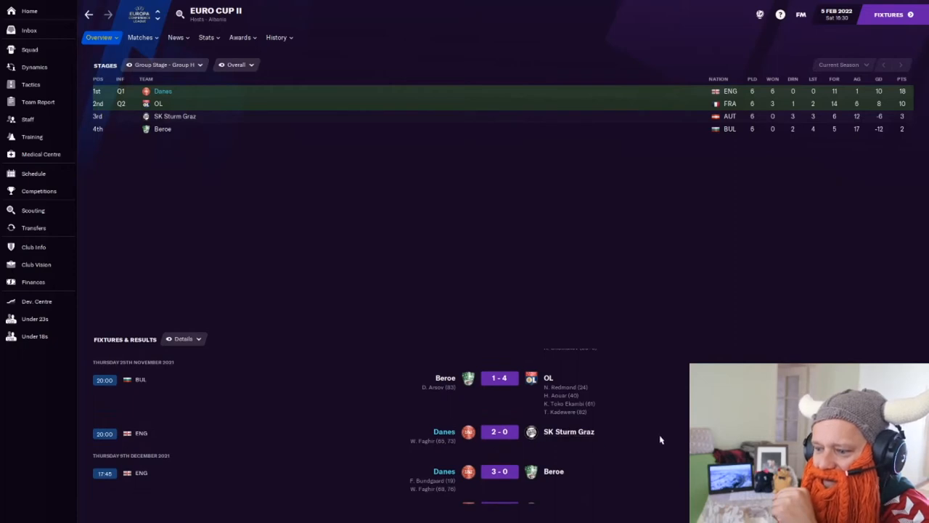
scroll(up, 3)
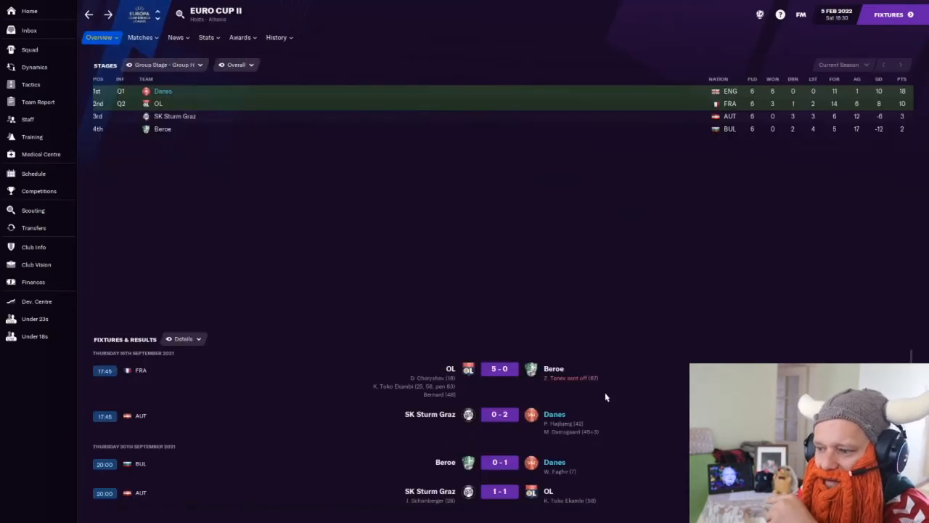
mouse_move(270, 138)
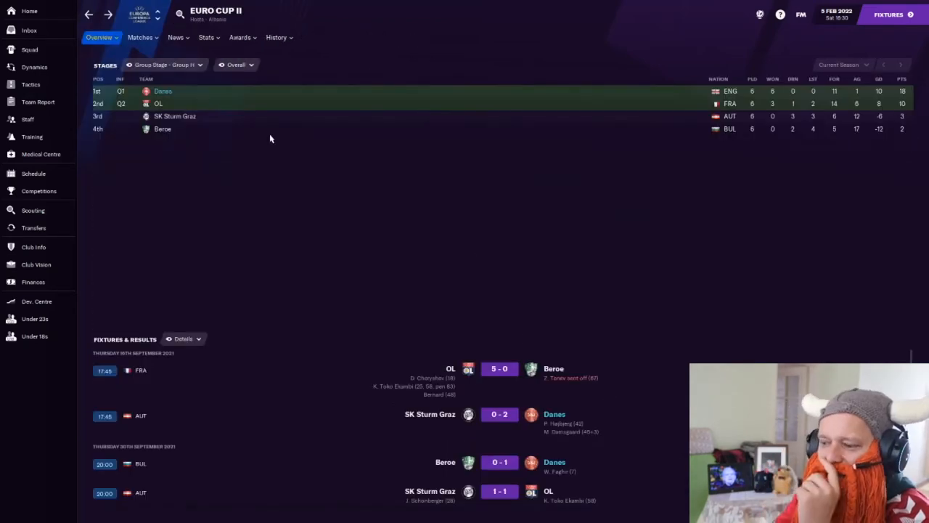
Switch the Euro Cup II stage view to the First Knockout Round pairings
click(99, 38)
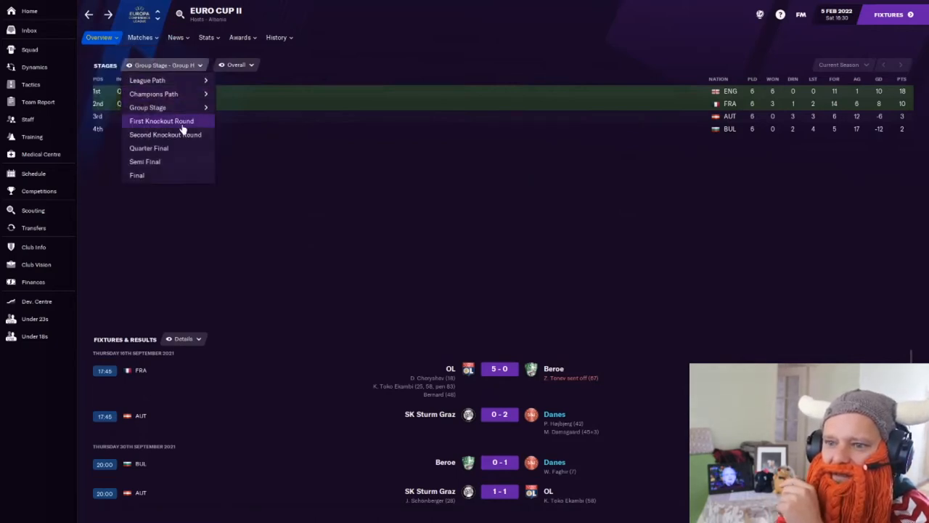
click(161, 120)
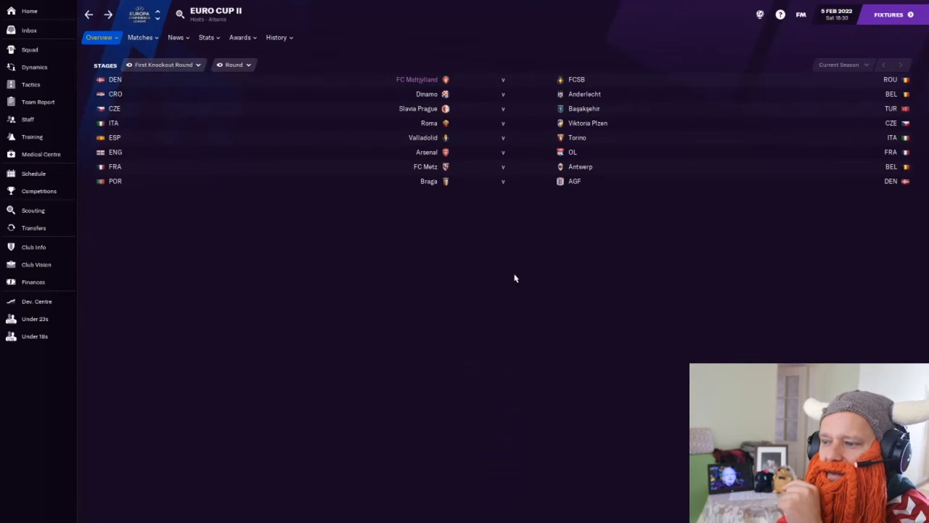
Show the Second Knockout Round with its 25/2/2022 draw date, then return to the Danes squad list
click(163, 64)
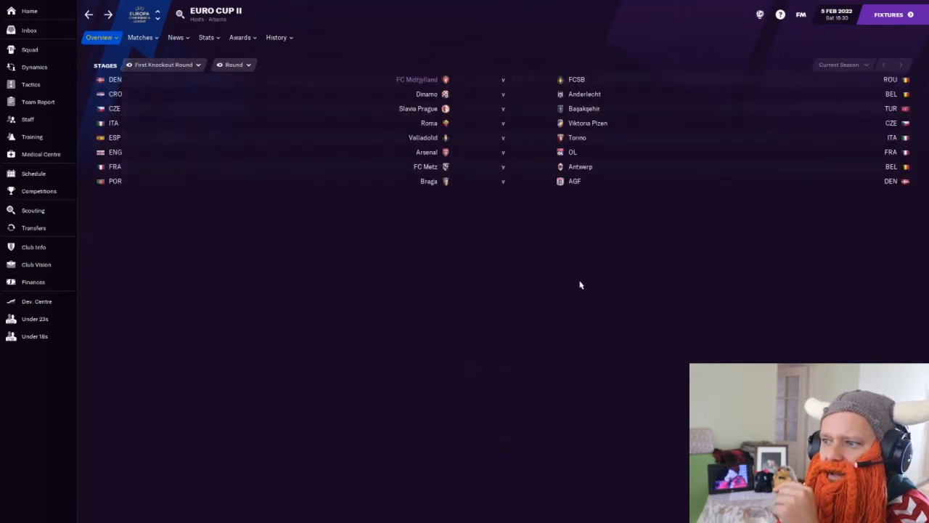
mouse_move(516, 268)
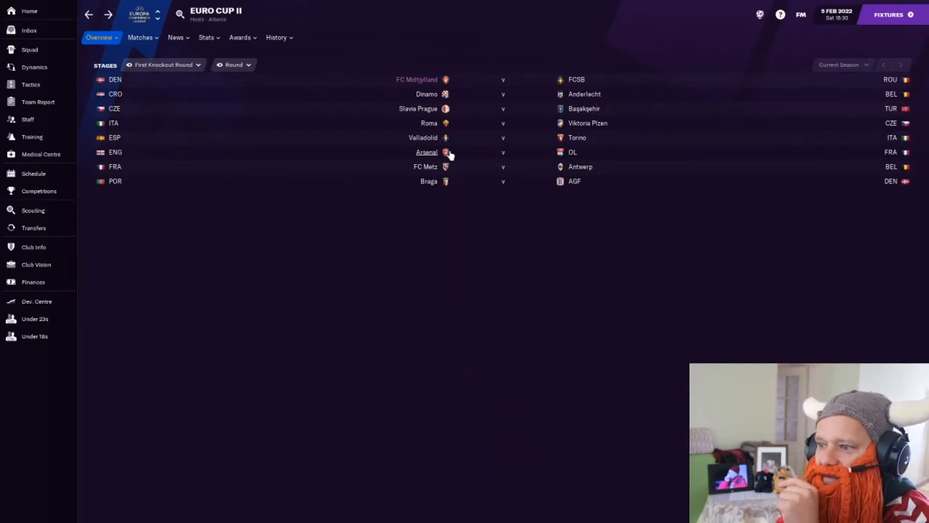
mouse_move(500, 204)
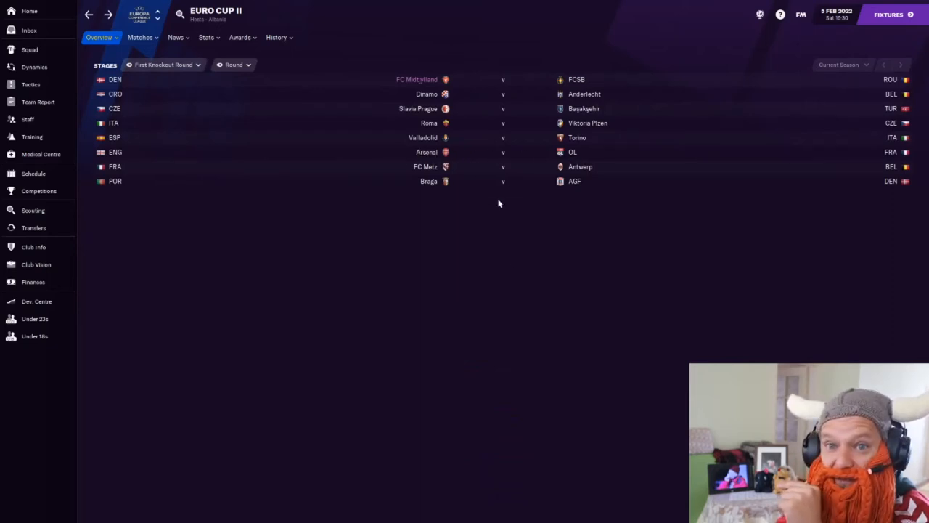
mouse_move(610, 158)
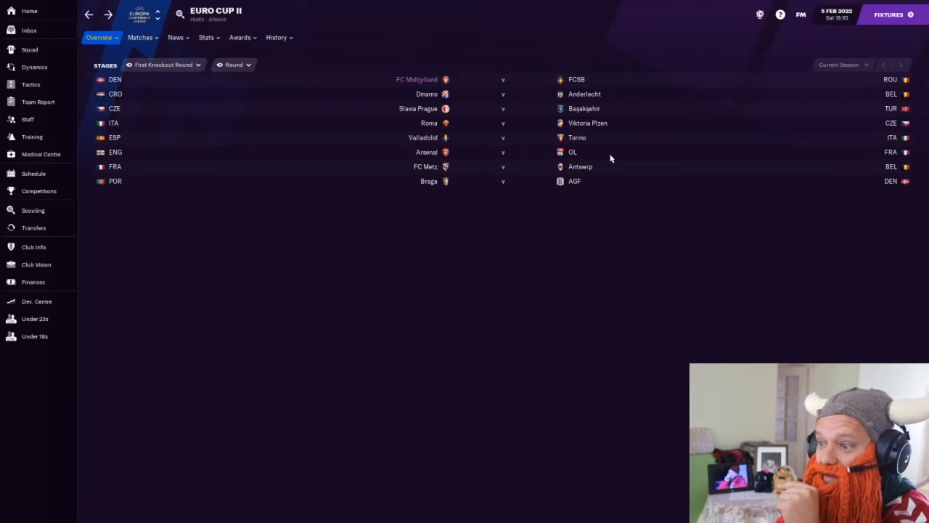
mouse_move(364, 239)
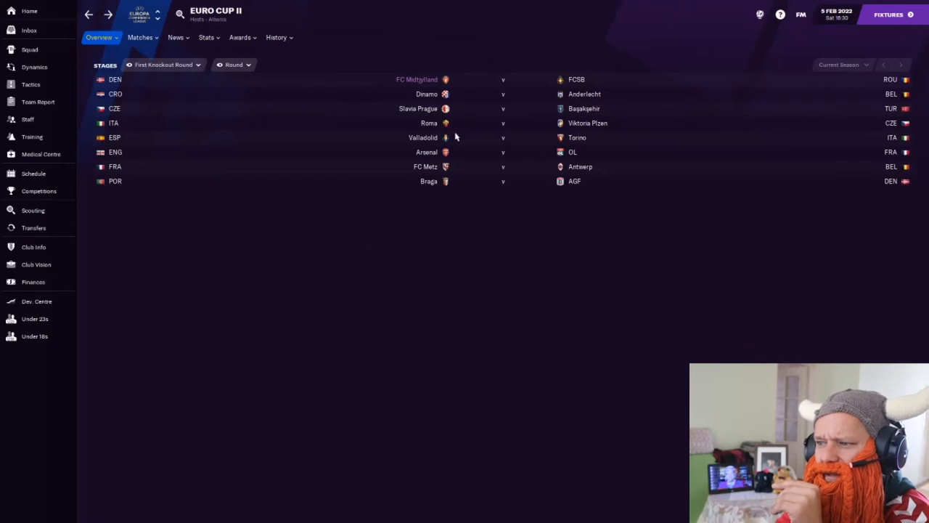
mouse_move(376, 231)
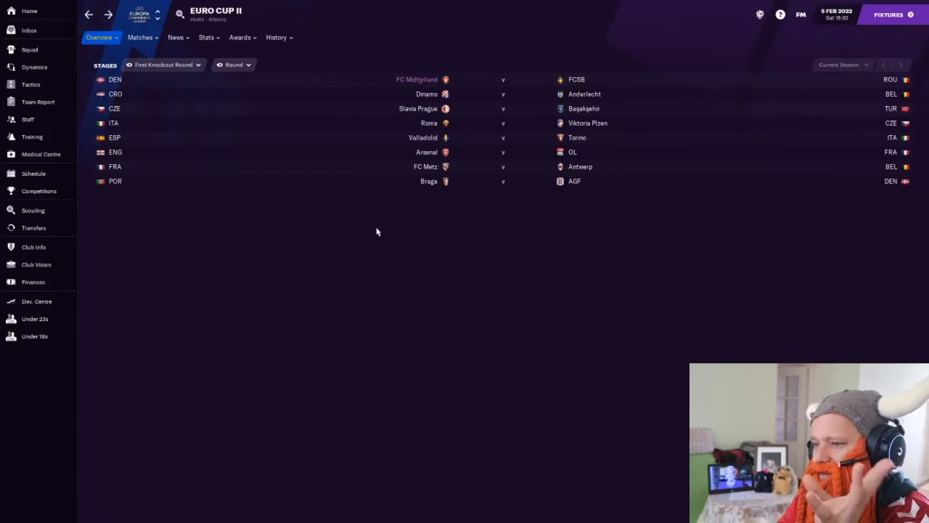
mouse_move(191, 72)
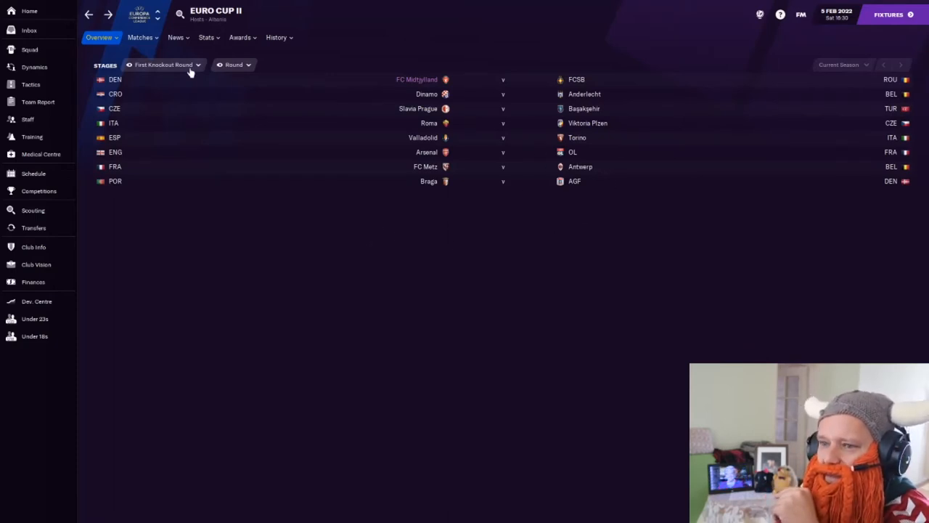
click(163, 64)
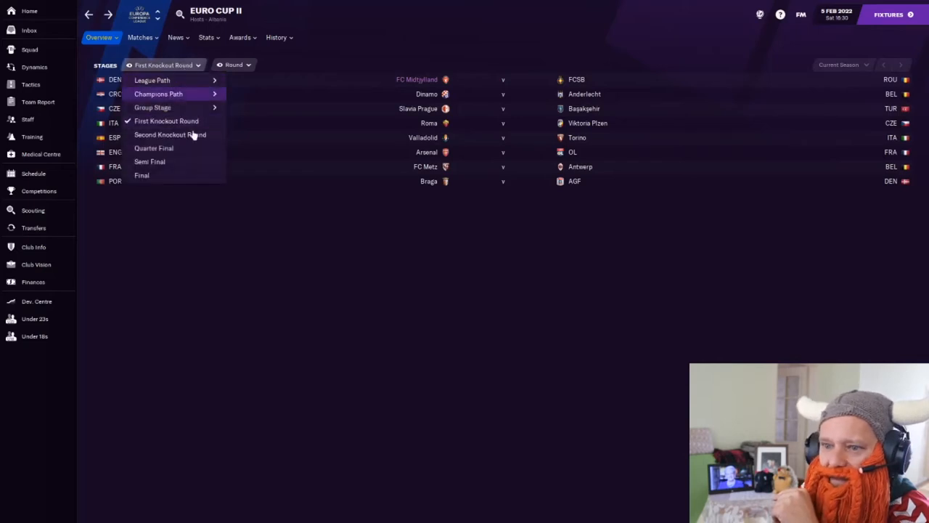
click(169, 134)
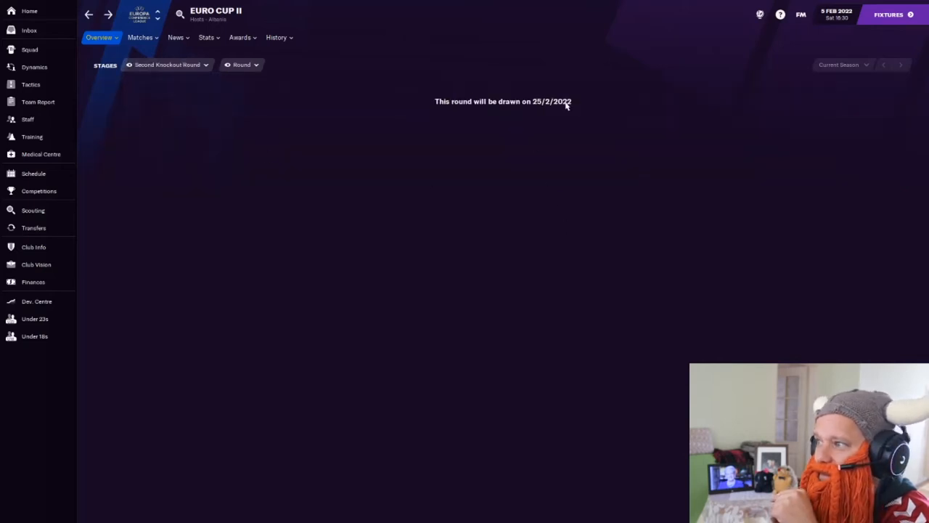
mouse_move(374, 317)
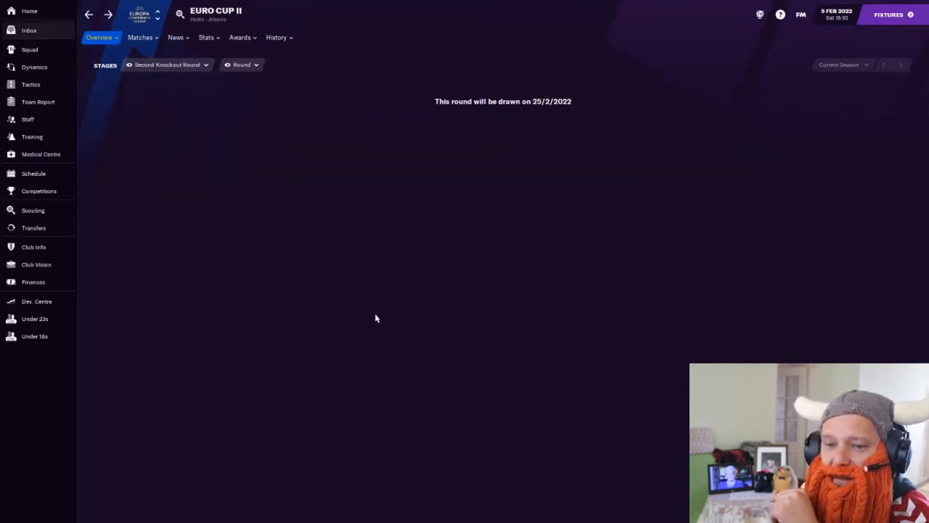
click(29, 49)
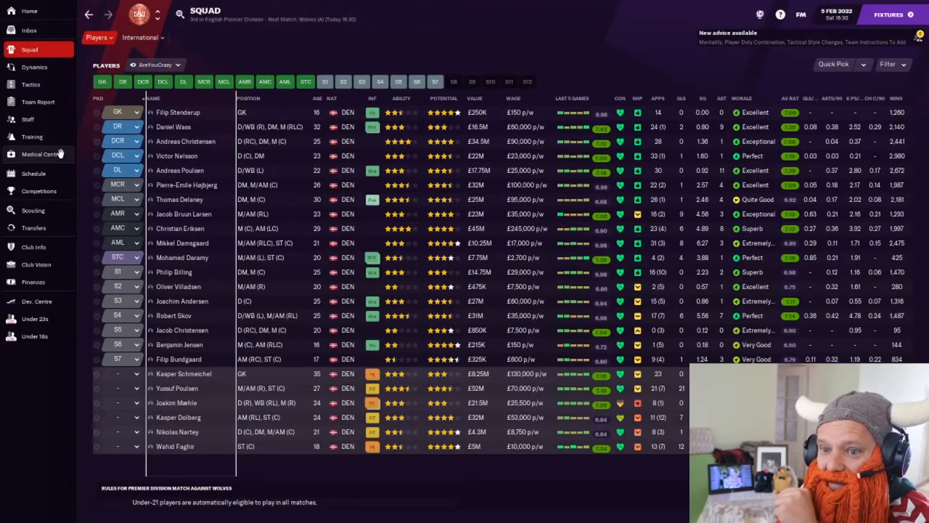
From the Schedule, review the Wolves vs Danes team selection and submit the lineup for the match
click(34, 173)
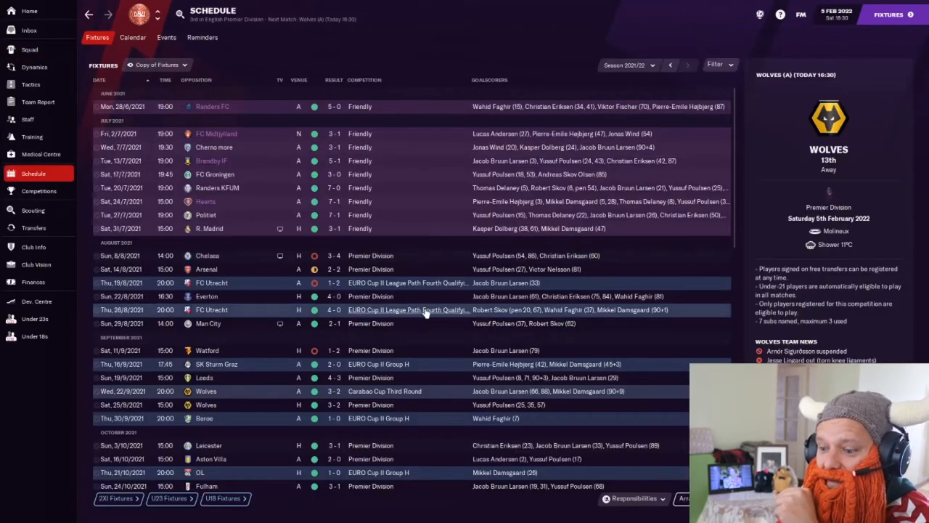
scroll(down, 3)
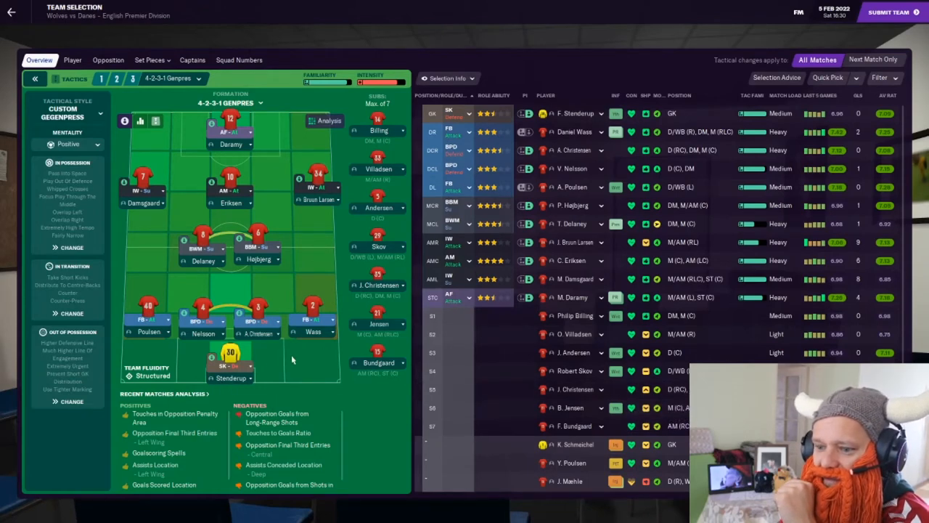
mouse_move(296, 282)
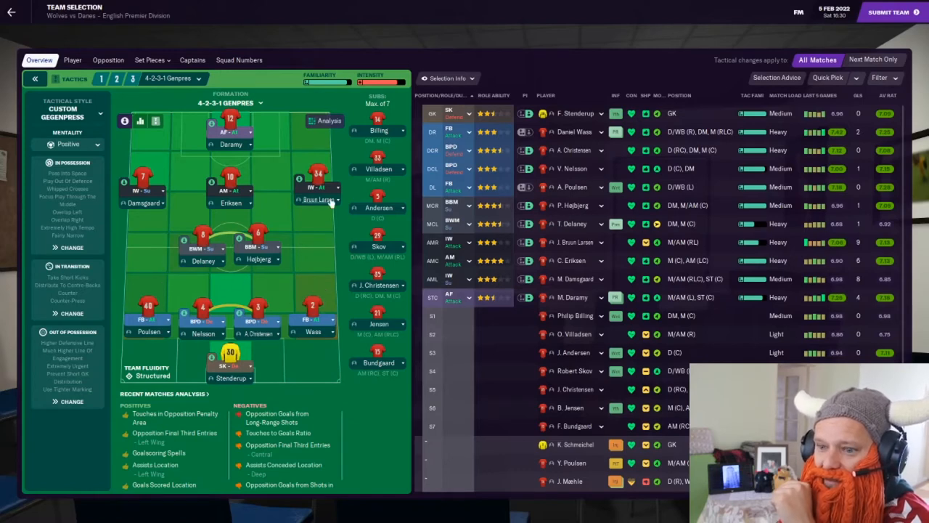
mouse_move(289, 296)
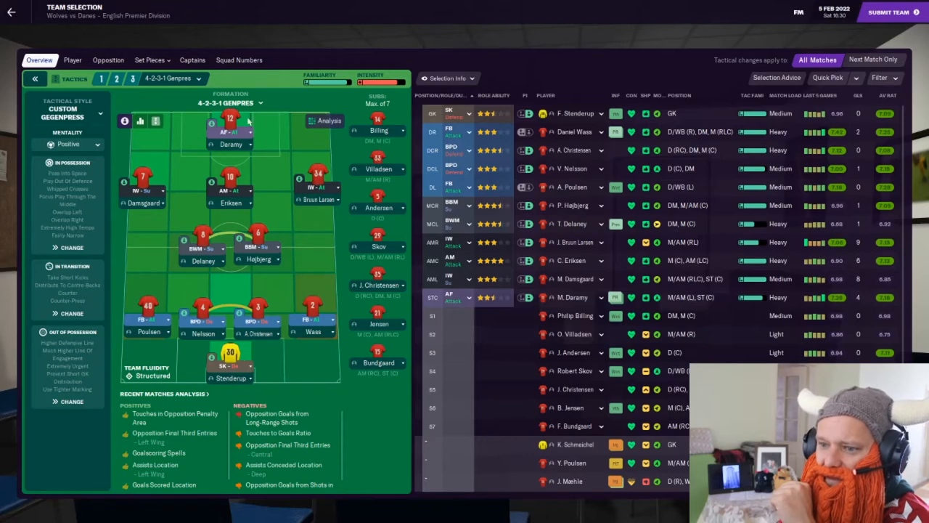
scroll(down, 3)
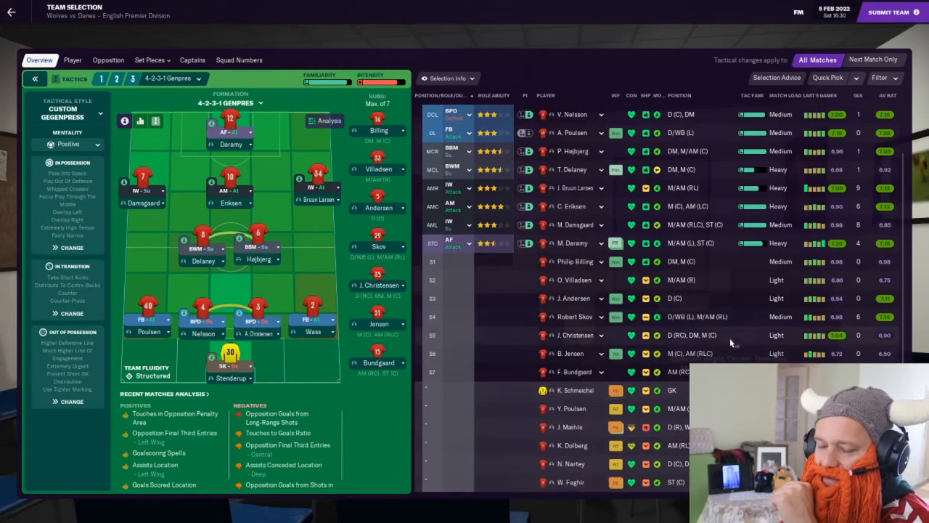
click(889, 11)
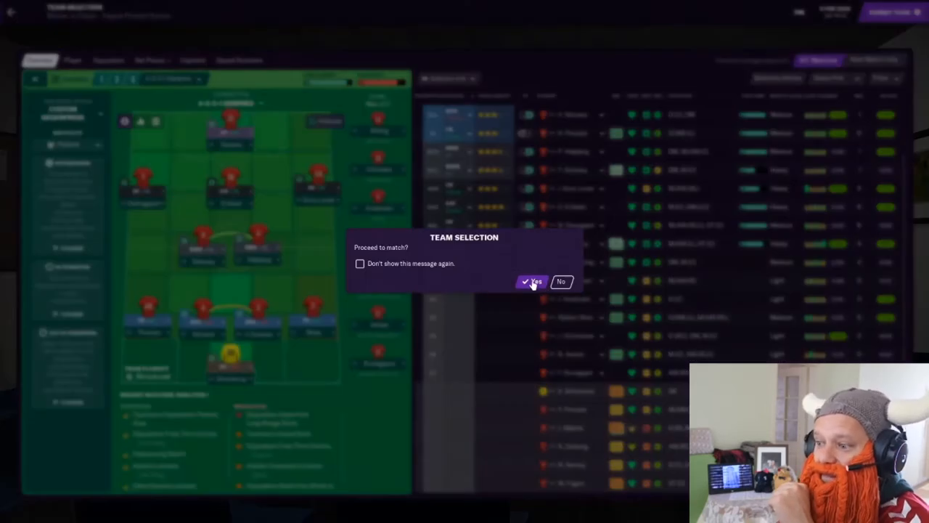
Confirm proceeding, give the defenders a team talk statement, and move on to pre-match tactics
click(531, 281)
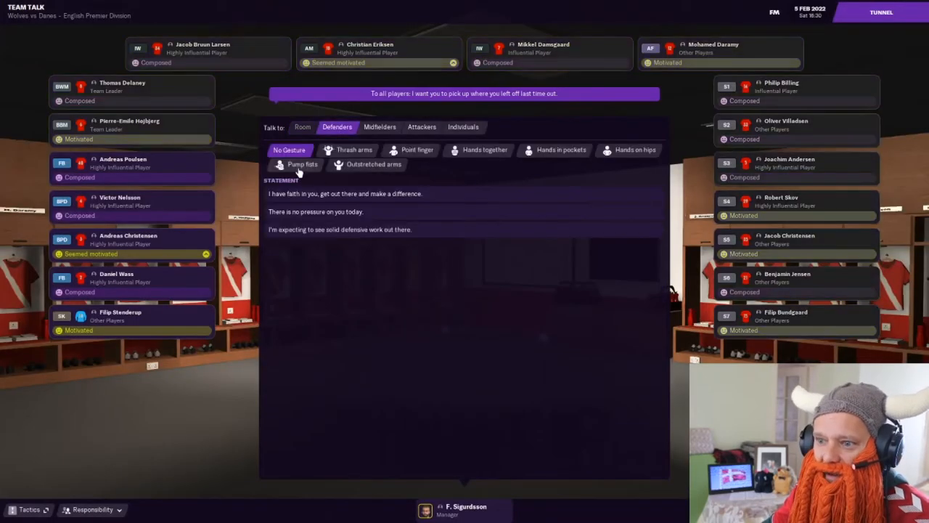
click(380, 126)
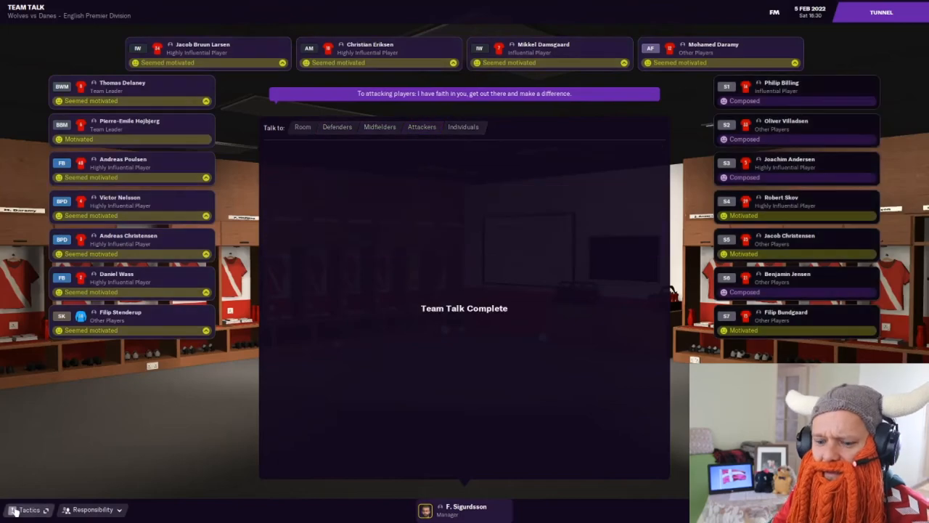
click(29, 508)
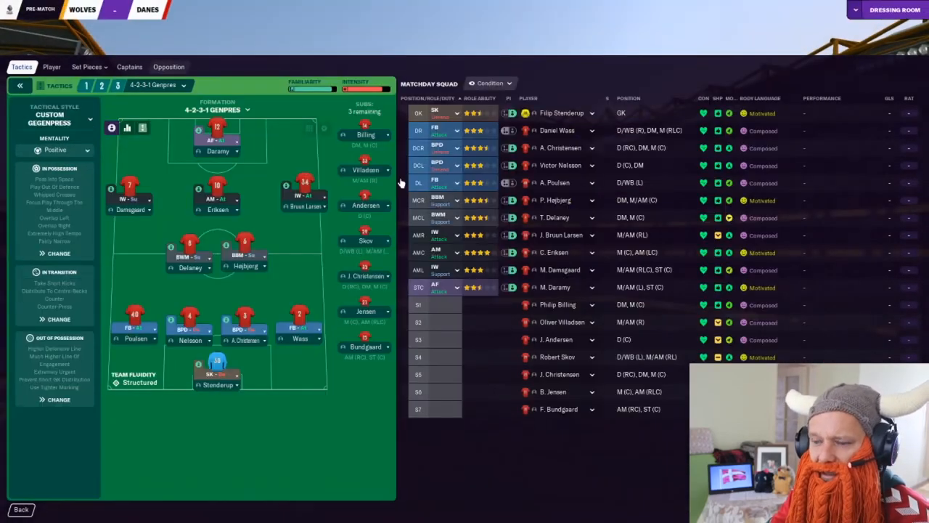
Review the opposition instructions, then kick off the Wolves vs Danes match
click(169, 67)
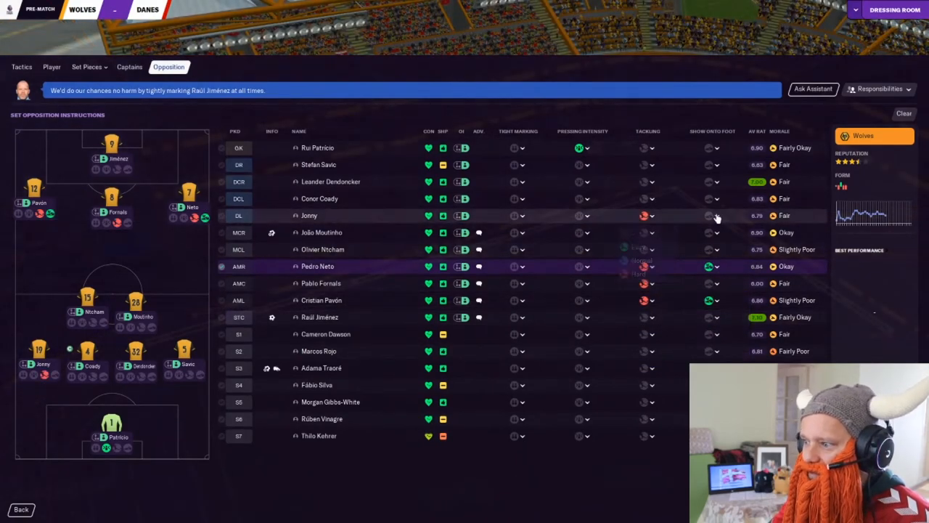
click(717, 181)
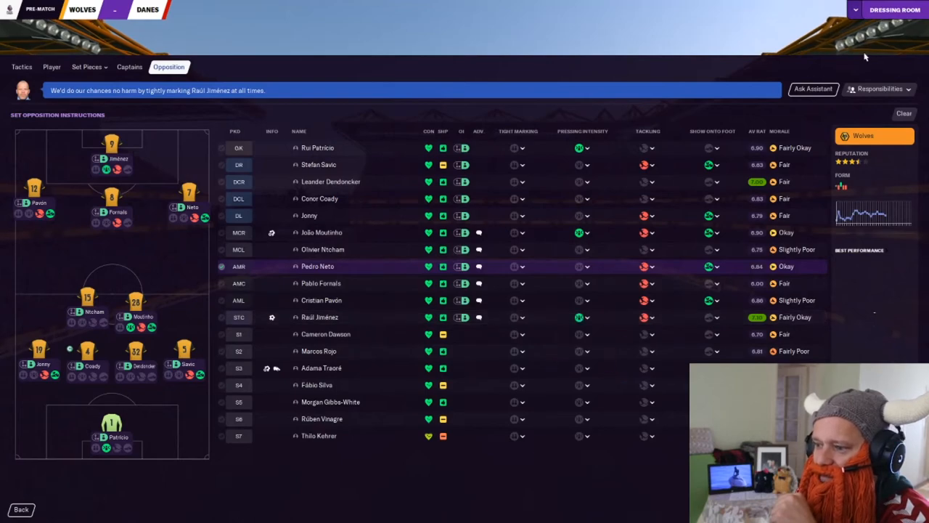
click(894, 8)
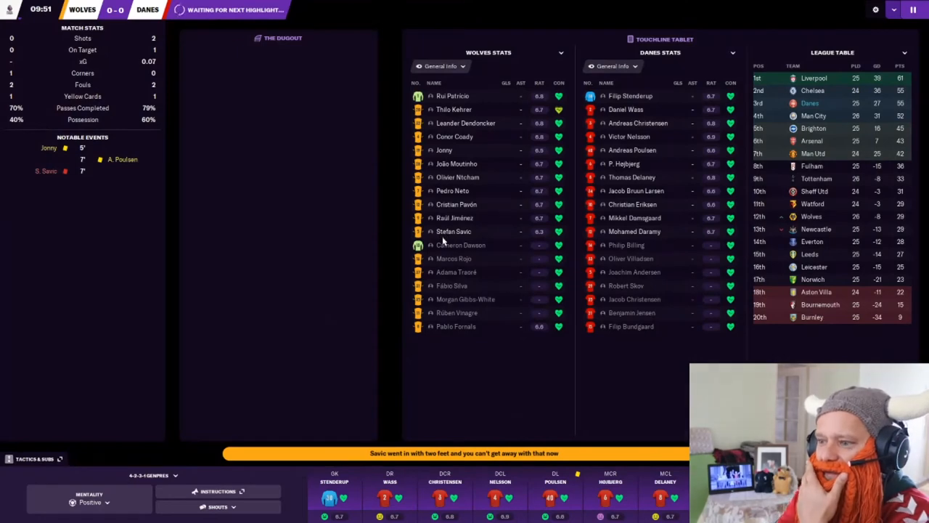
Check Stefan Savic's career history, then continue into the half-time team talk
click(453, 230)
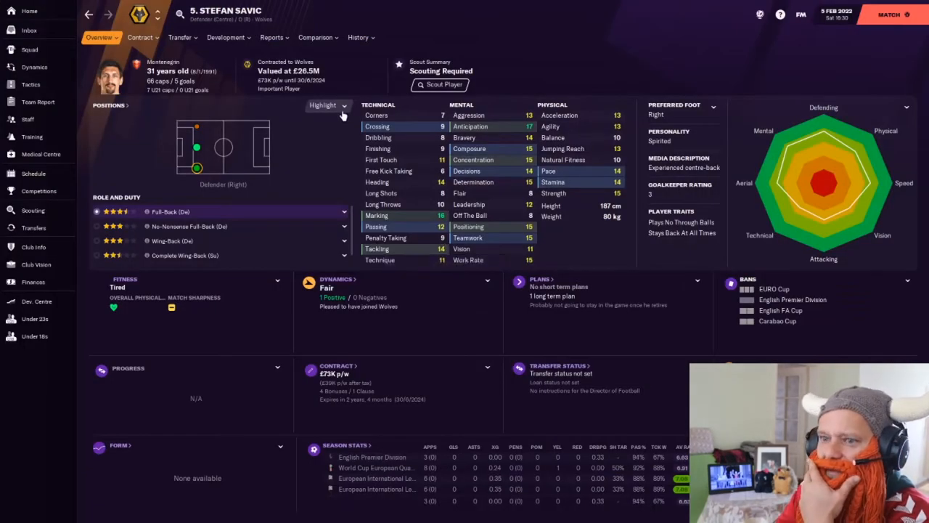
click(357, 38)
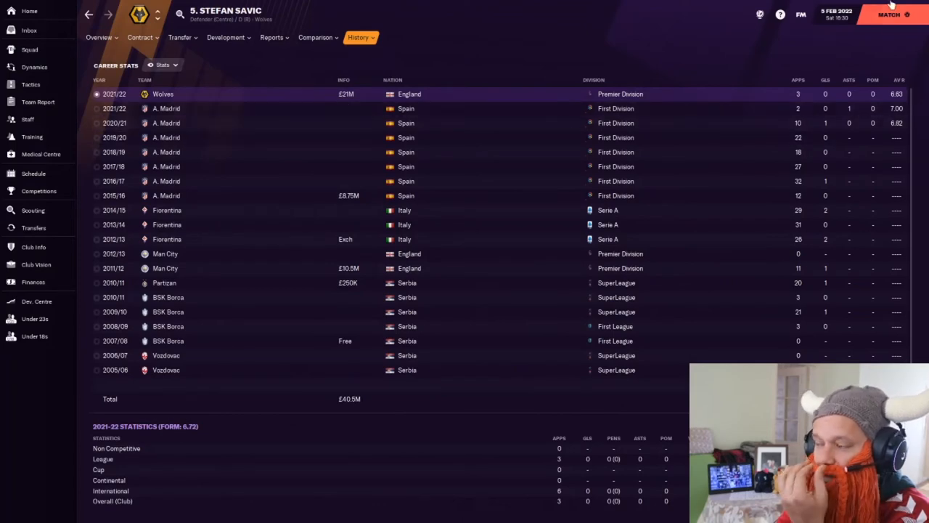
click(892, 15)
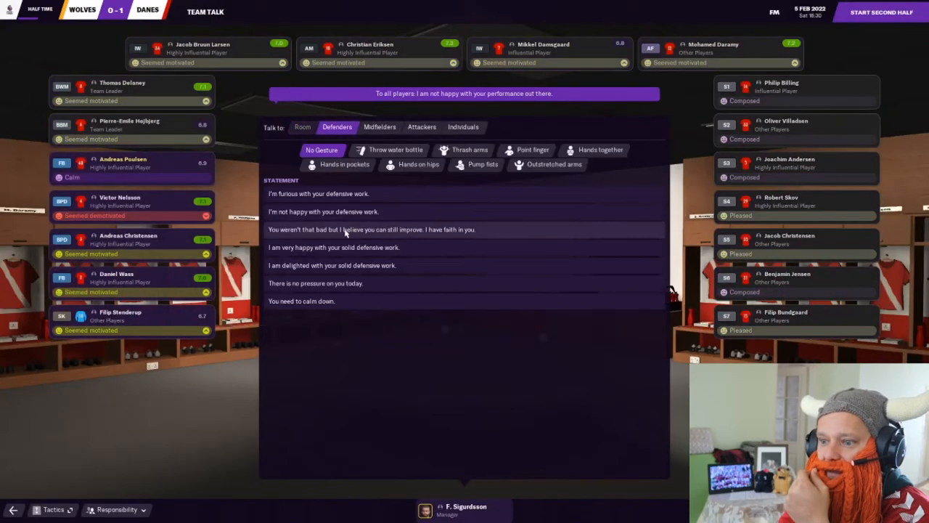
Tell the midfielders they can still improve and start the second half
click(421, 128)
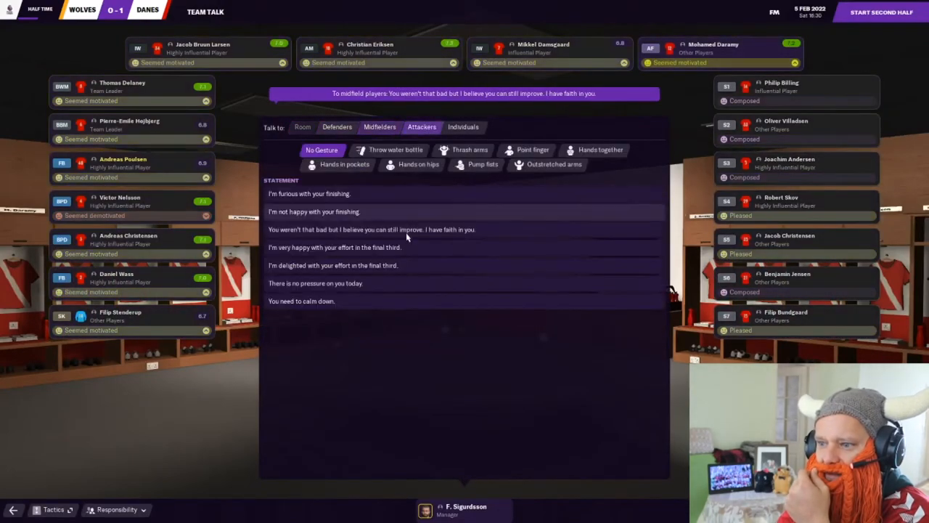
click(880, 12)
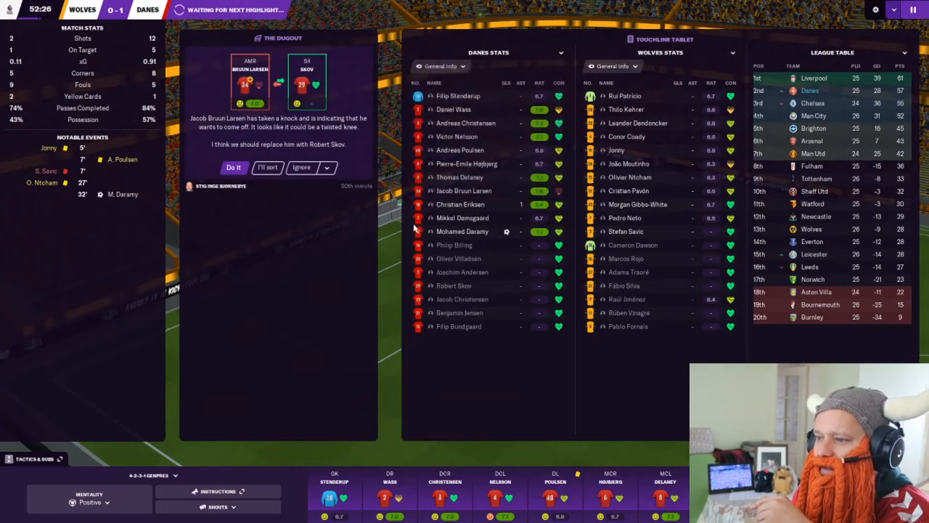
click(913, 9)
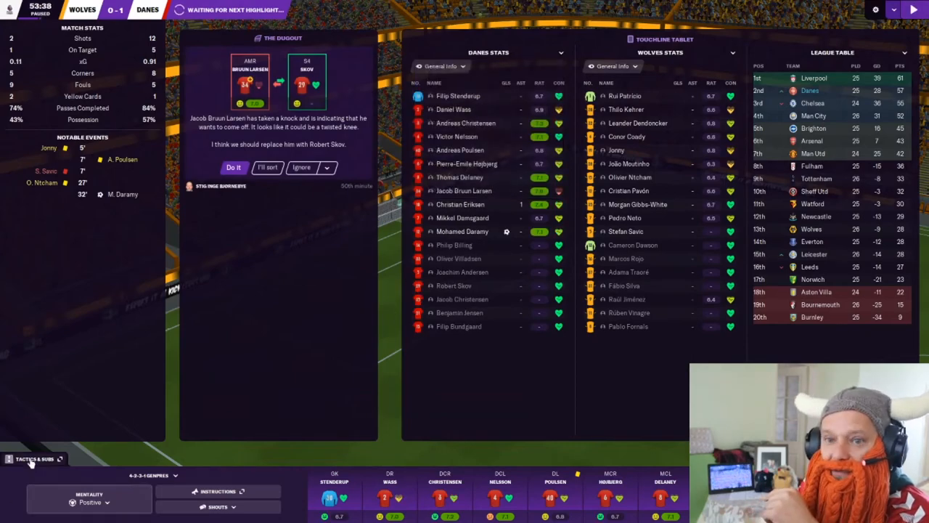
click(35, 458)
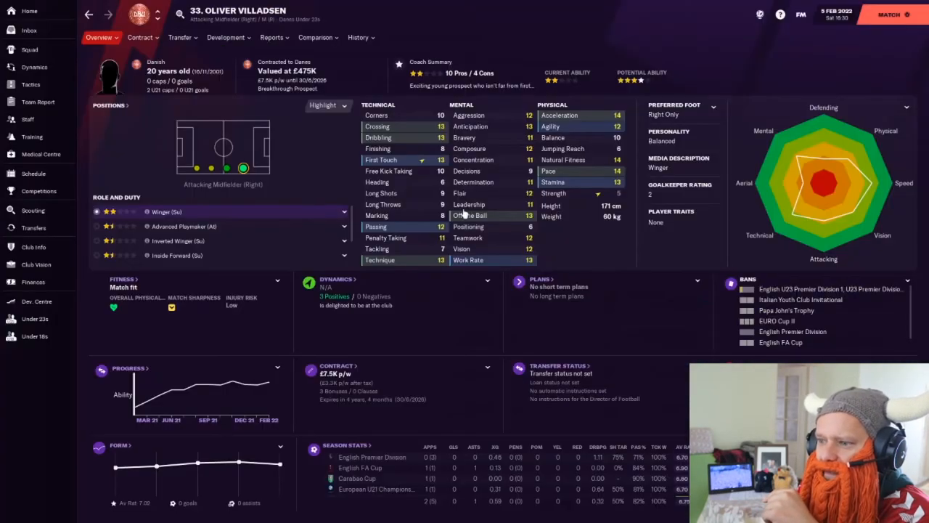
mouse_move(525, 188)
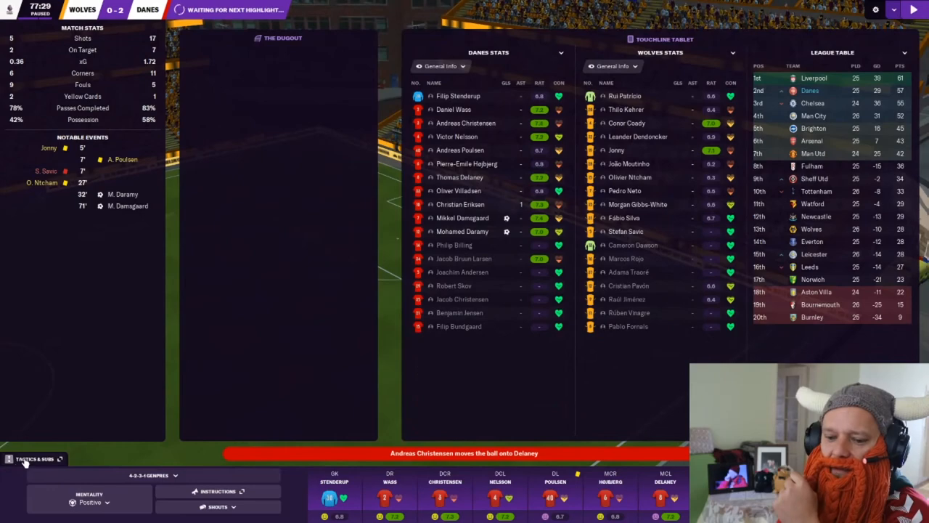
click(35, 459)
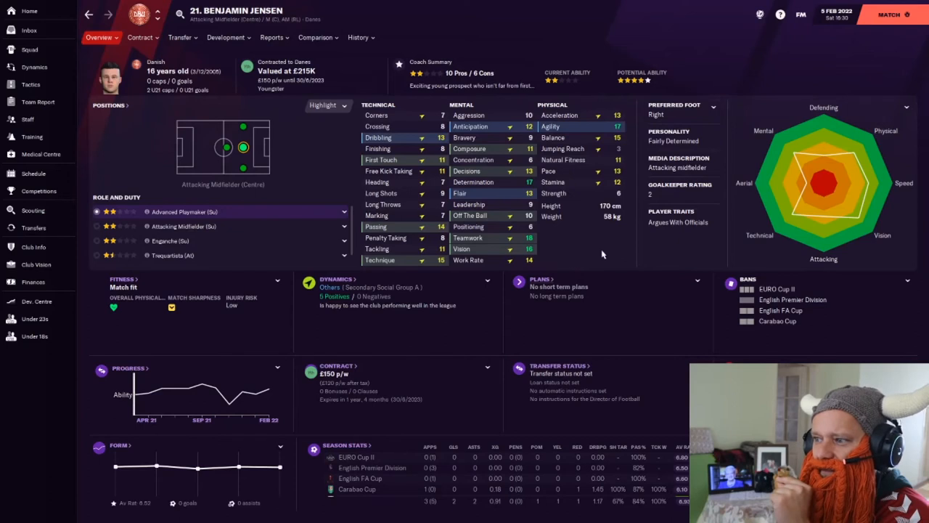
mouse_move(595, 250)
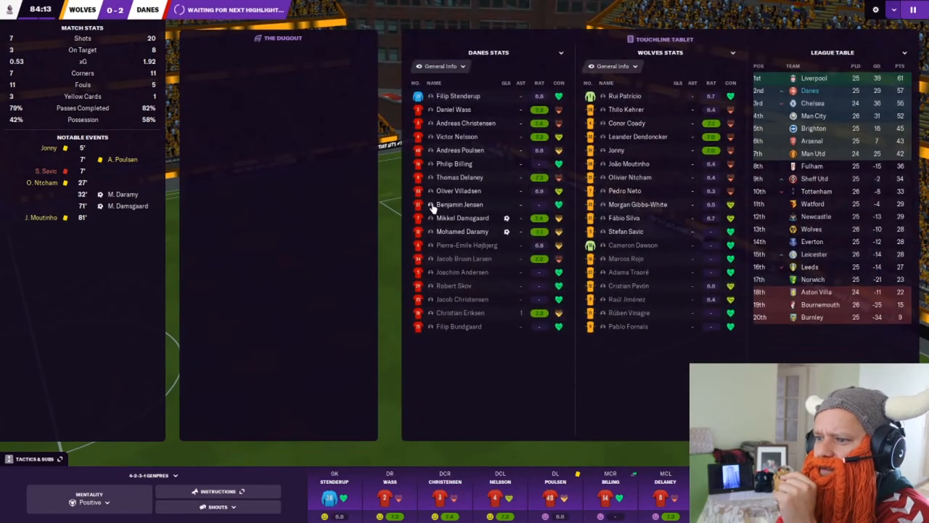
Play out the match to a 0-2 finish and complete the post-match team talk
click(459, 203)
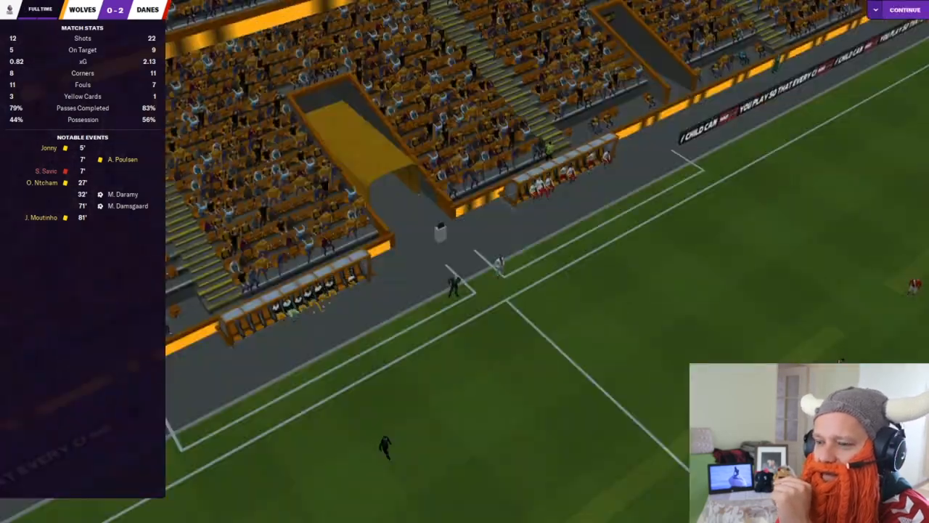
click(904, 8)
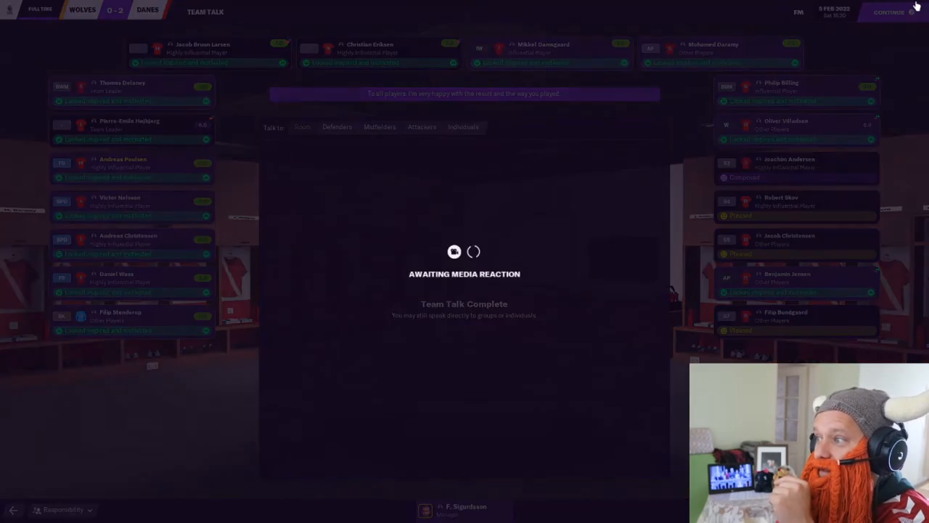
click(888, 11)
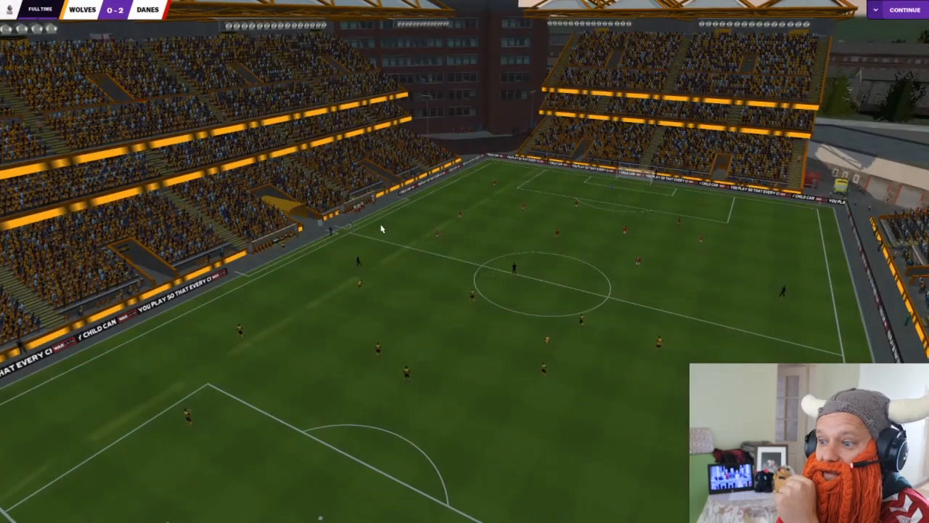
View the post-match round-up of results and table, then move on to the inbox match report
click(903, 9)
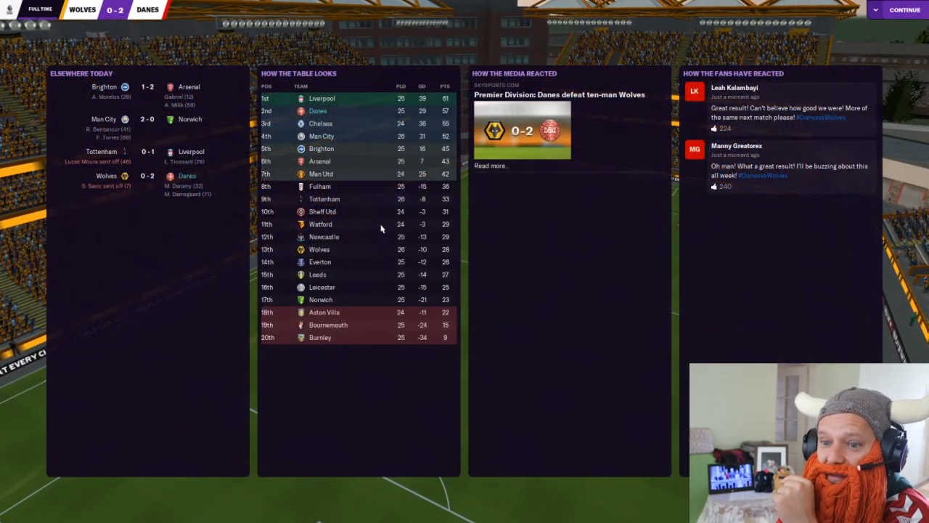
mouse_move(108, 192)
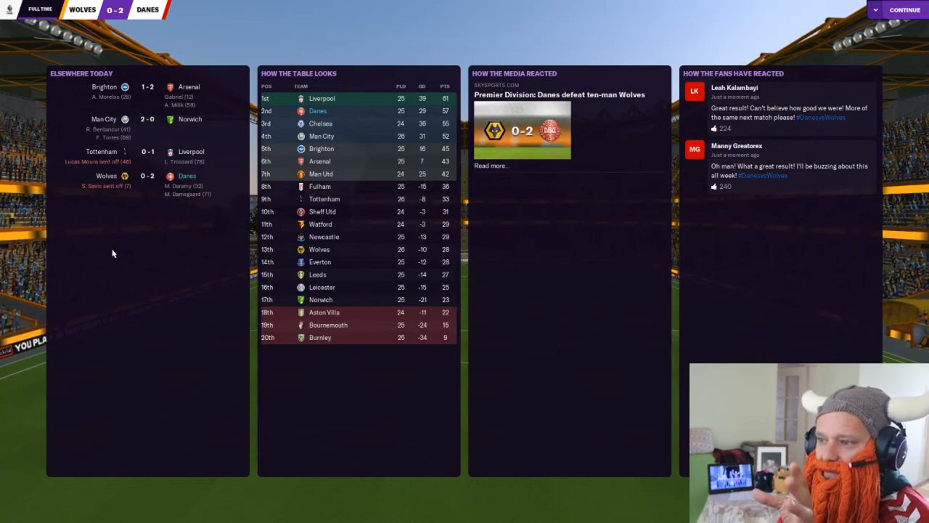
mouse_move(122, 250)
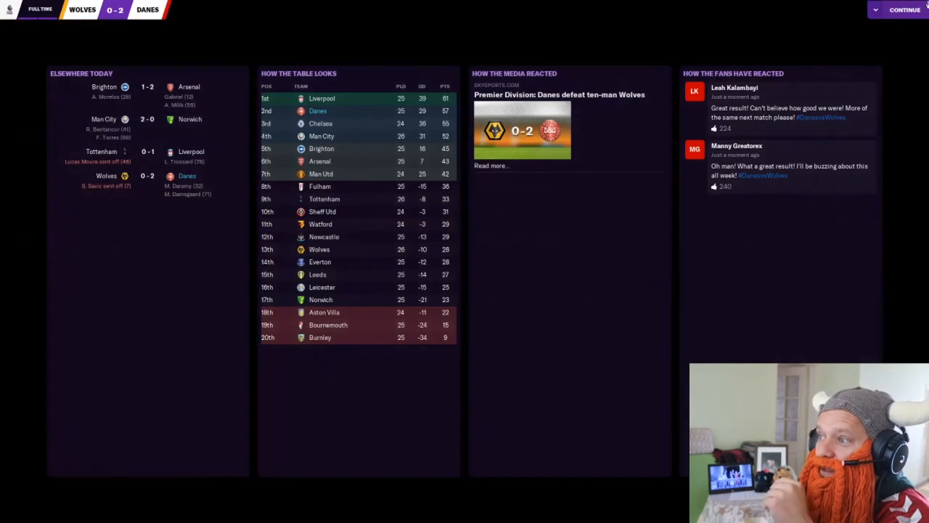
click(903, 9)
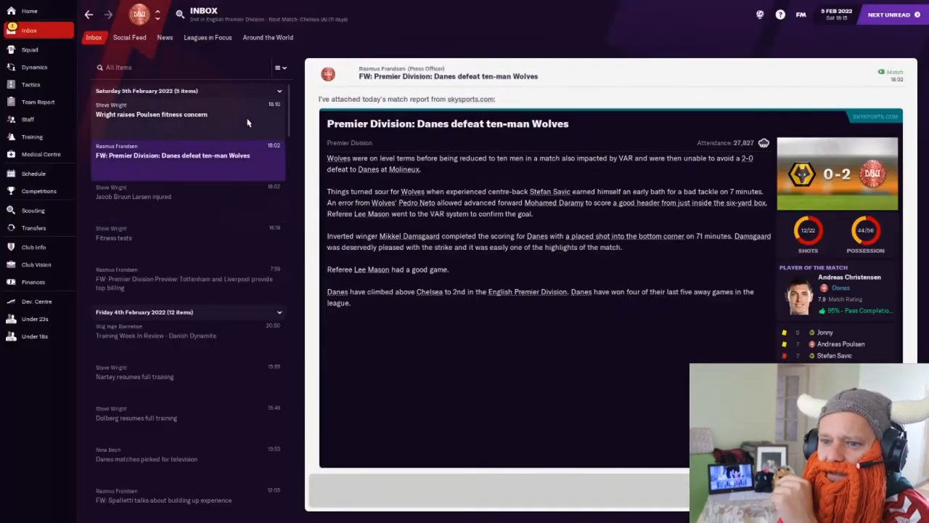
View the English Premier Division overview with Danes second, then go to the club's fixture schedule
click(151, 113)
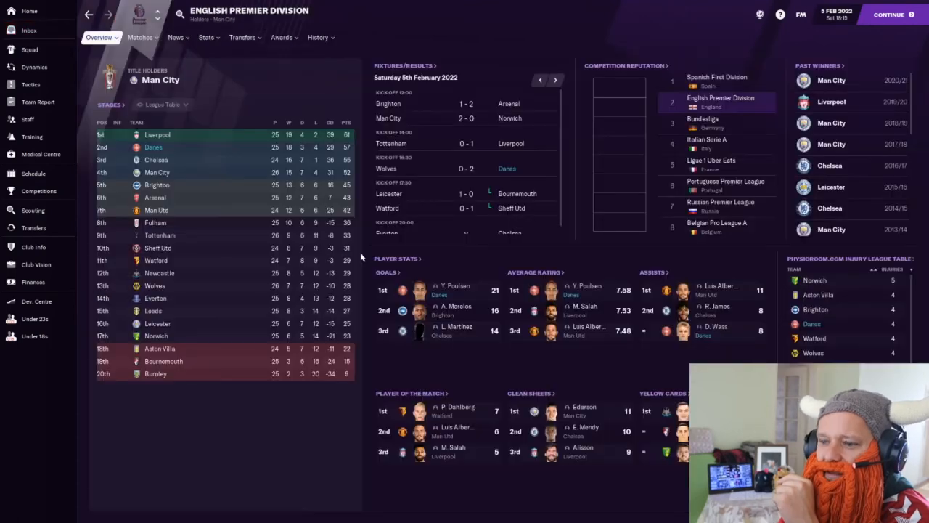
mouse_move(270, 154)
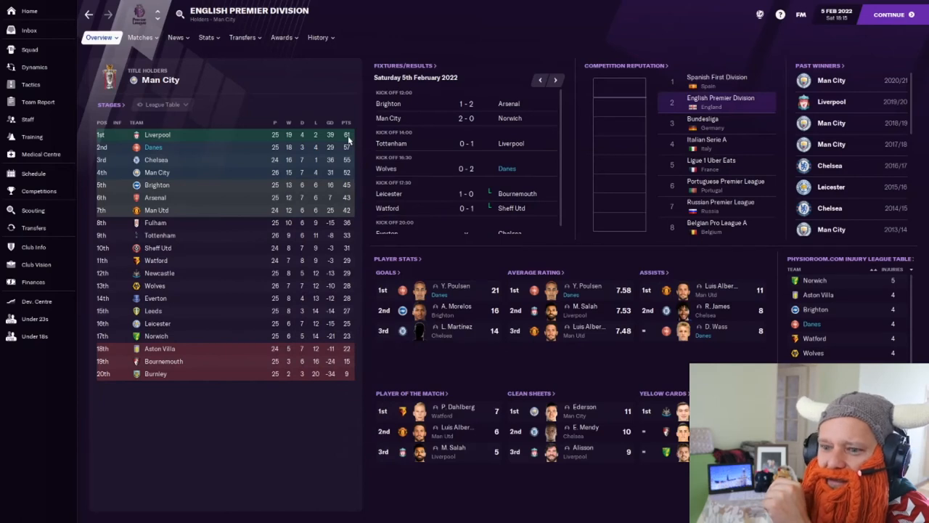
mouse_move(204, 188)
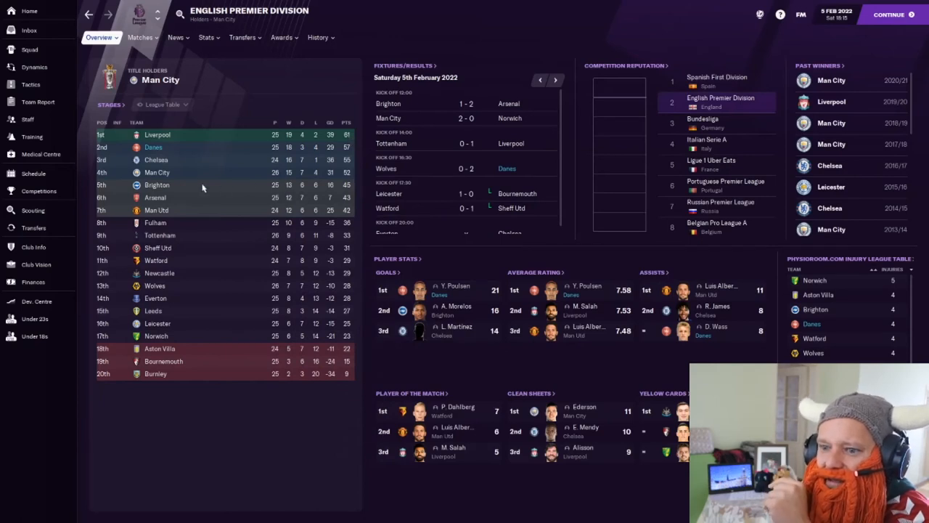
mouse_move(29, 49)
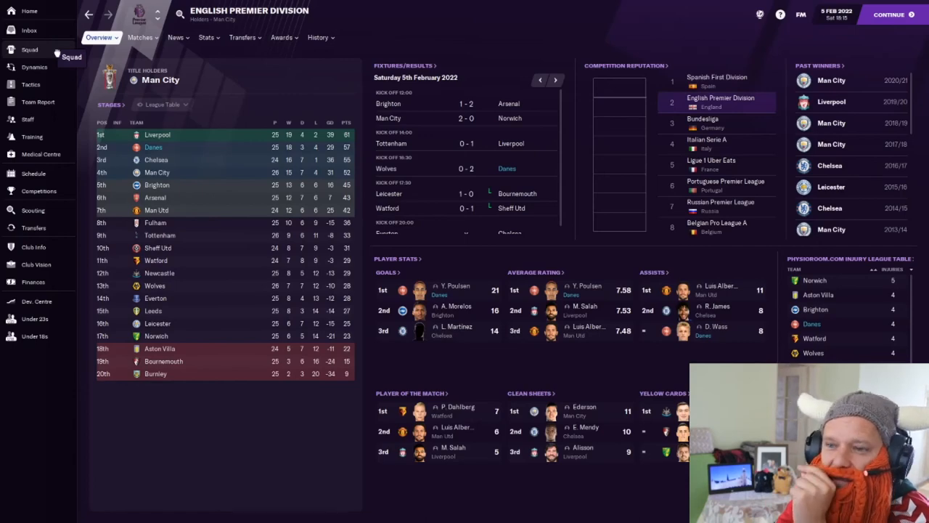
click(33, 173)
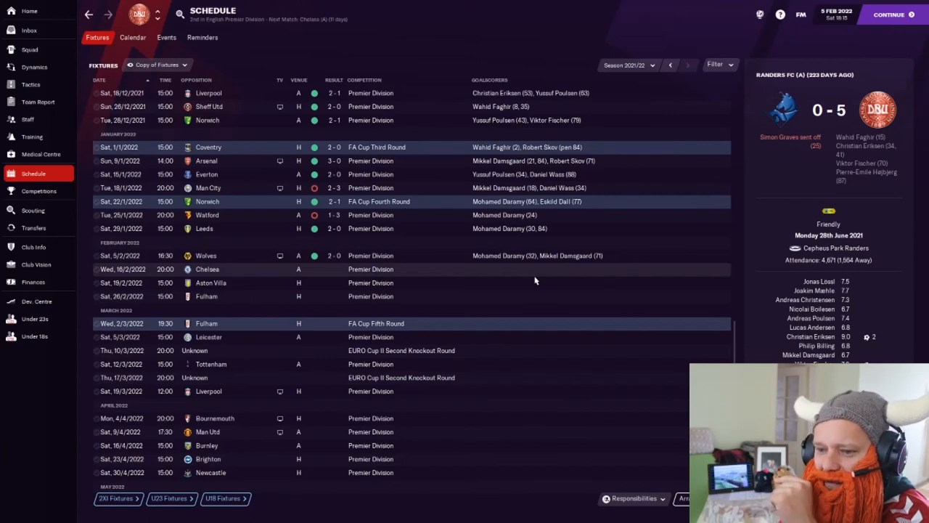
Scroll the fixture schedule back to mid-December's Carabao Cup quarter-final against Man Utd
scroll(up, 3)
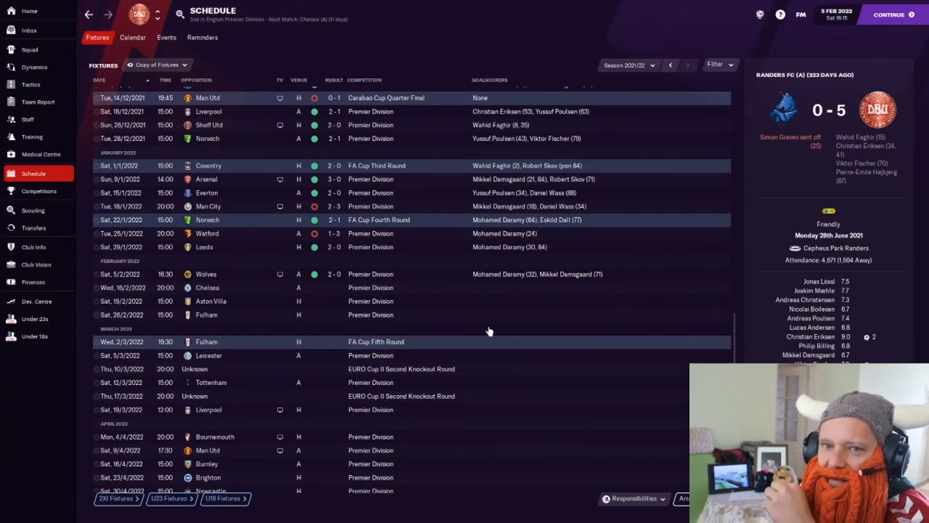
scroll(up, 3)
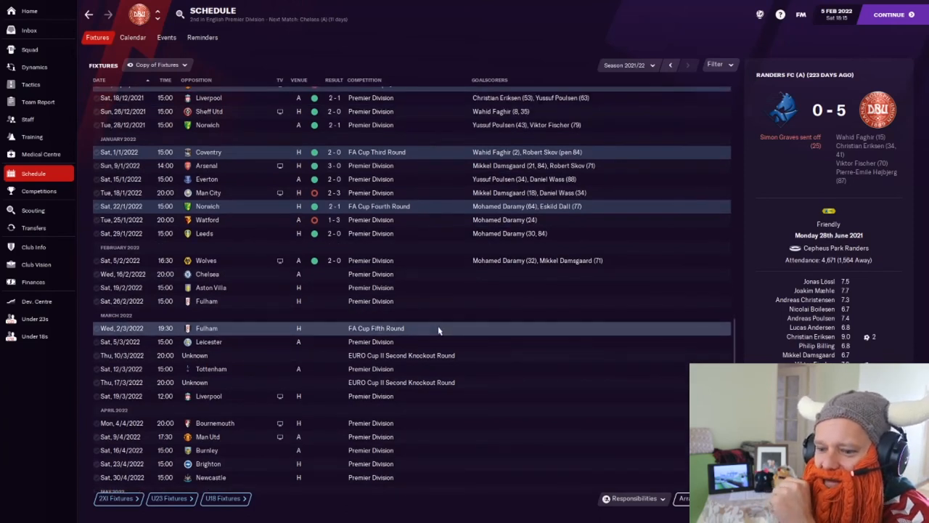
scroll(up, 3)
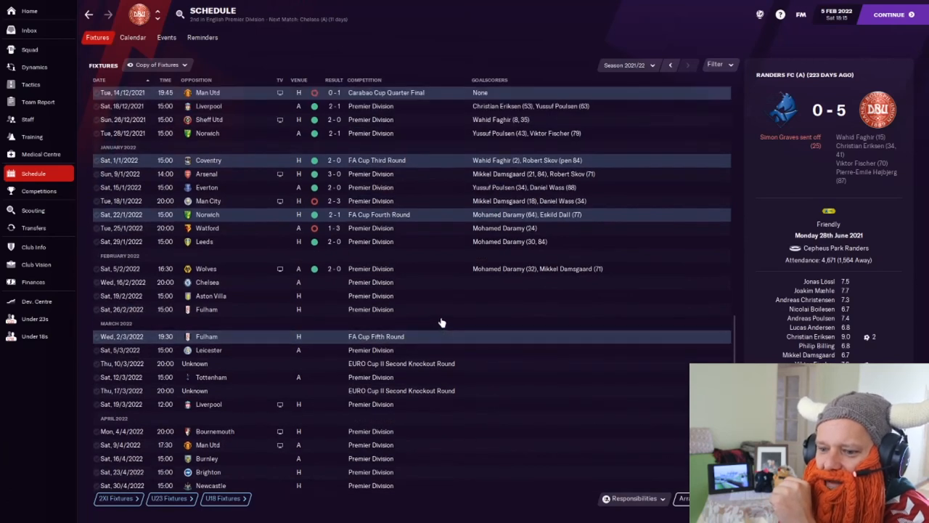
mouse_move(232, 308)
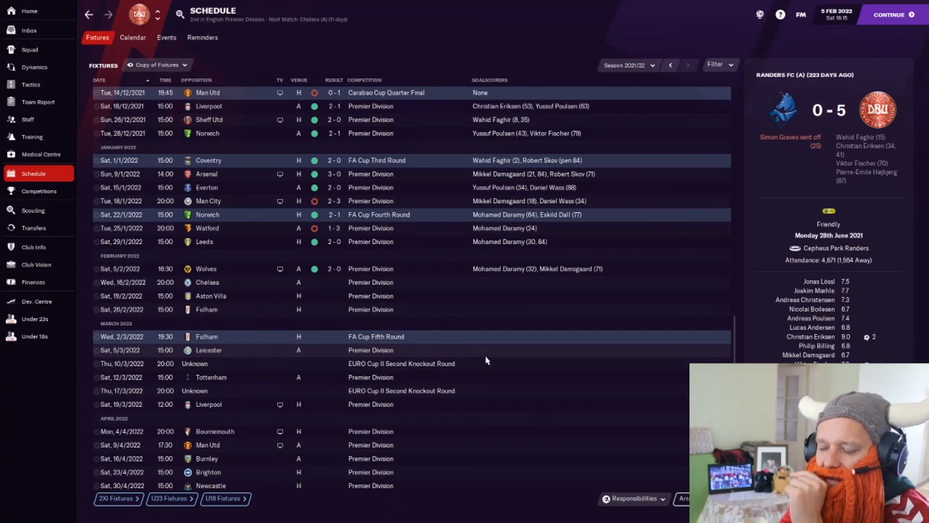
mouse_move(485, 357)
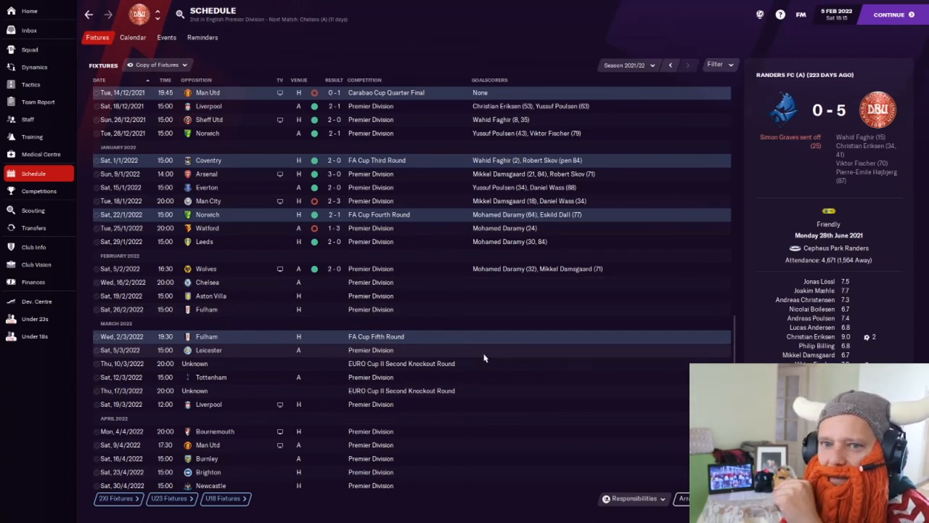